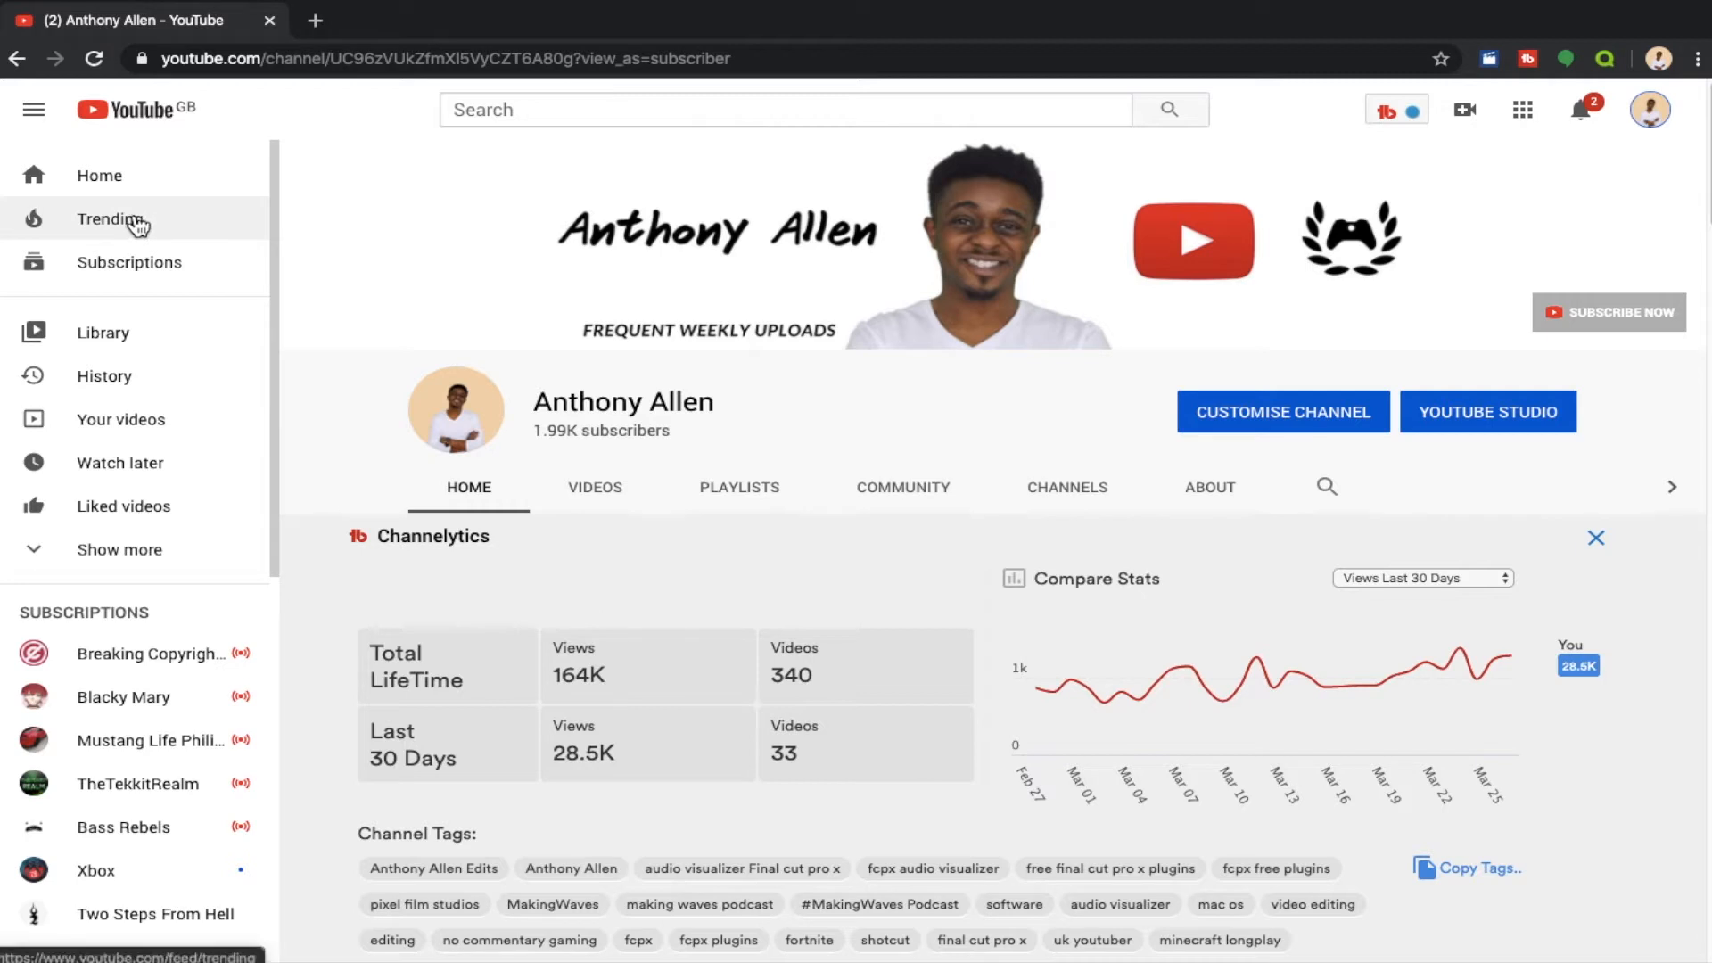
pyautogui.moveTo(140, 271)
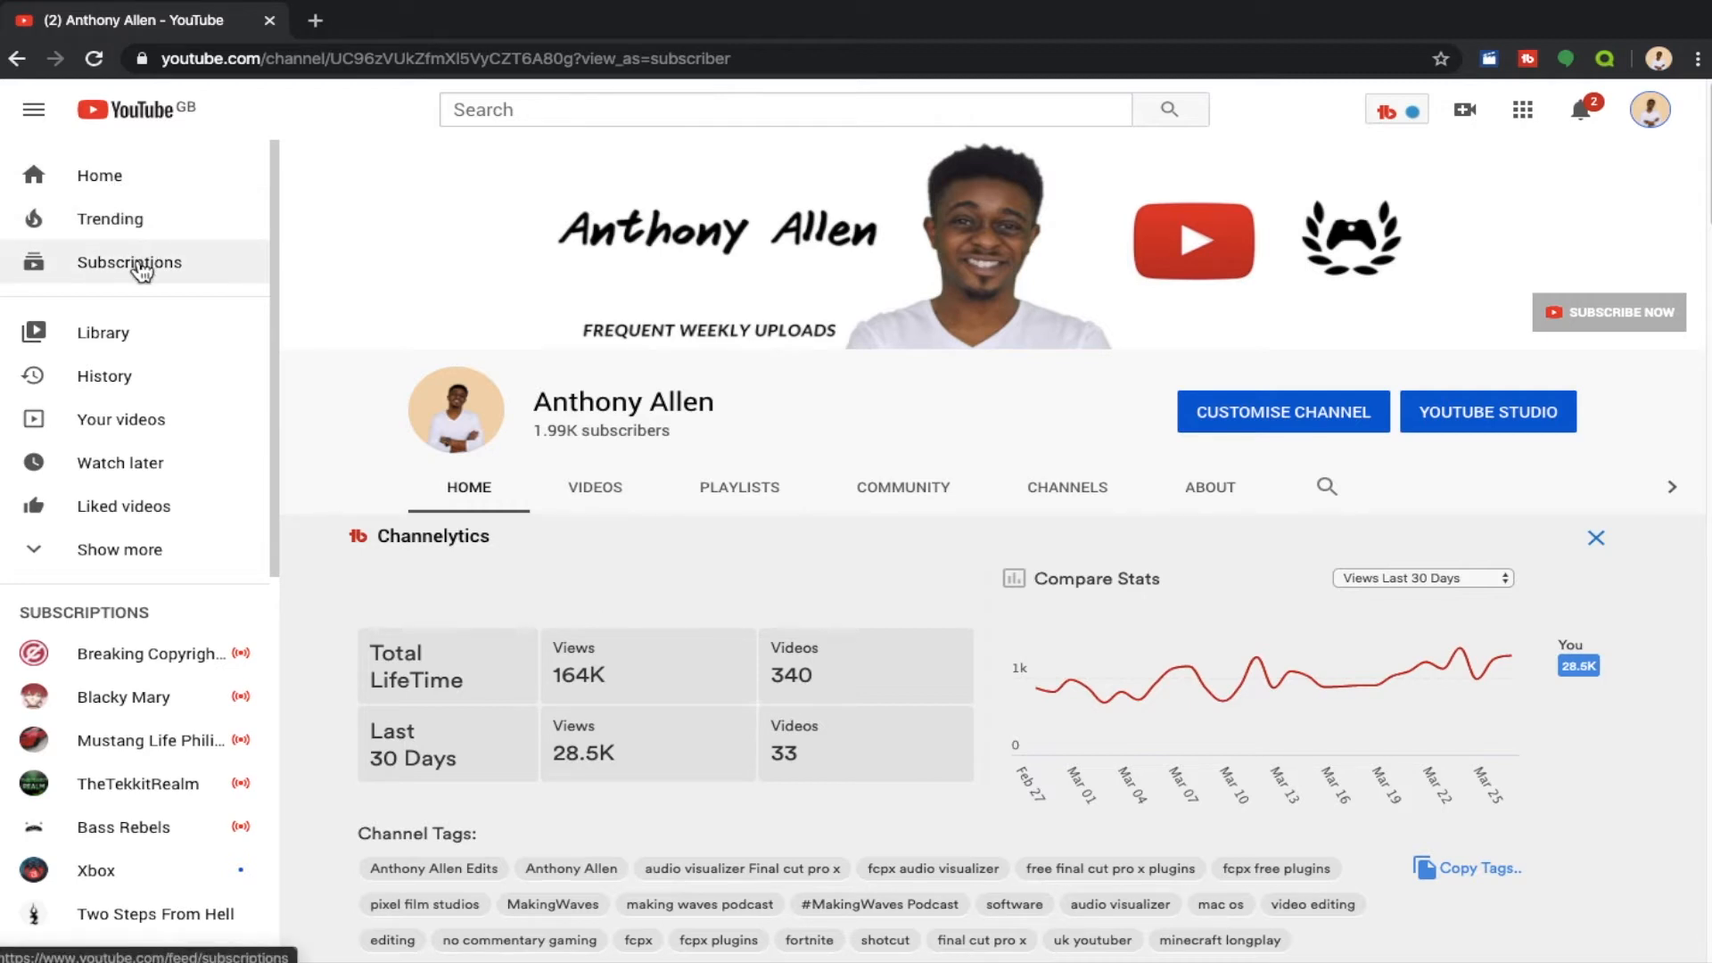
pyautogui.moveTo(123, 293)
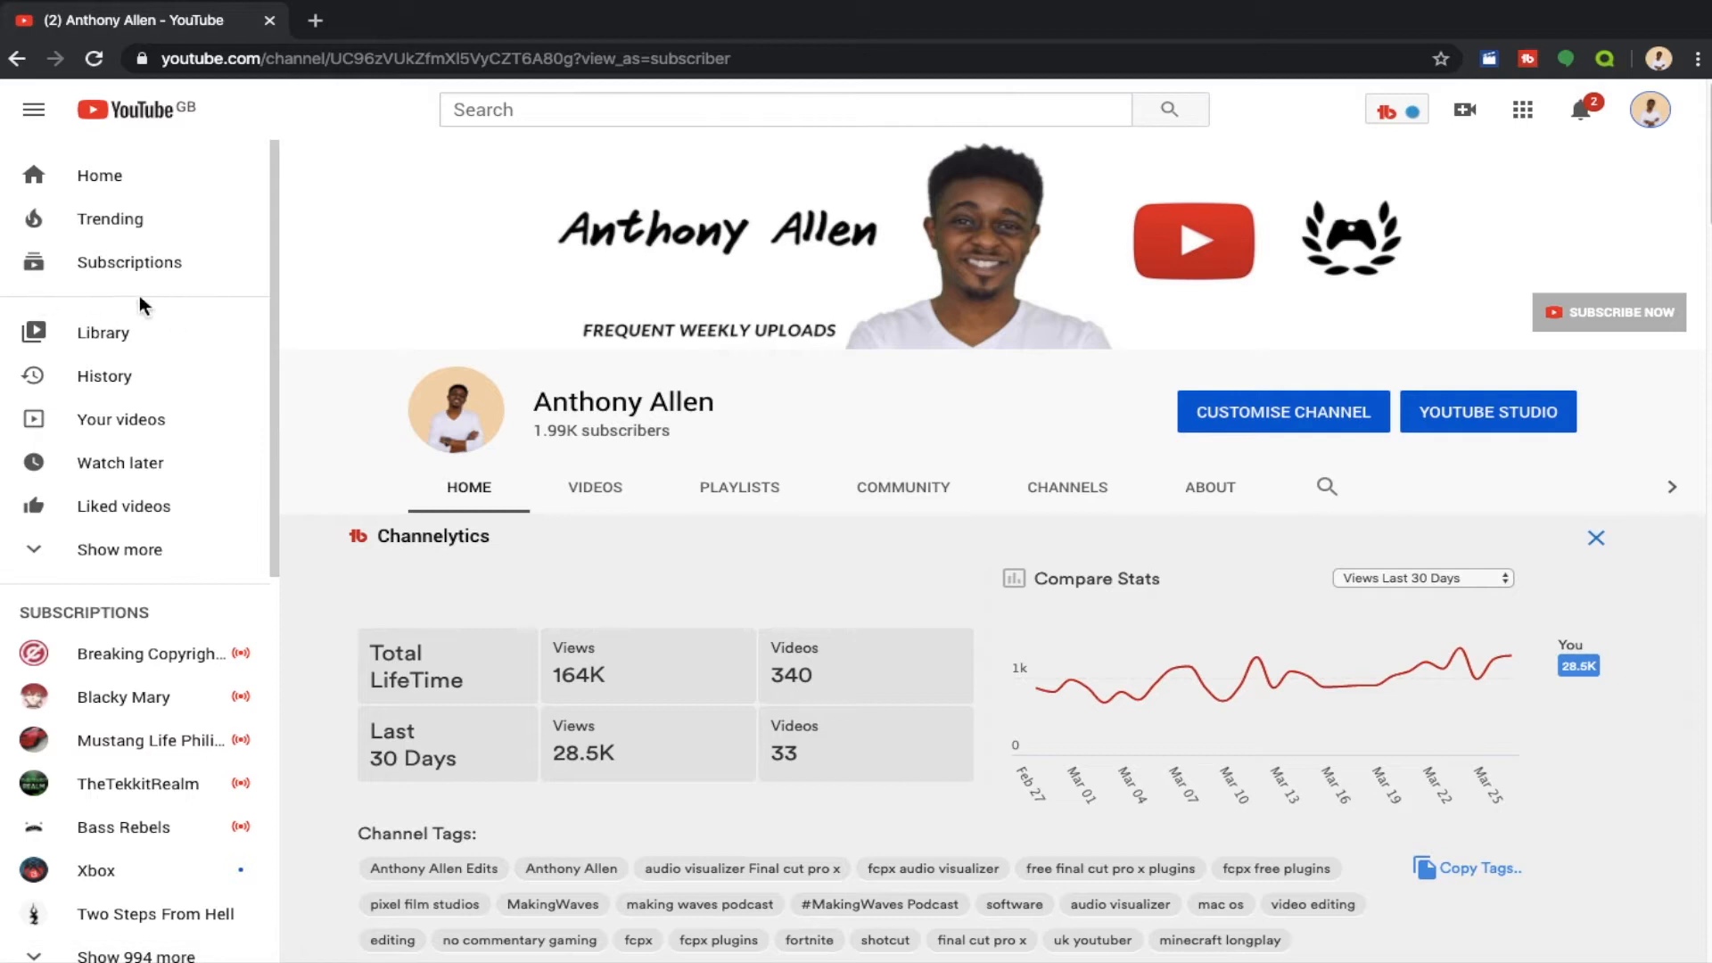
pyautogui.moveTo(158, 282)
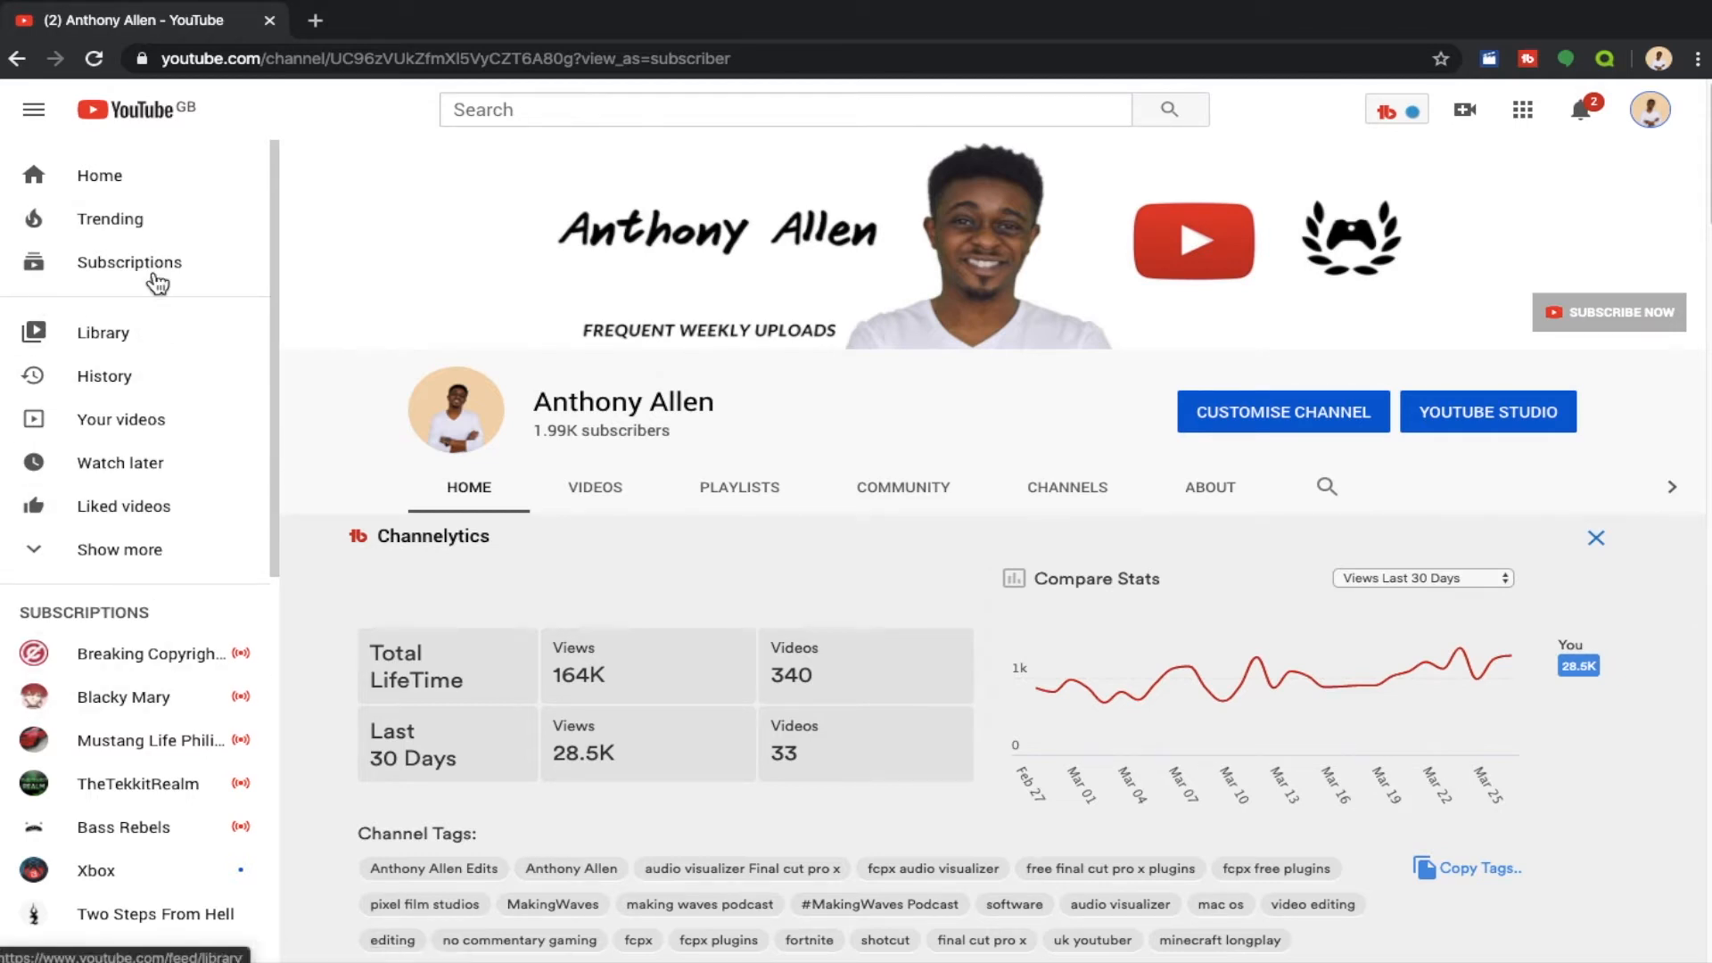
pyautogui.moveTo(108, 218)
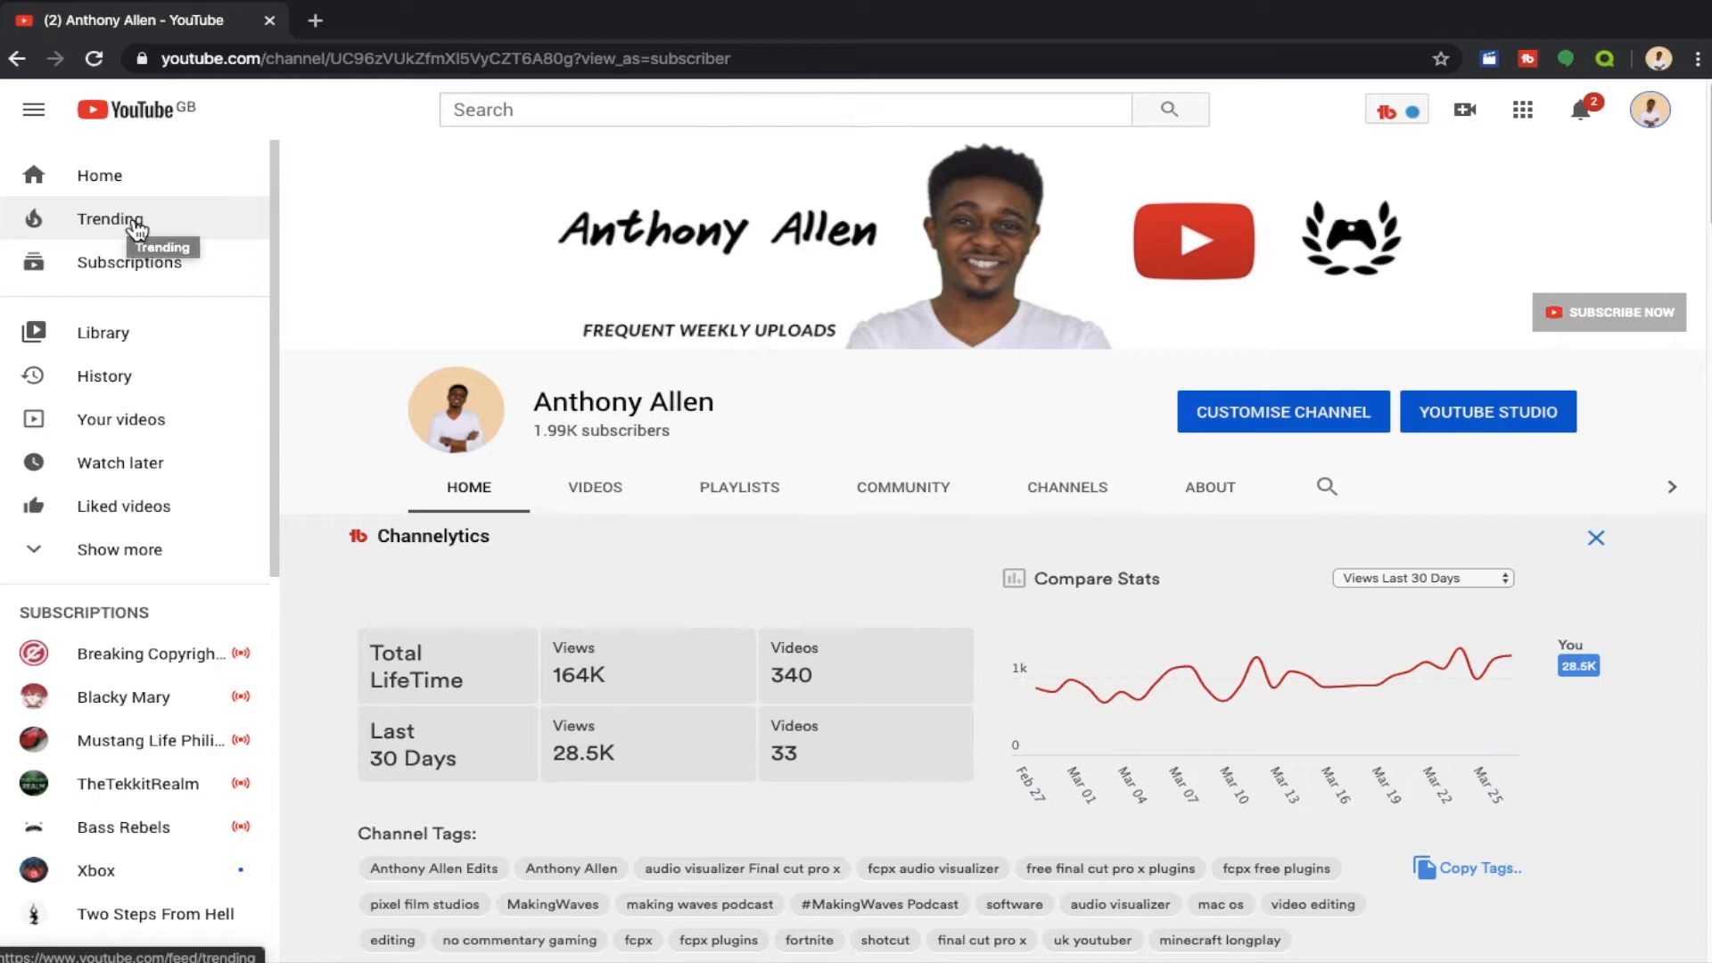
# Open the Trending feed from the left sidebar, showing category shortcuts and trending videos
pyautogui.click(109, 217)
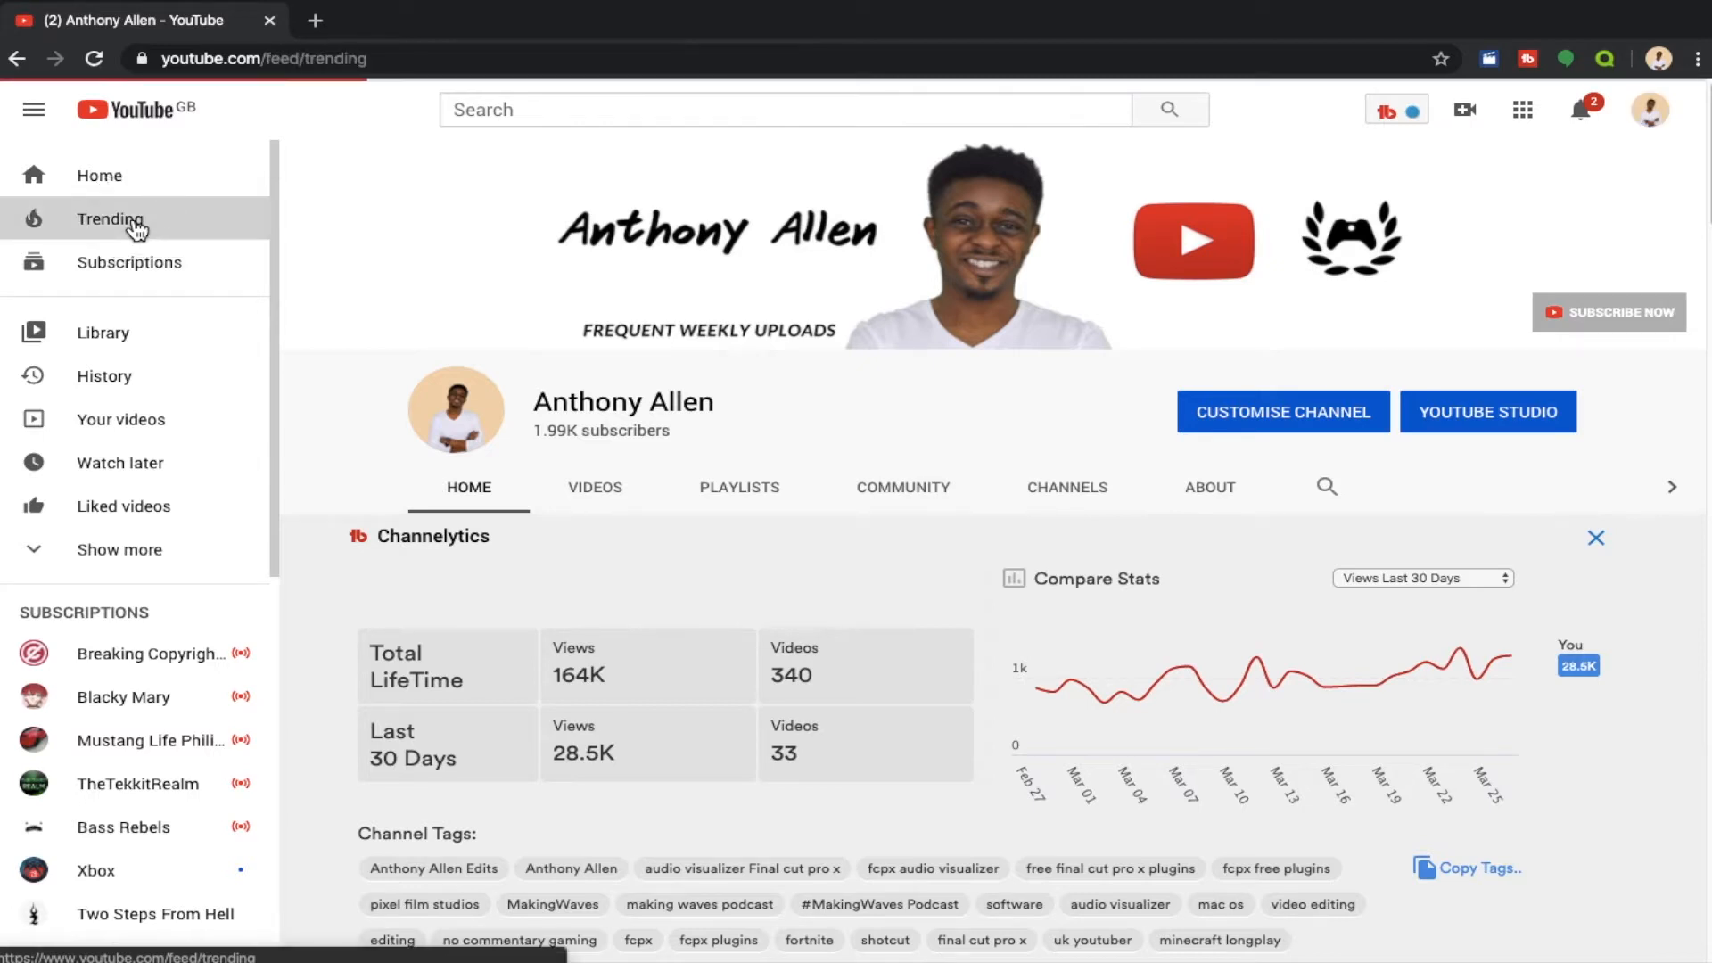
pyautogui.click(109, 217)
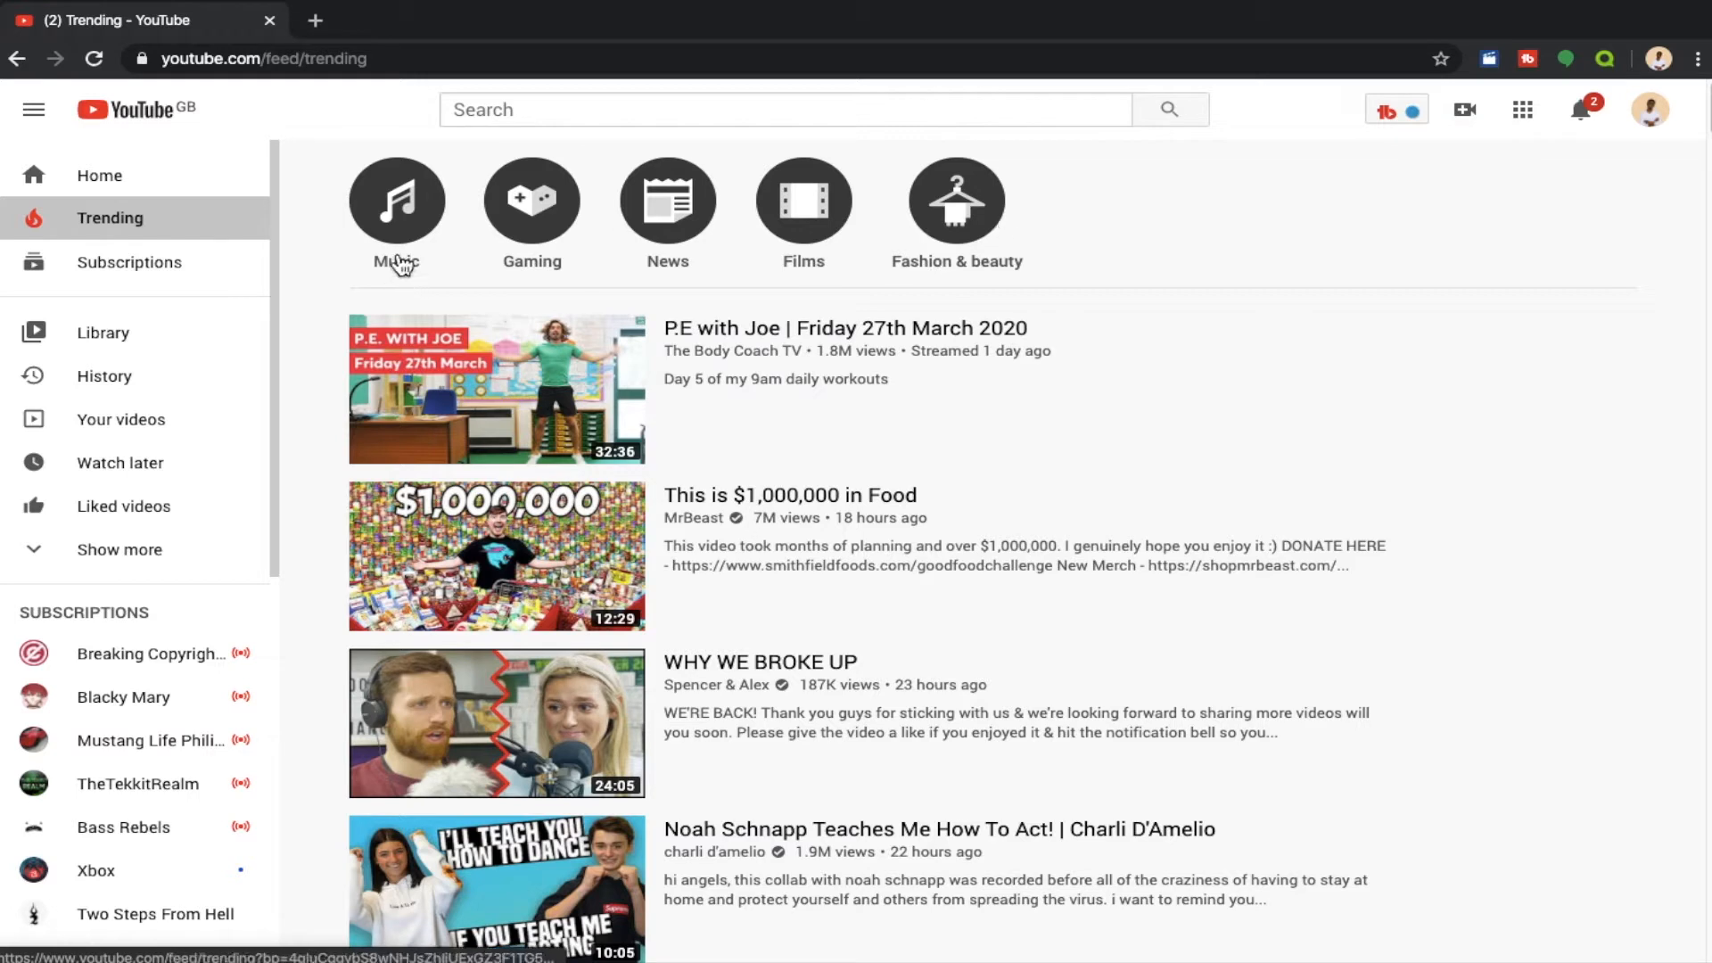
pyautogui.moveTo(694, 243)
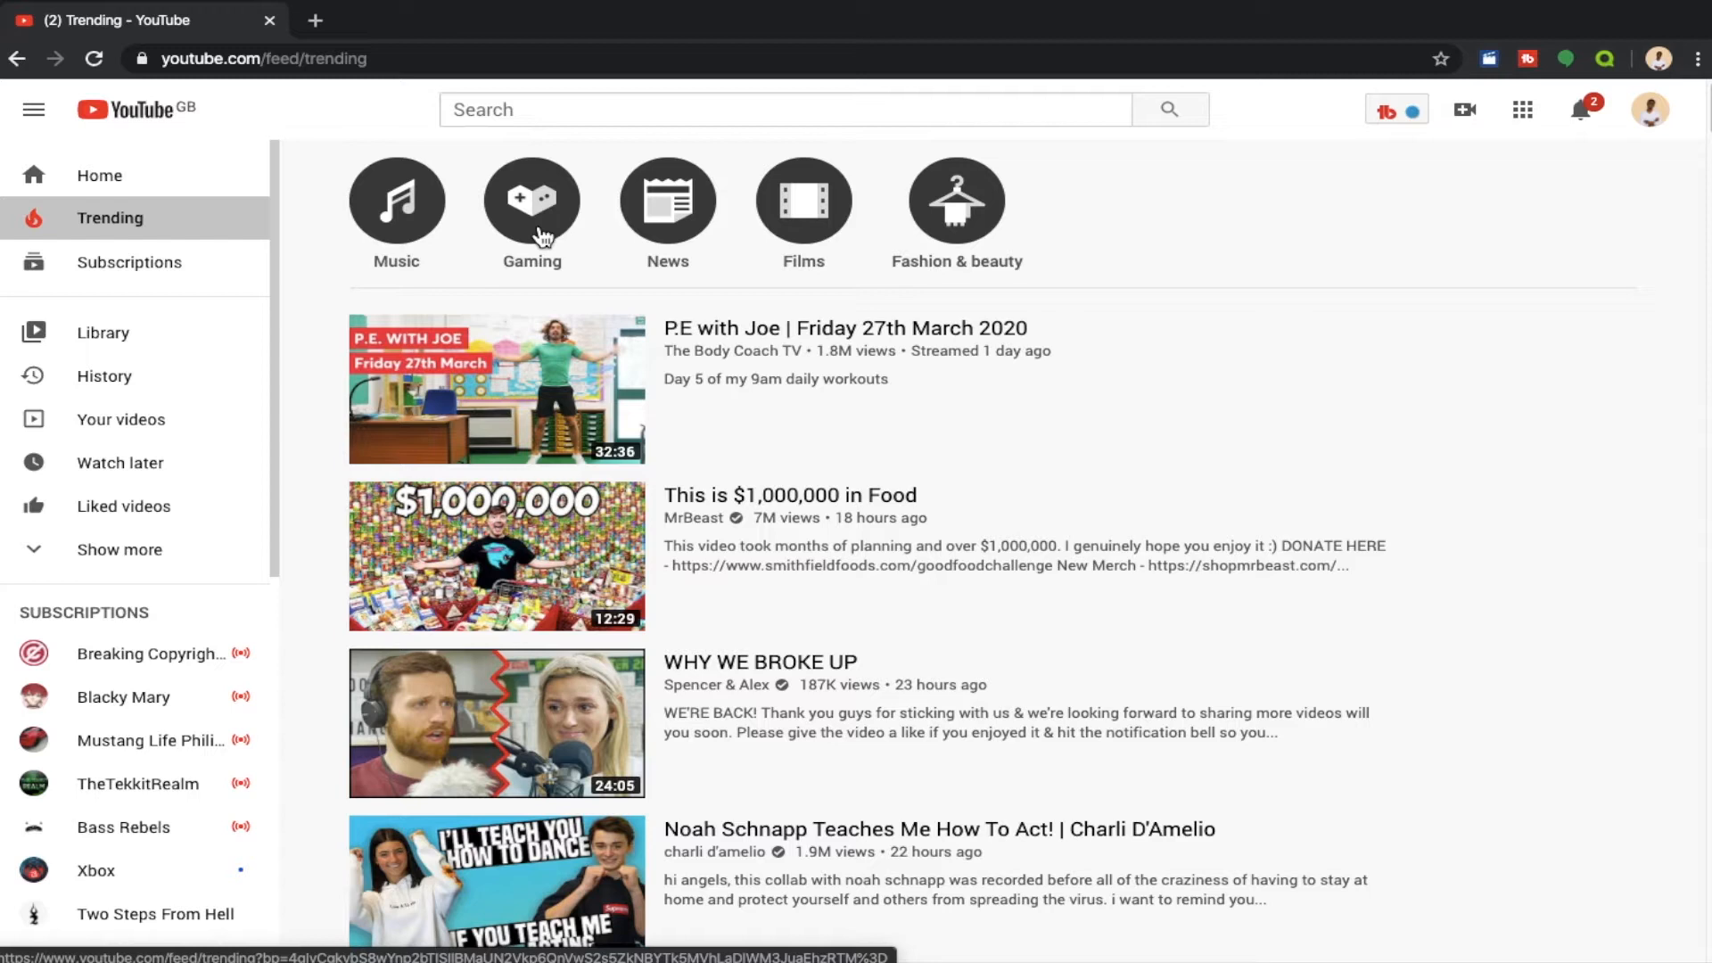
# Filter the Trending feed to the Gaming category, listing Fortnite and FIFA videos
pyautogui.click(532, 198)
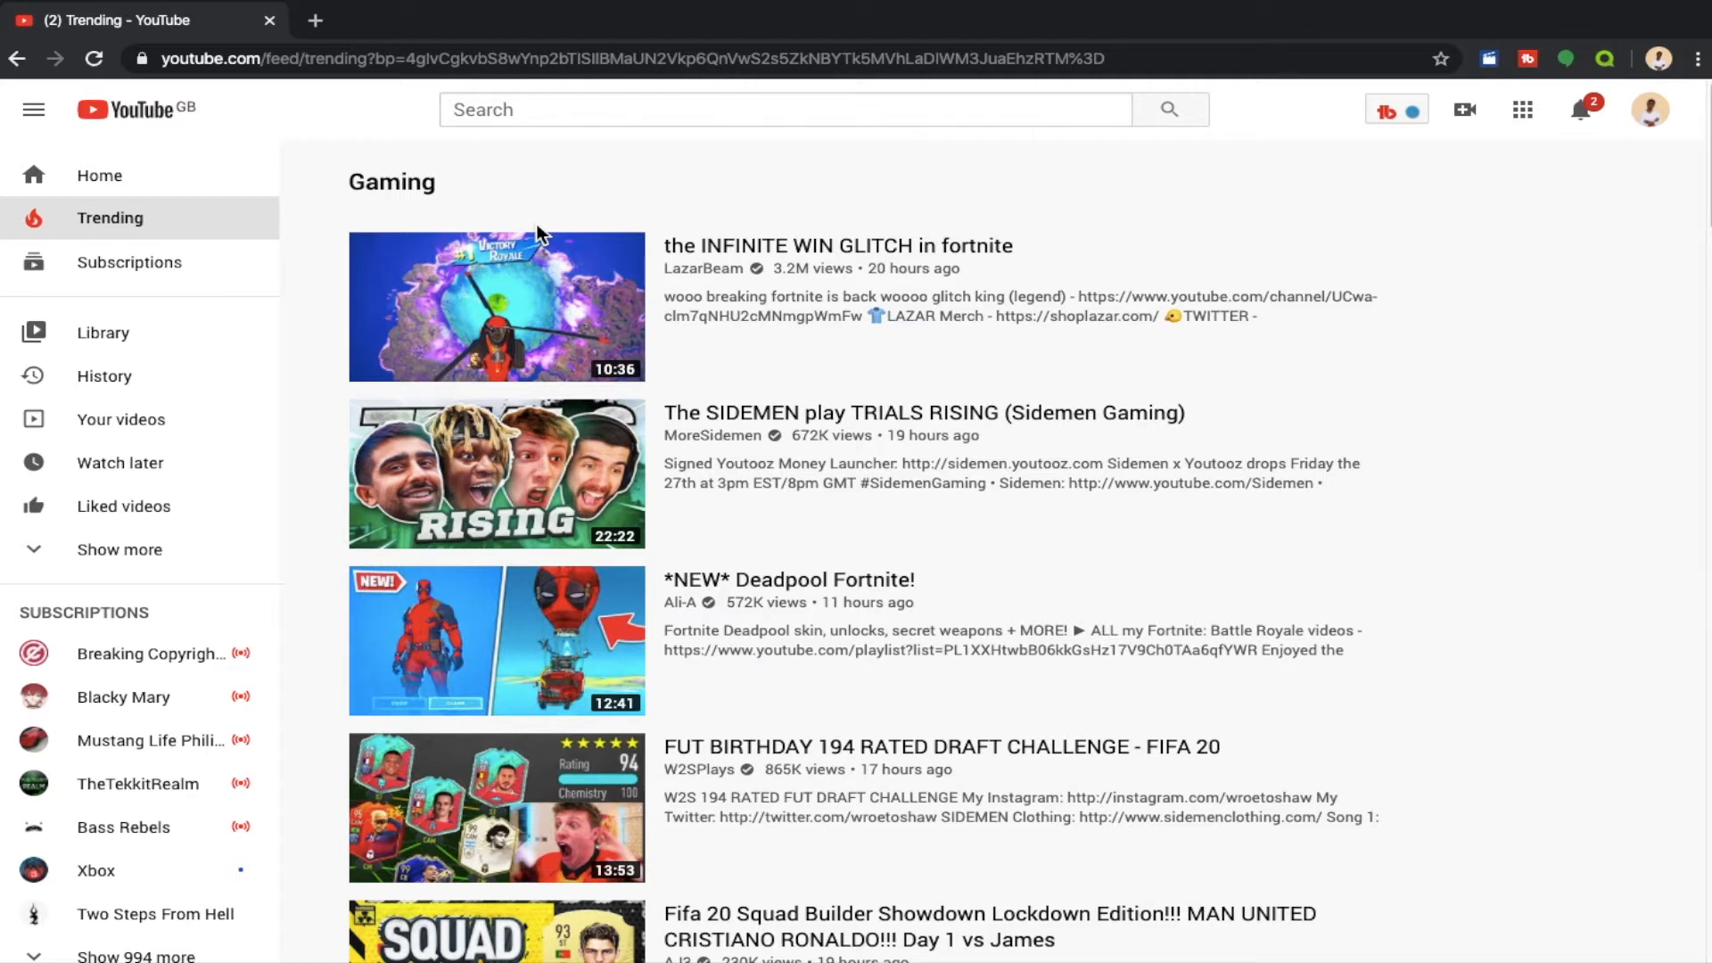
pyautogui.moveTo(496, 306)
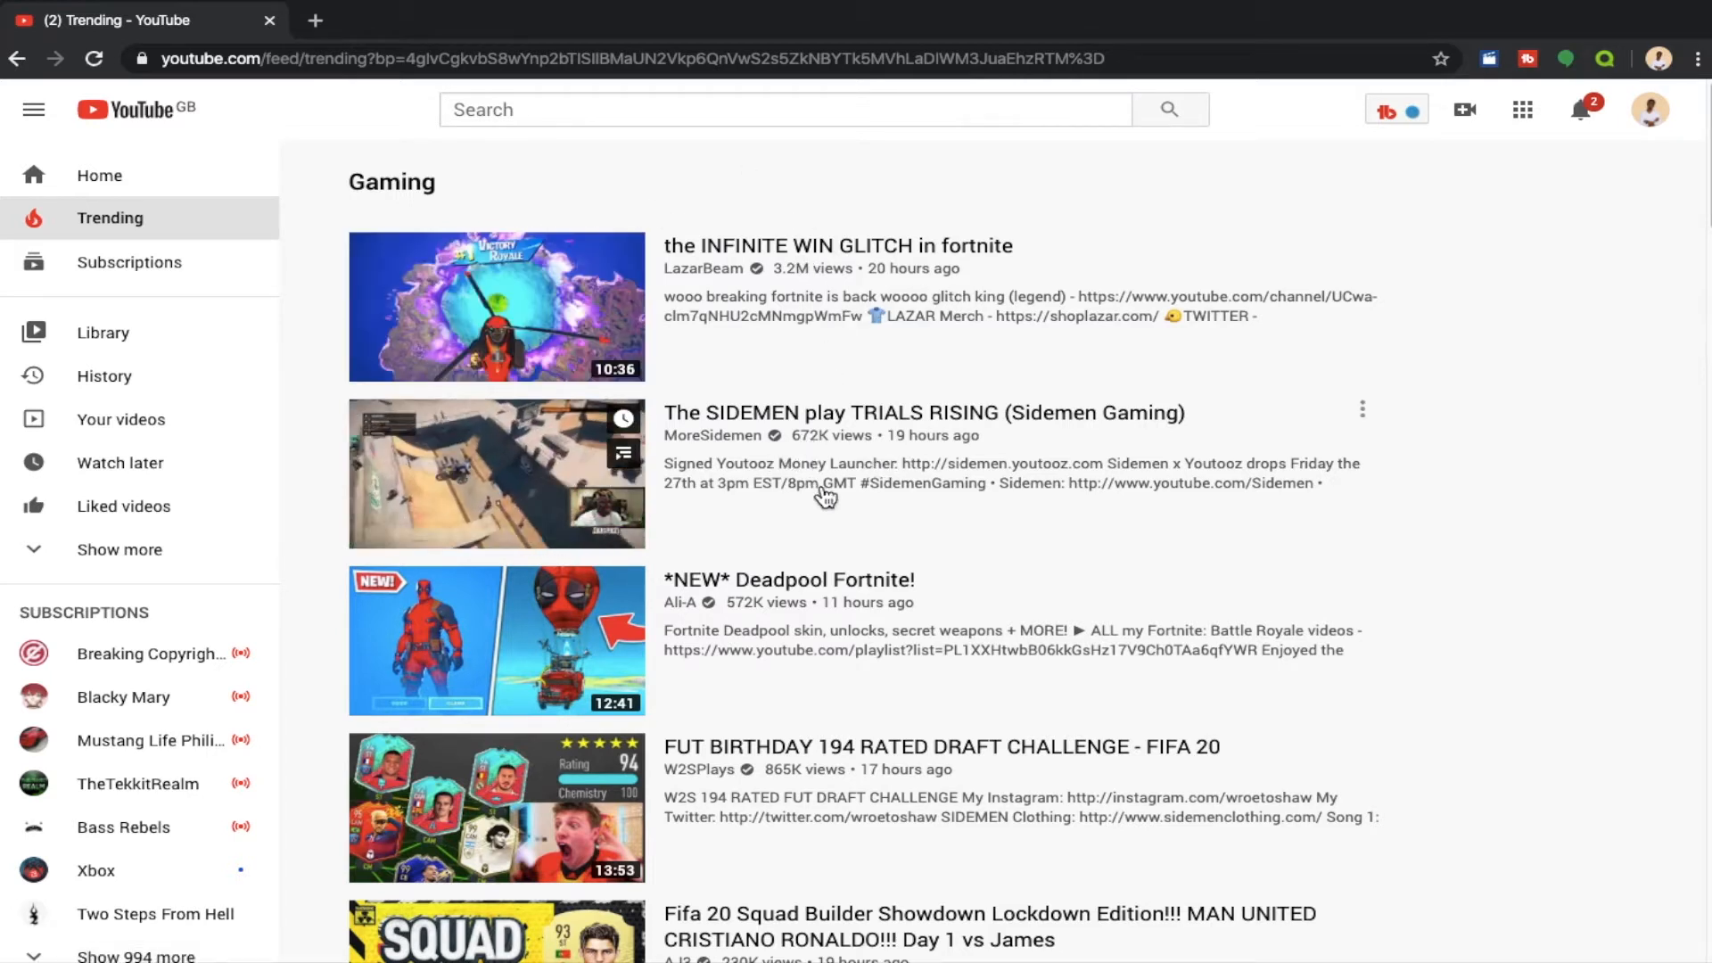
pyautogui.moveTo(808, 580)
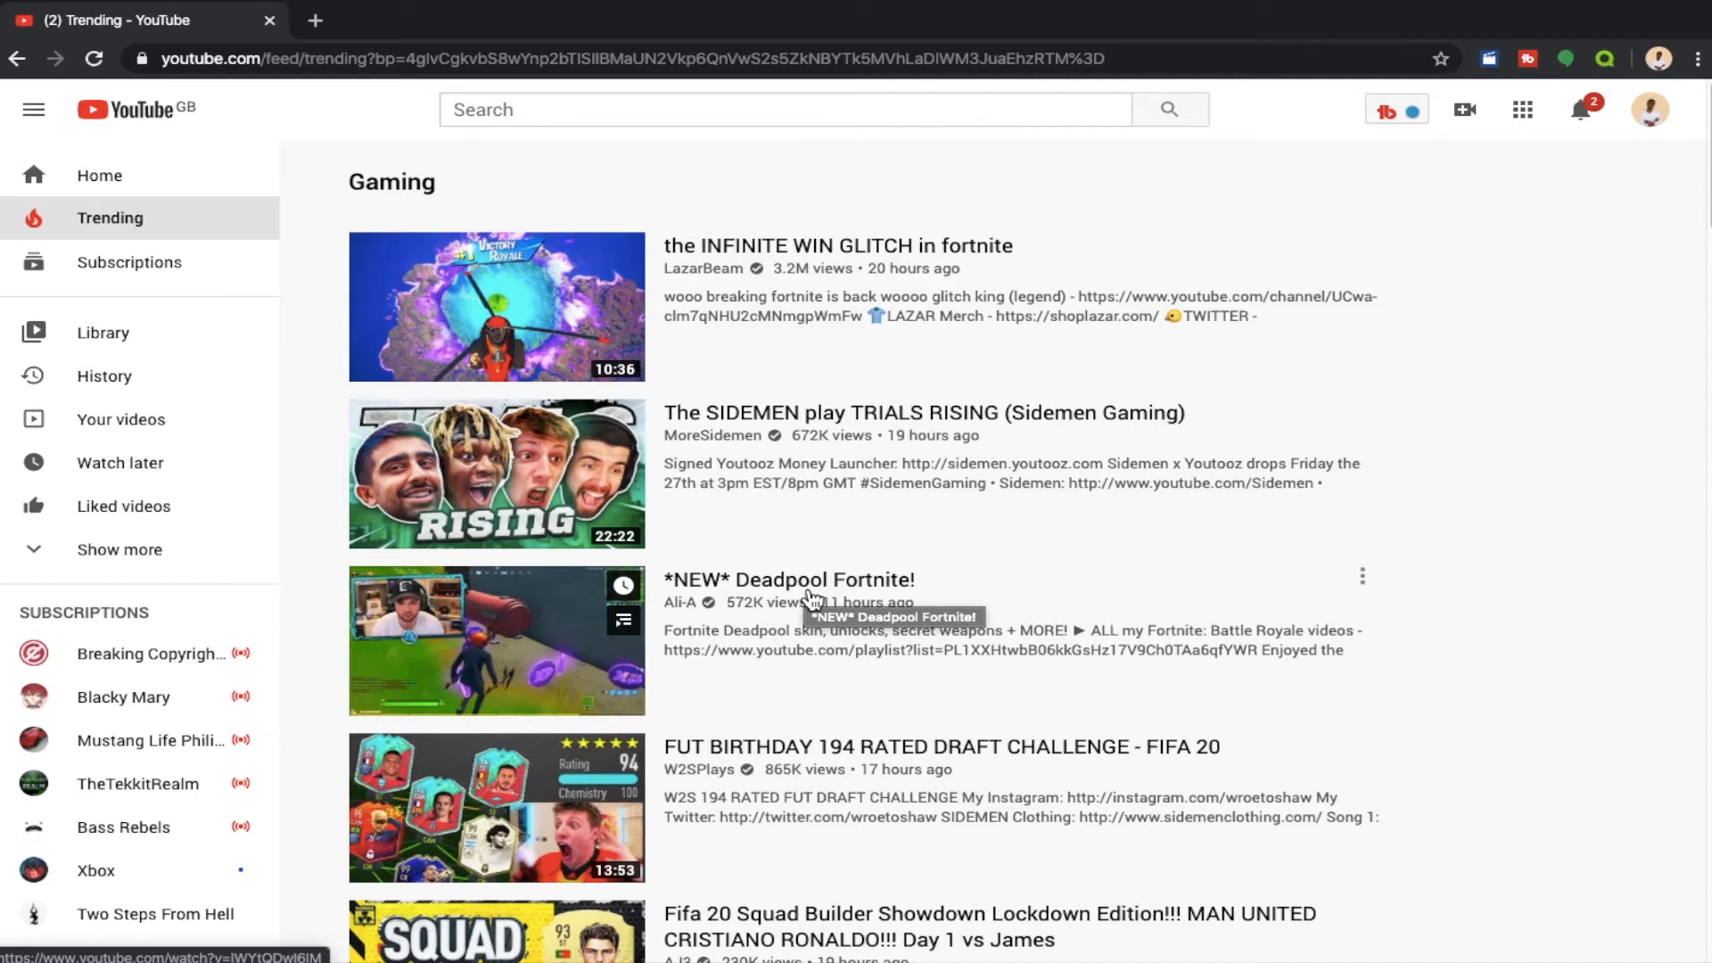
# Scroll down the Trending Gaming list past videos like HELP - MY ALEXA IS HACKED
pyautogui.scroll(-3)
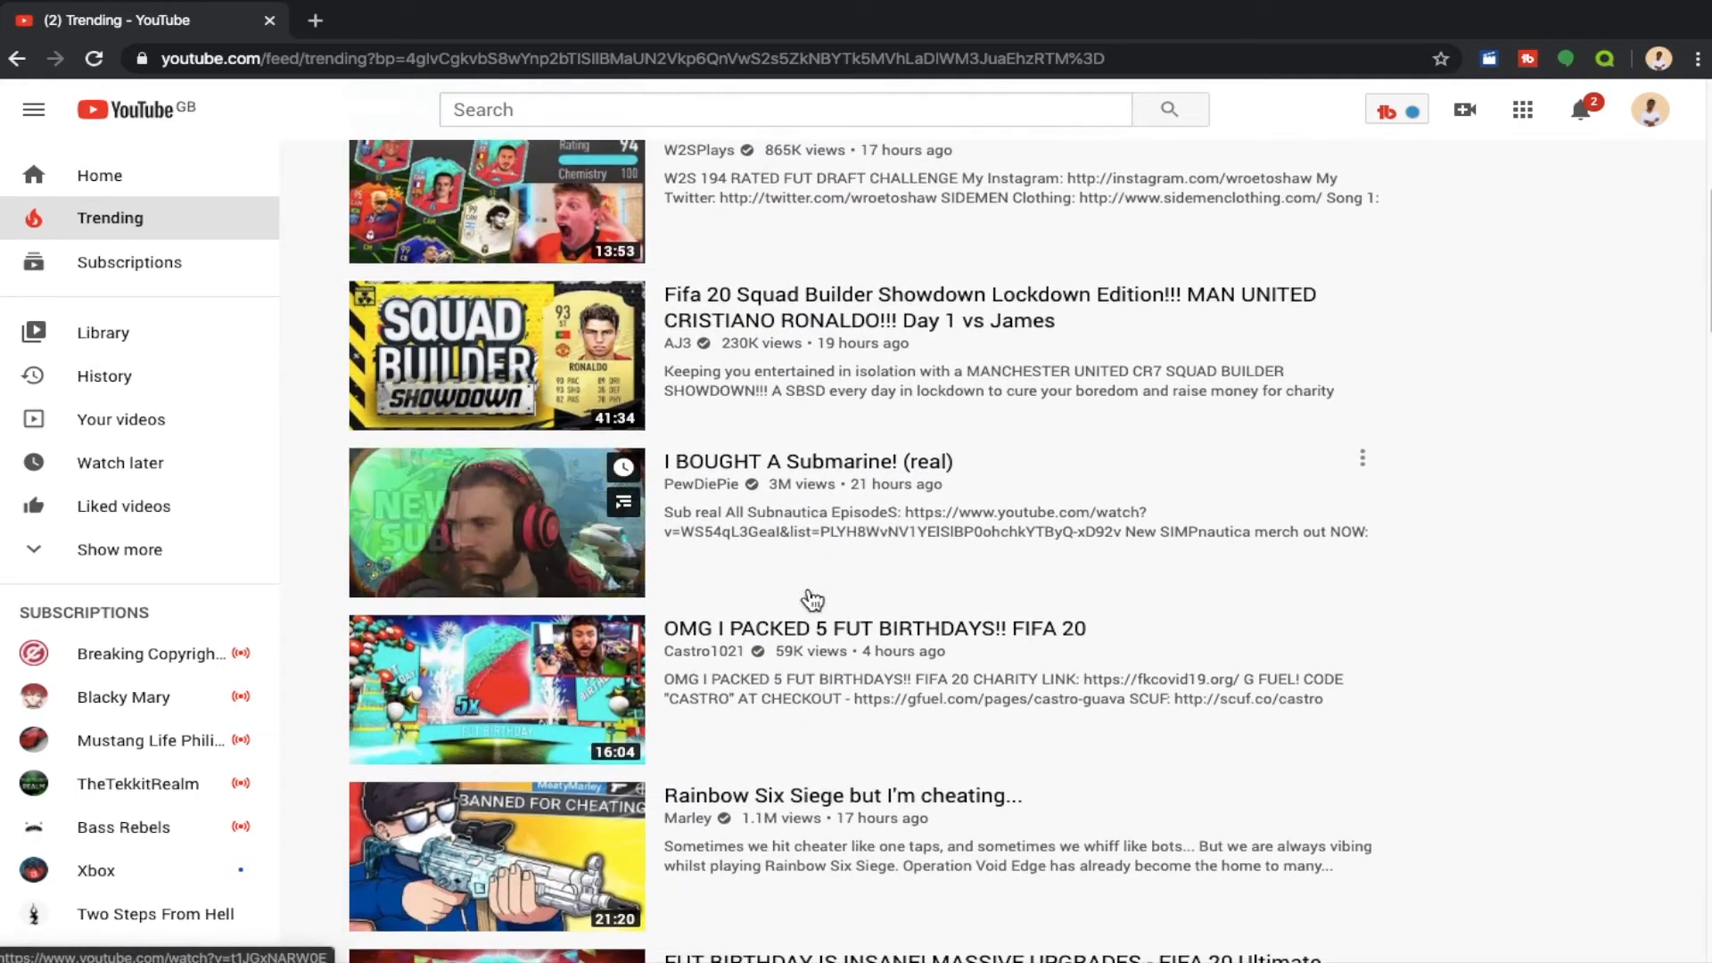
pyautogui.scroll(-3)
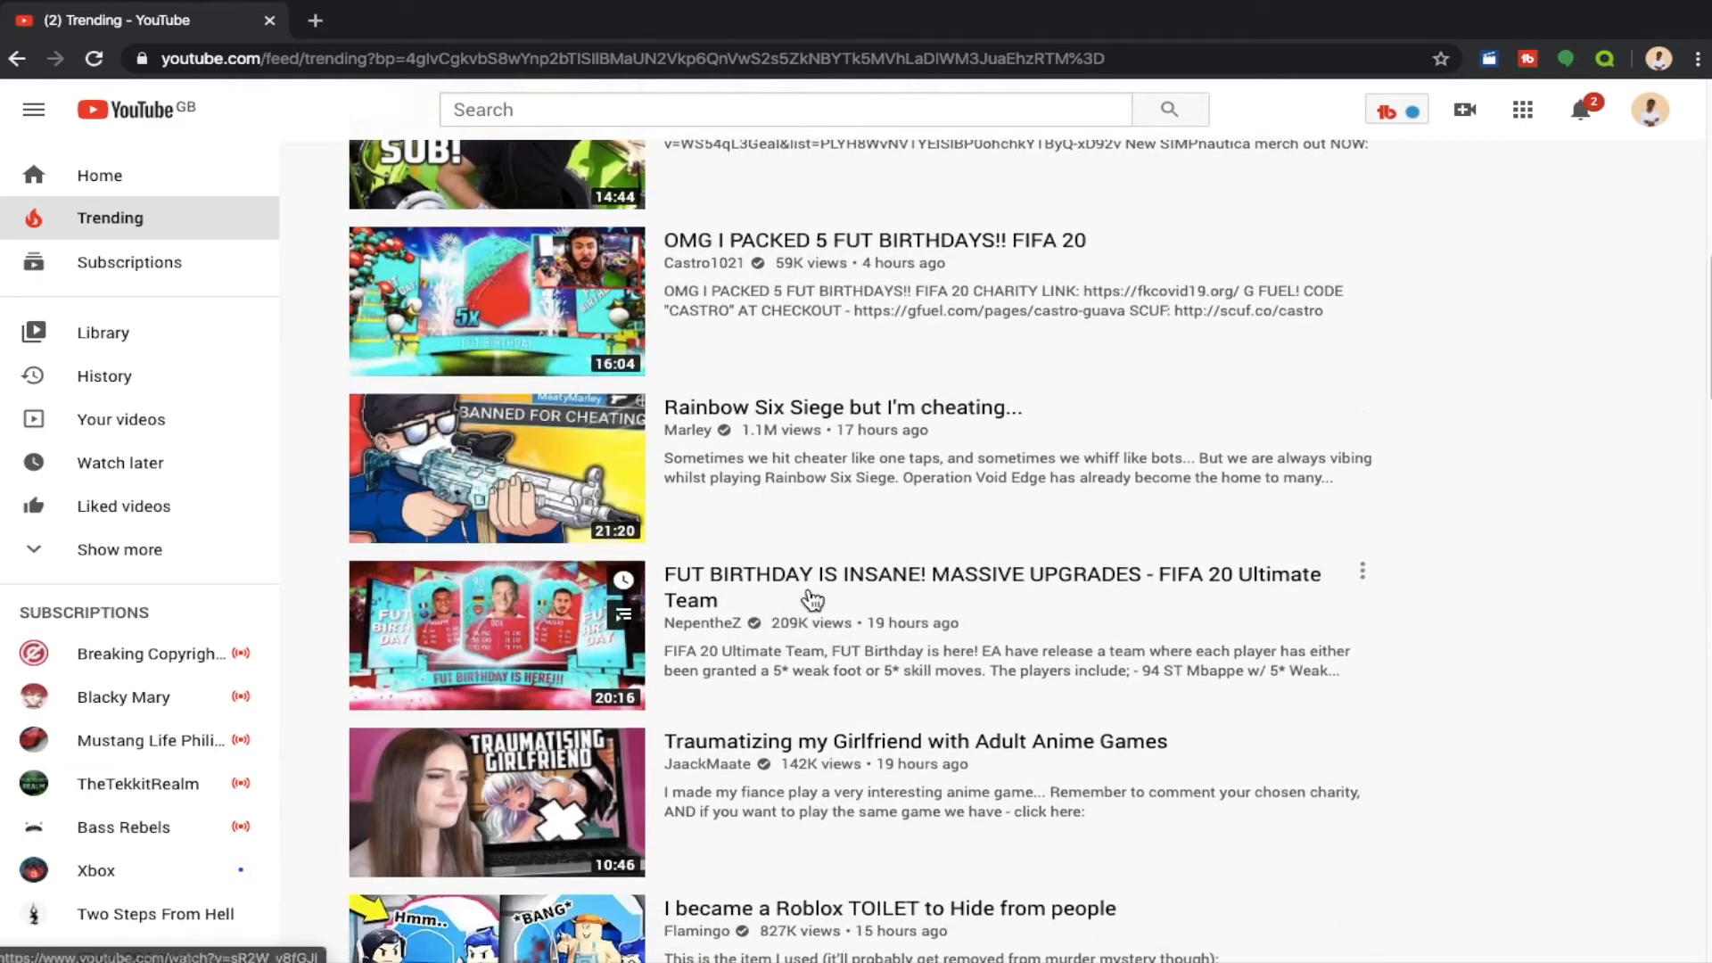
pyautogui.scroll(-3)
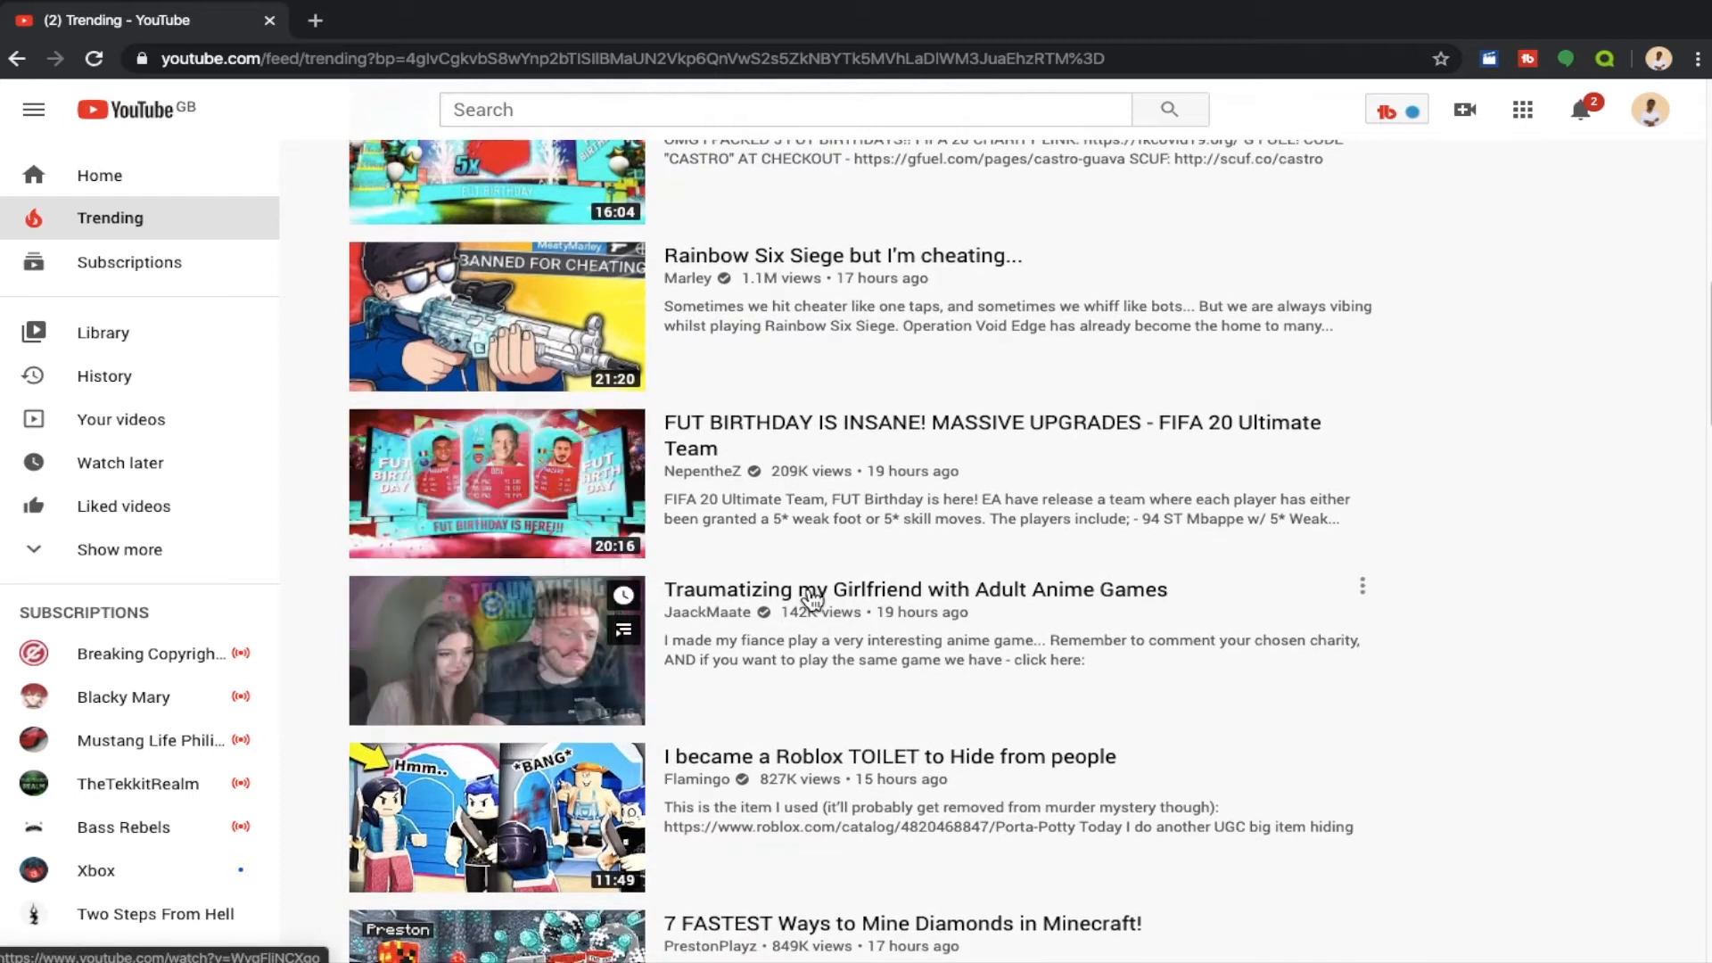
pyautogui.moveTo(496, 650)
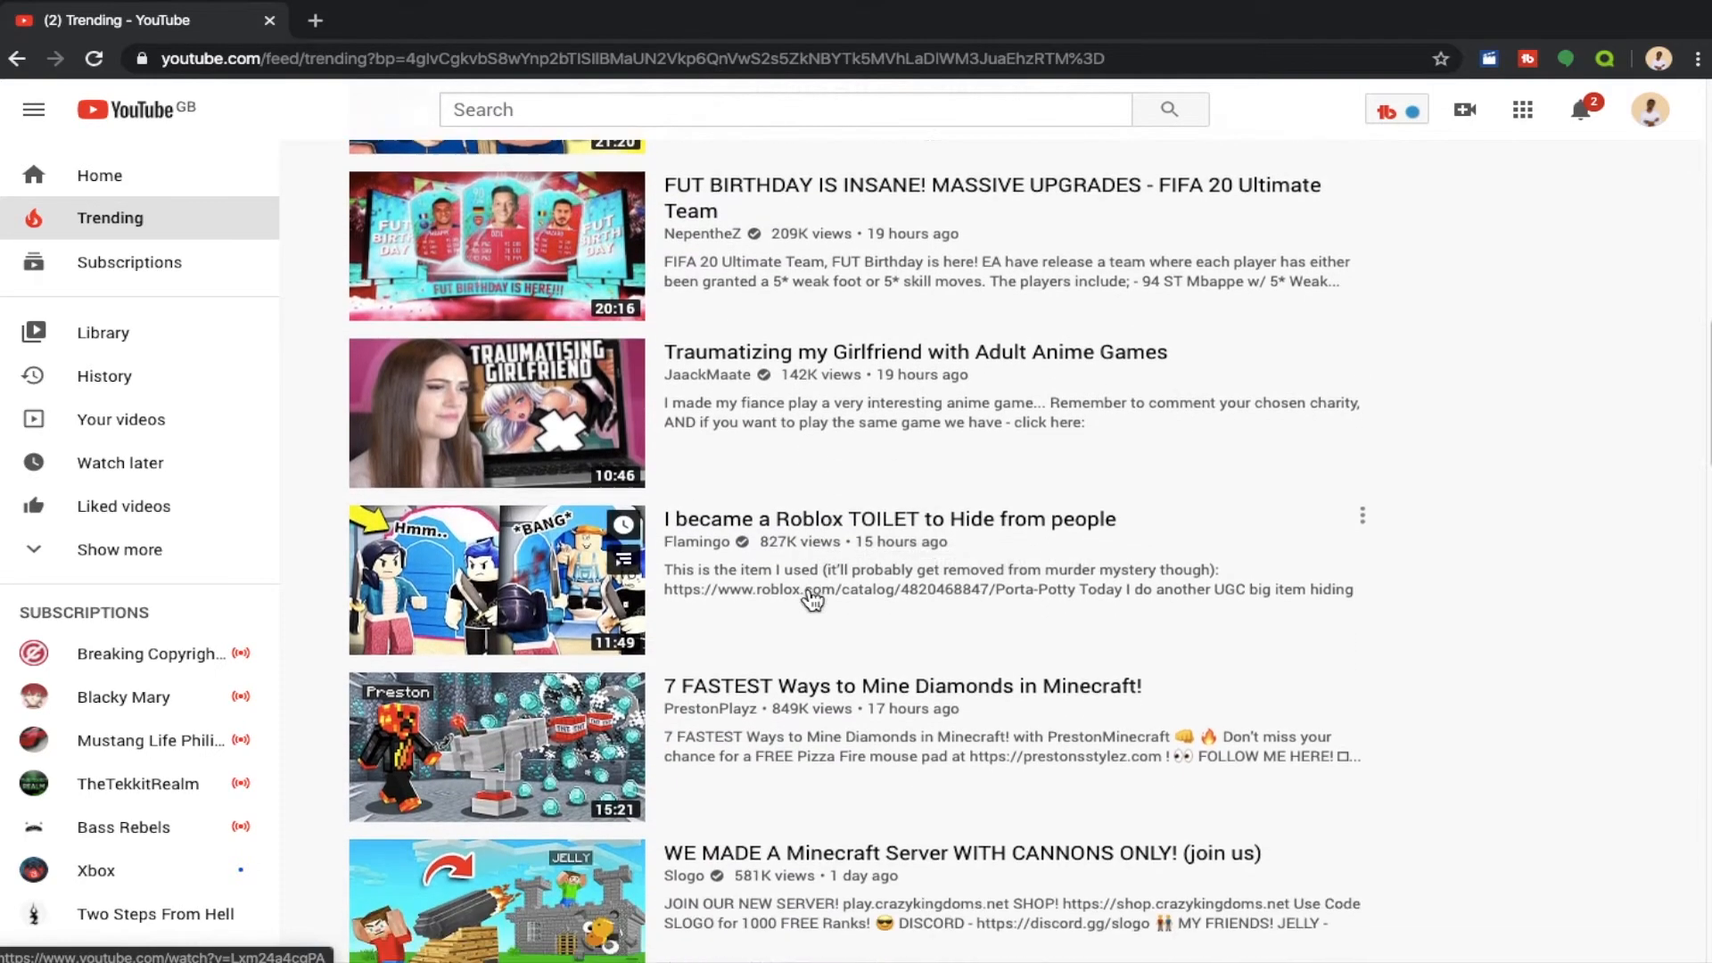
pyautogui.scroll(-3)
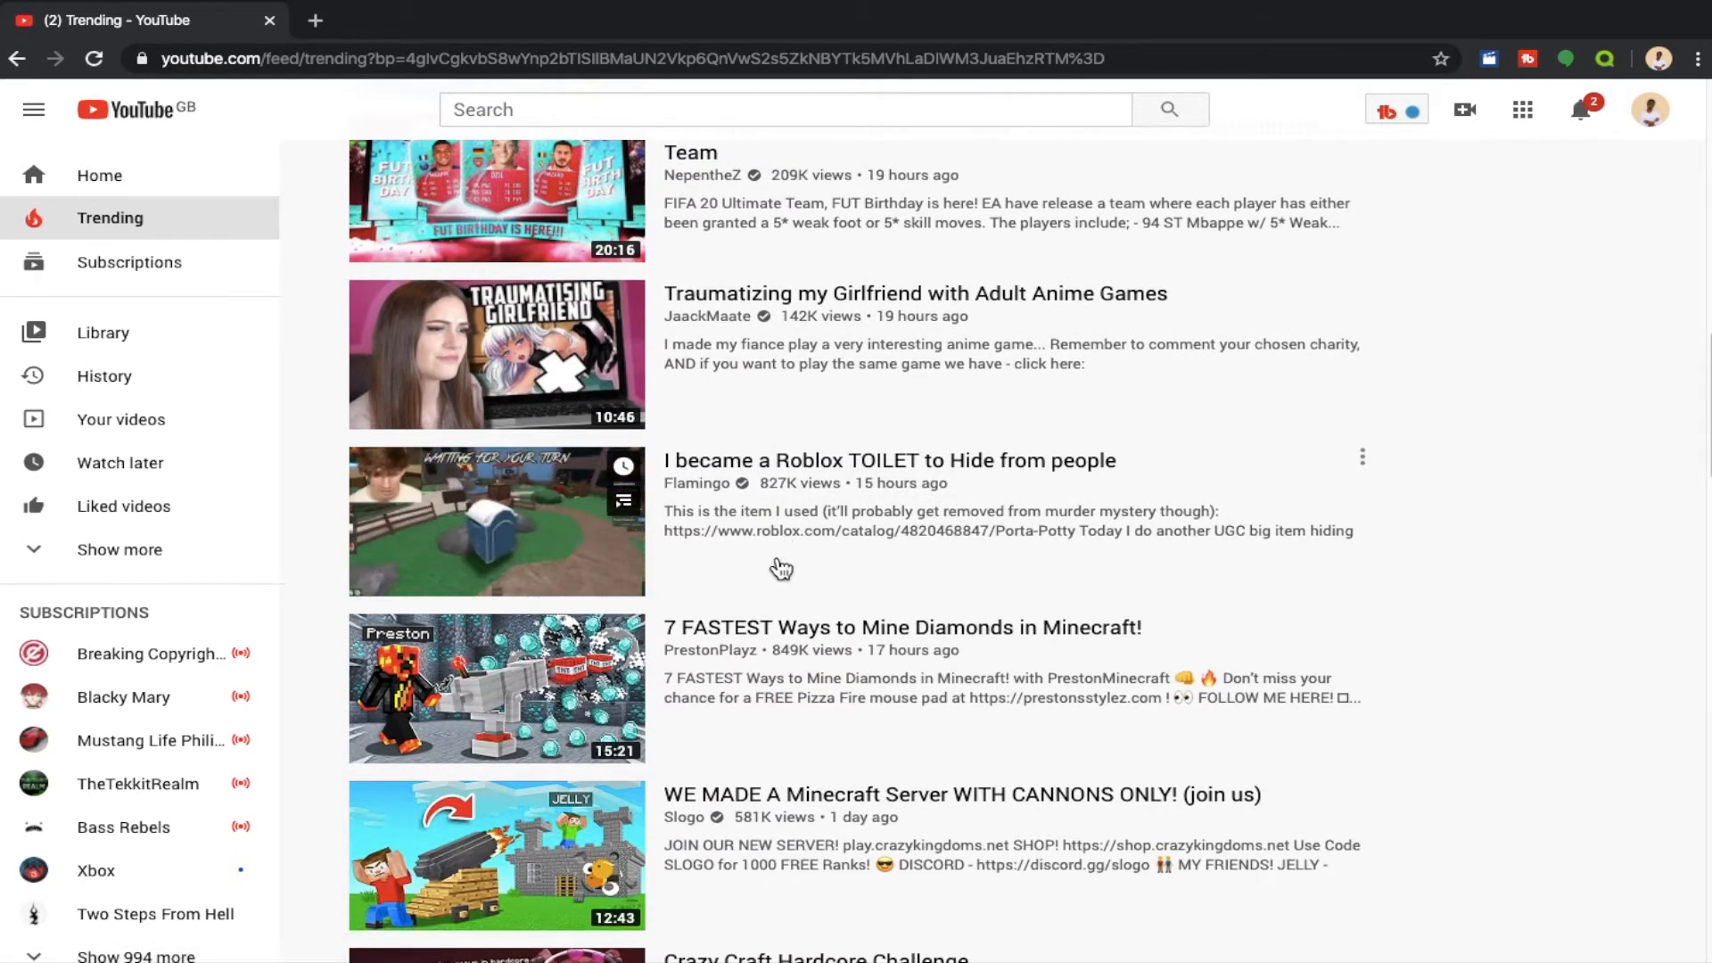
pyautogui.scroll(-3)
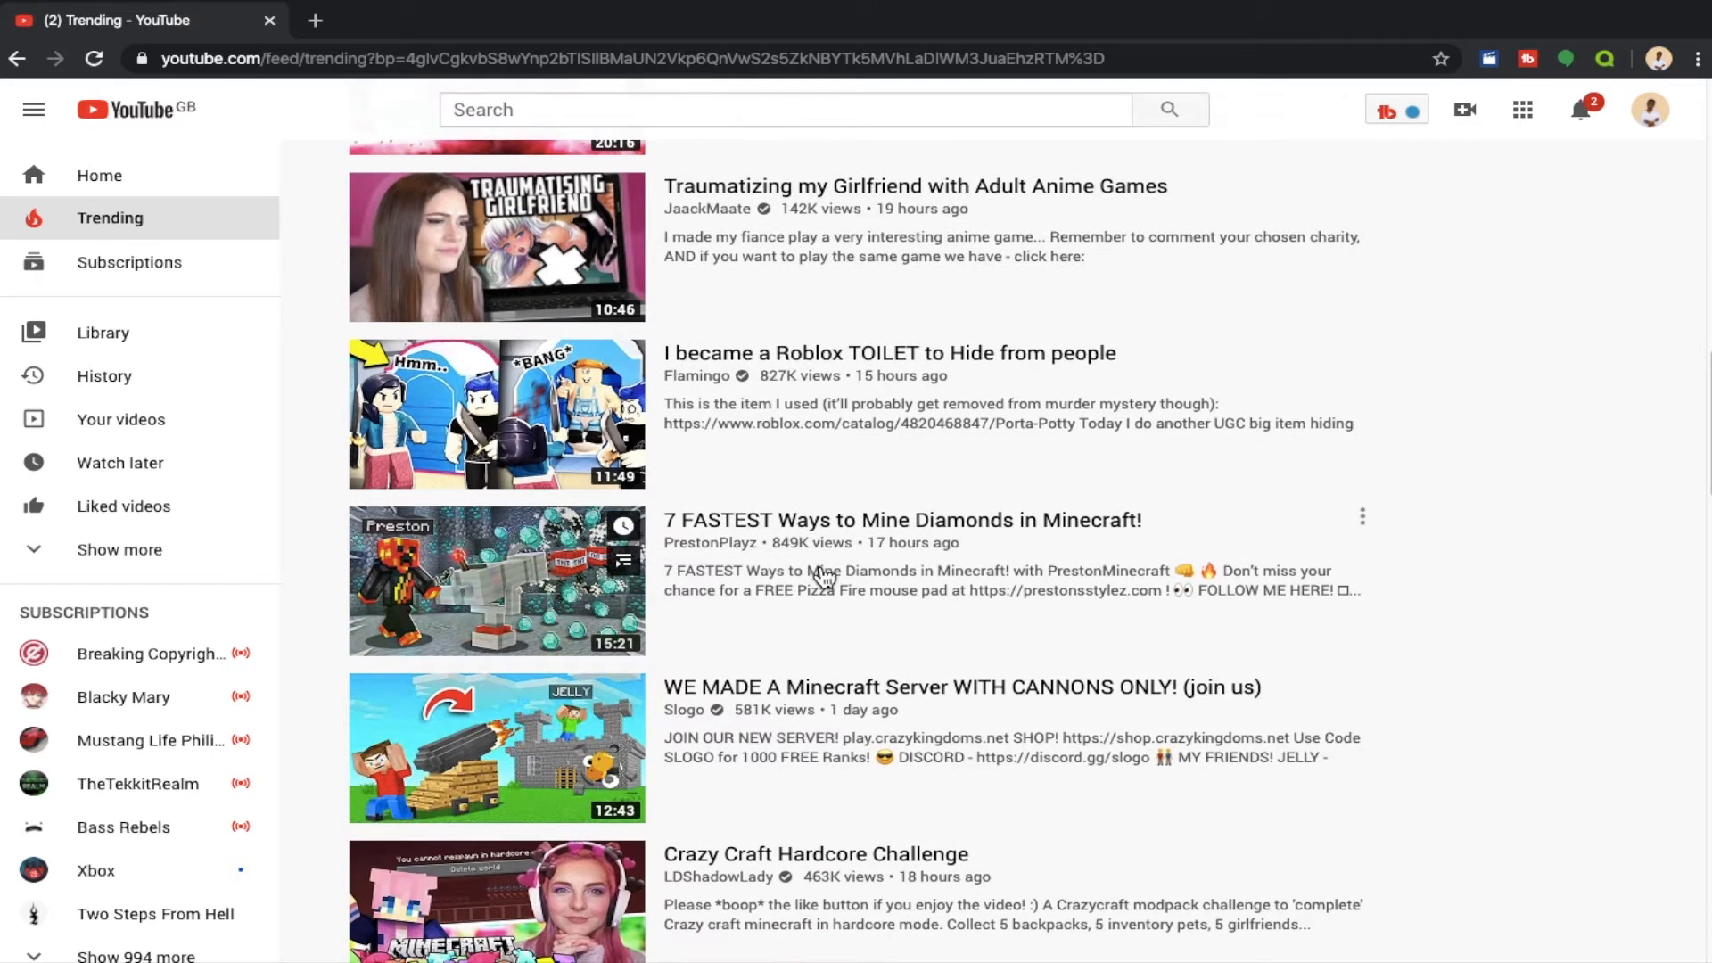
pyautogui.scroll(-3)
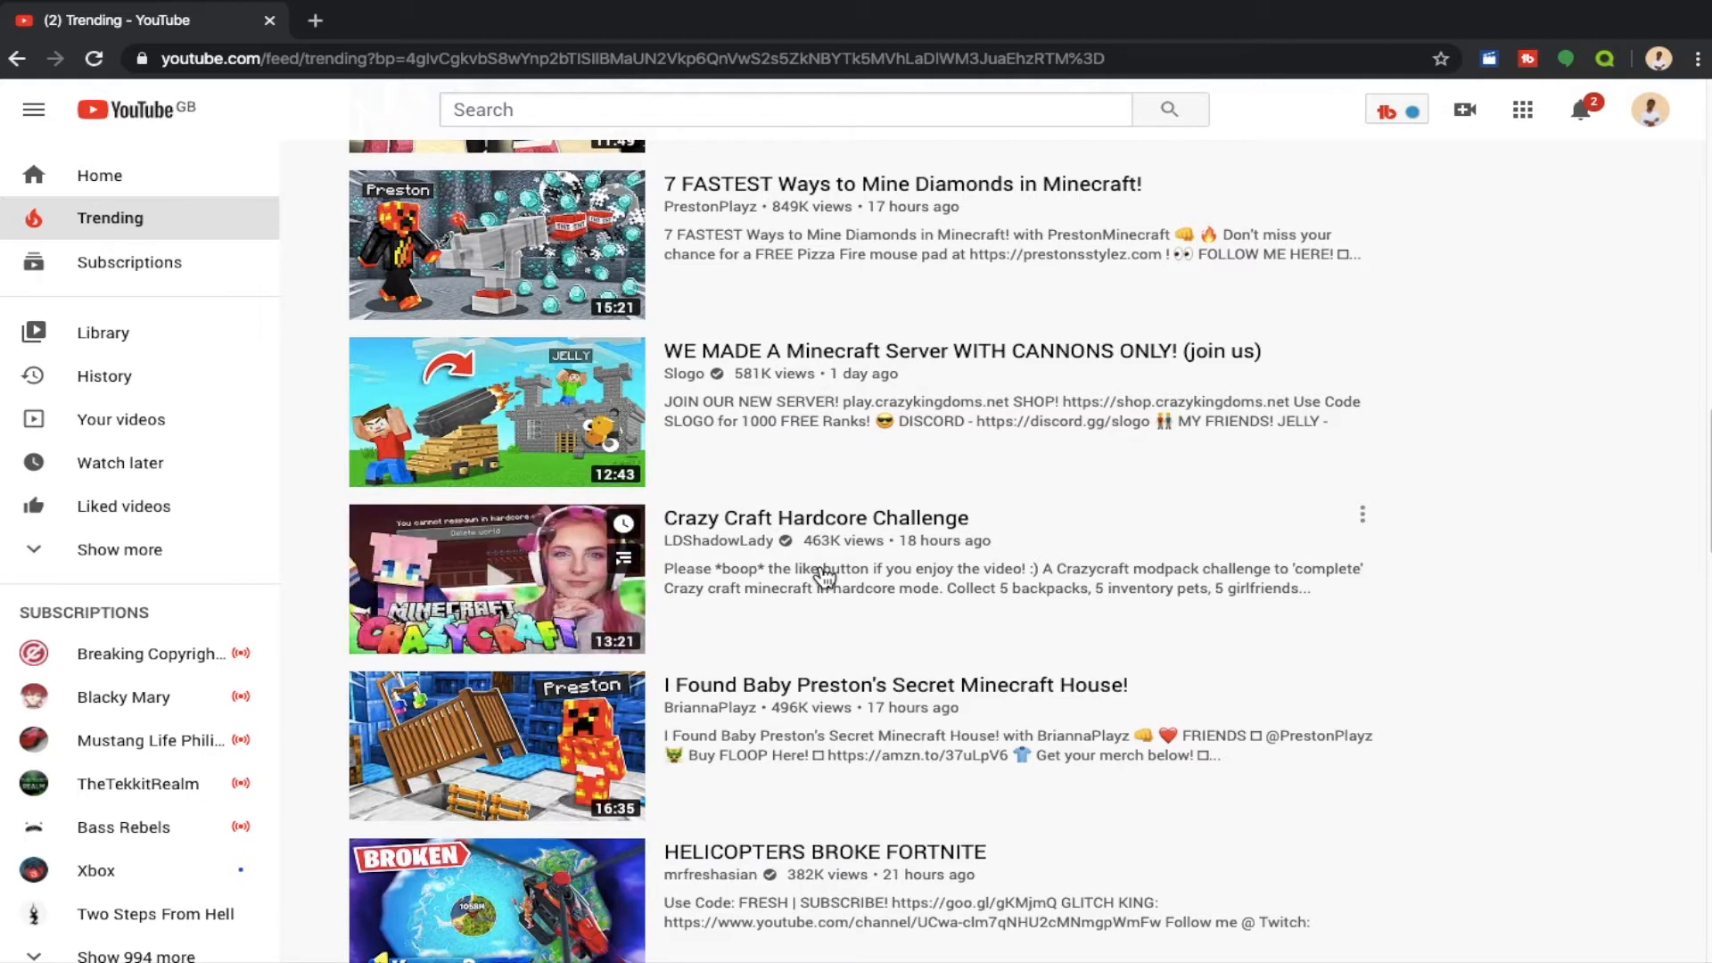
pyautogui.scroll(-3)
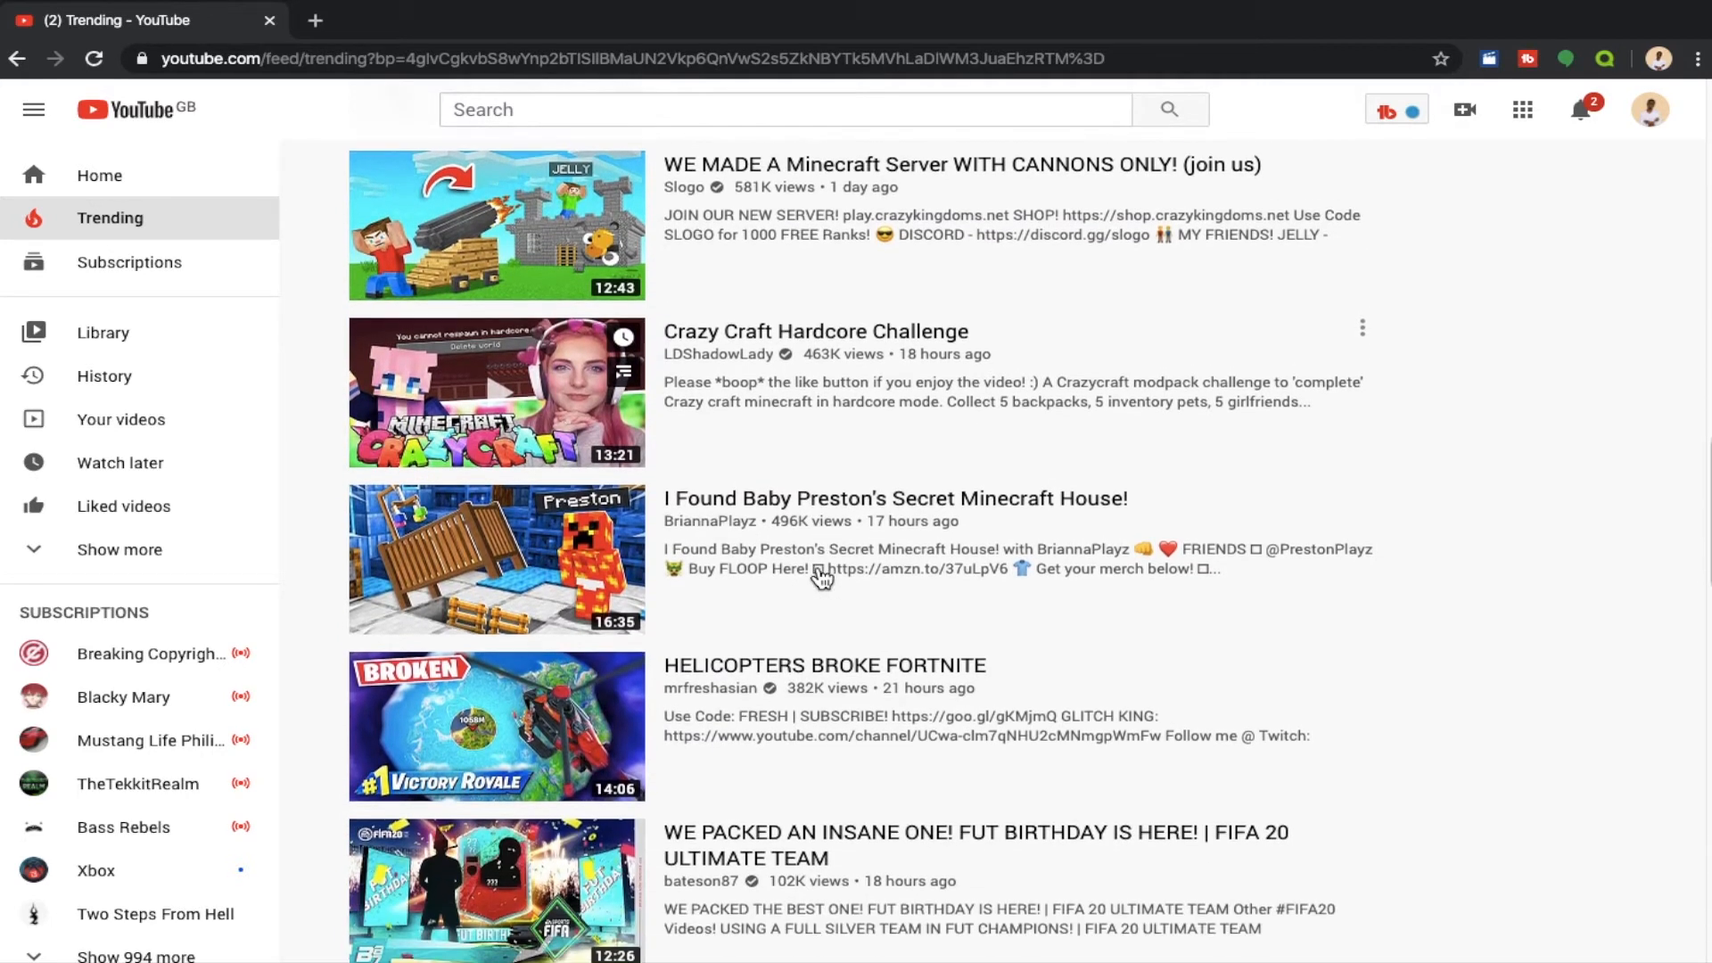
pyautogui.scroll(-3)
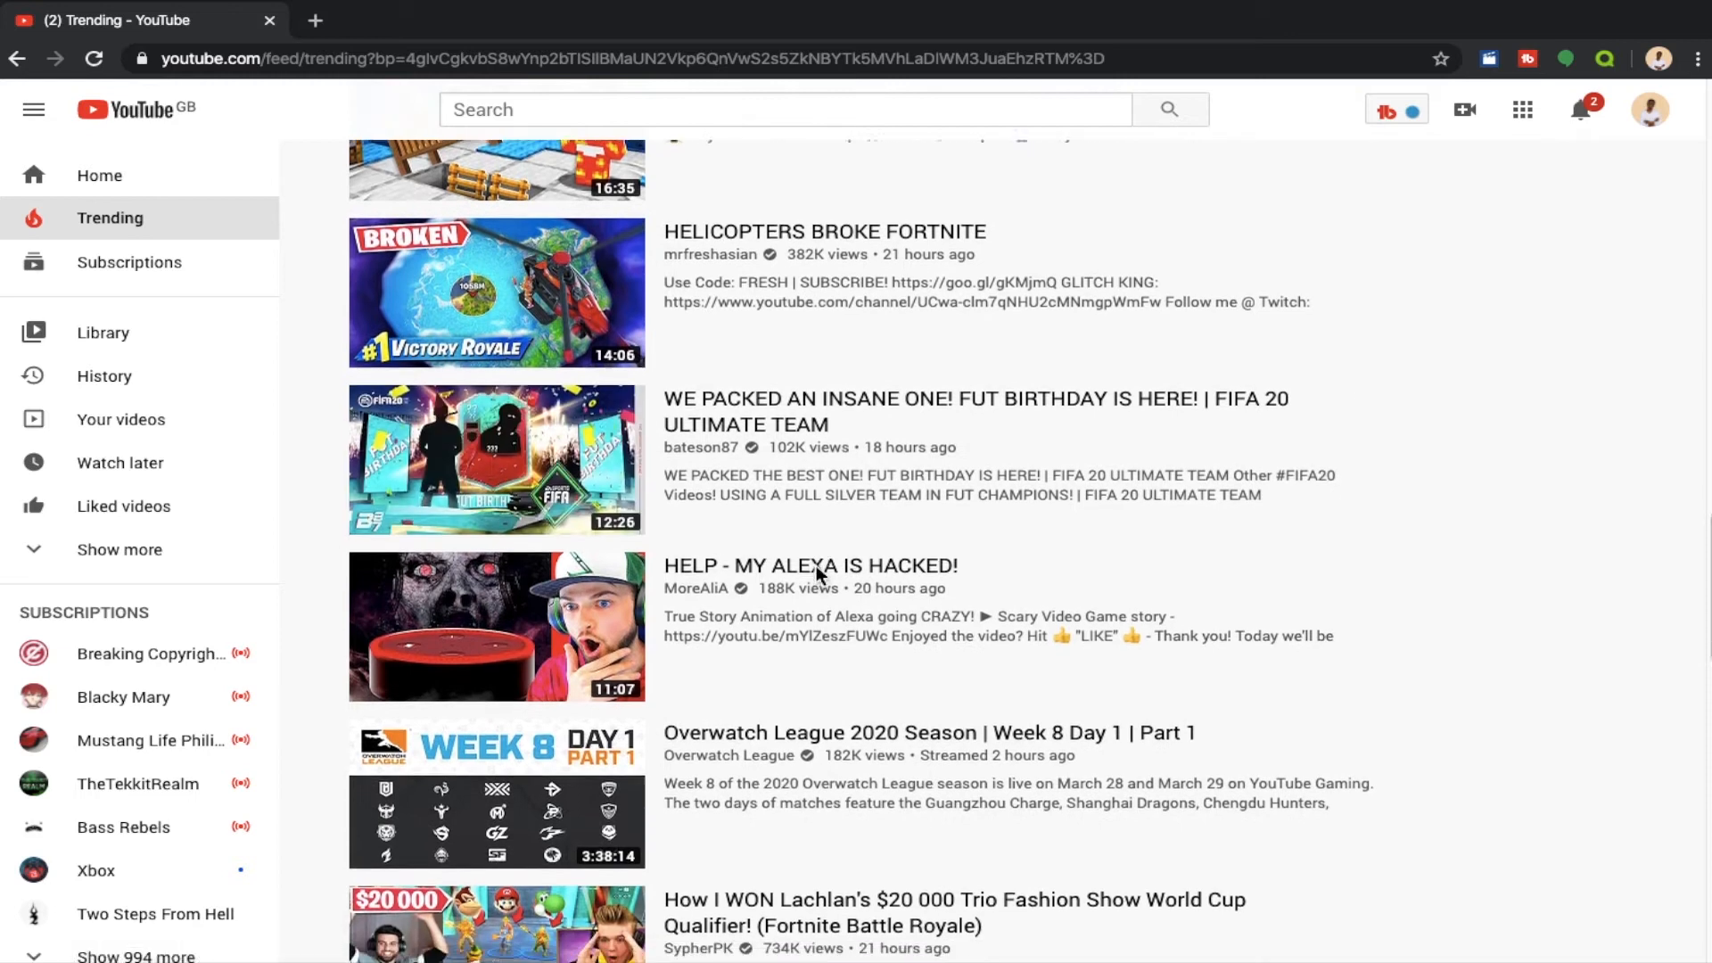
pyautogui.scroll(-3)
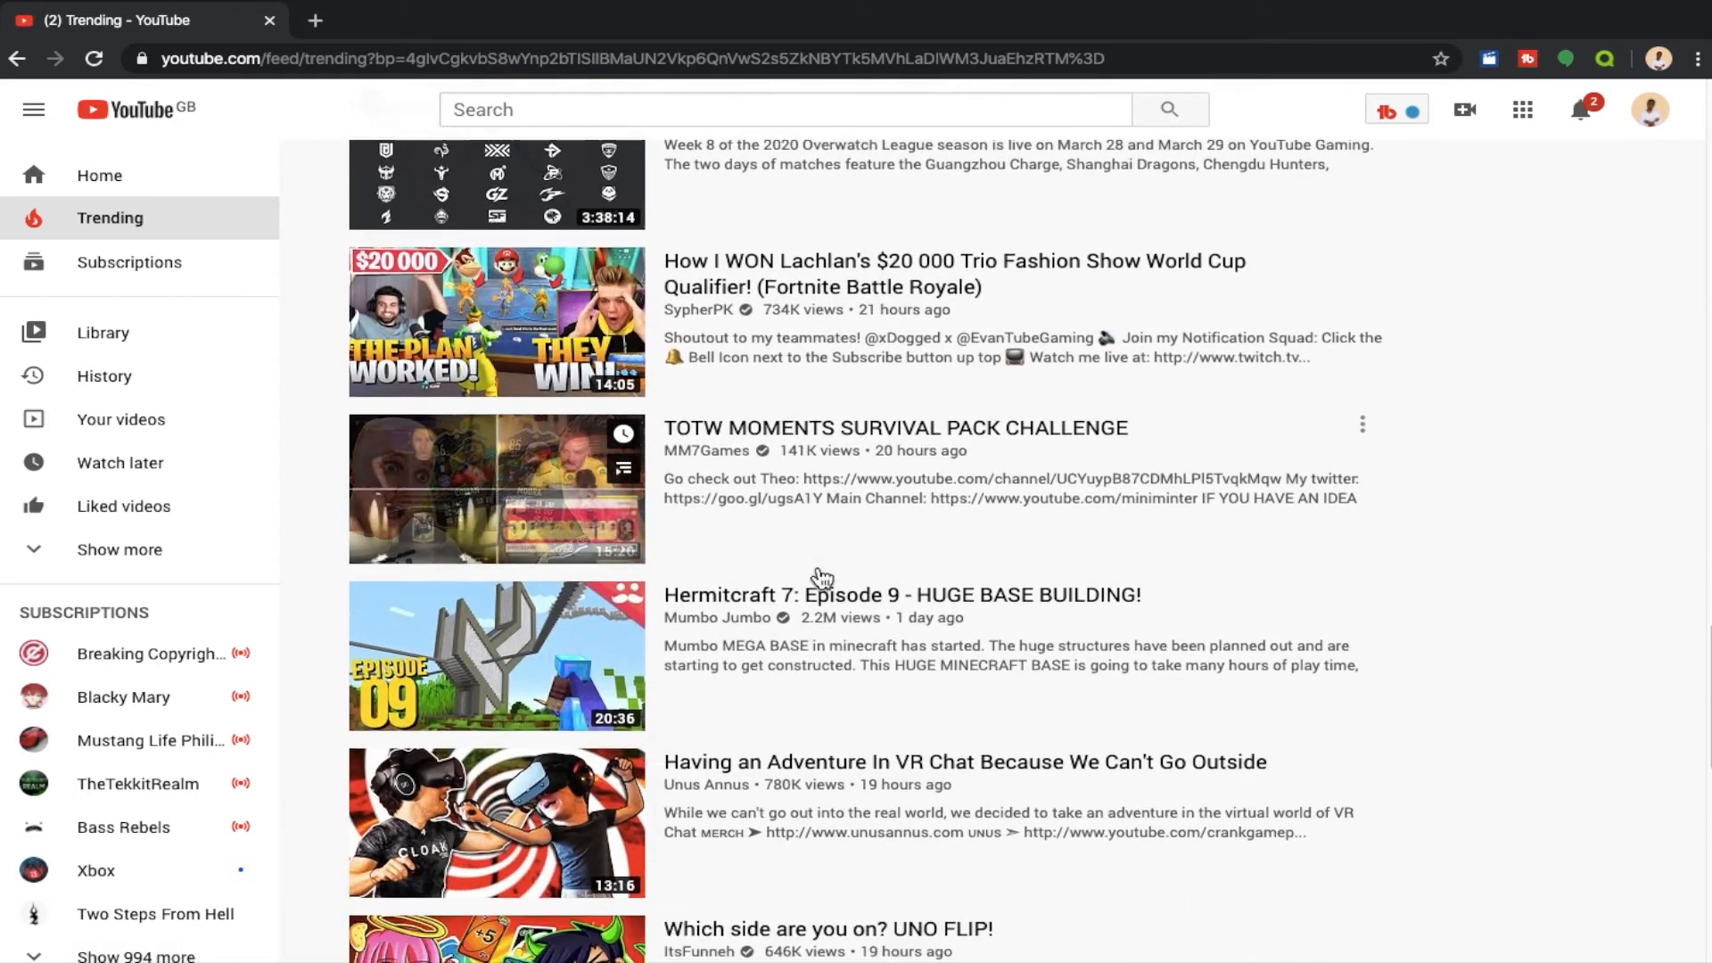
pyautogui.scroll(-3)
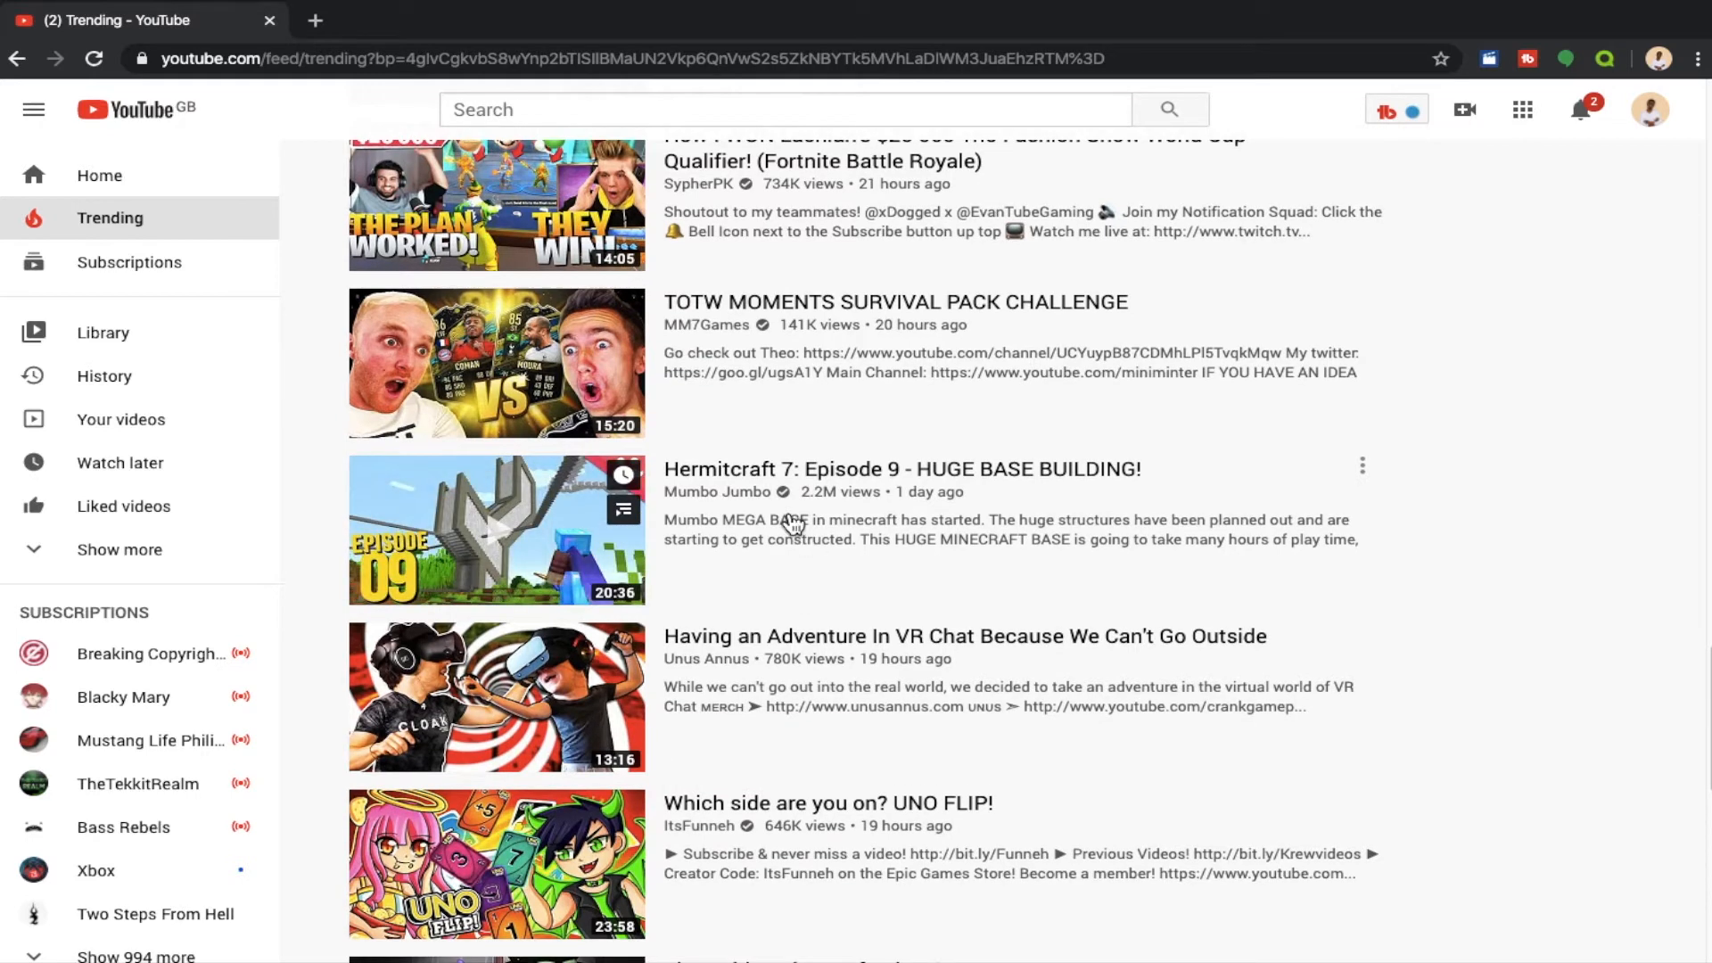
pyautogui.moveTo(821, 567)
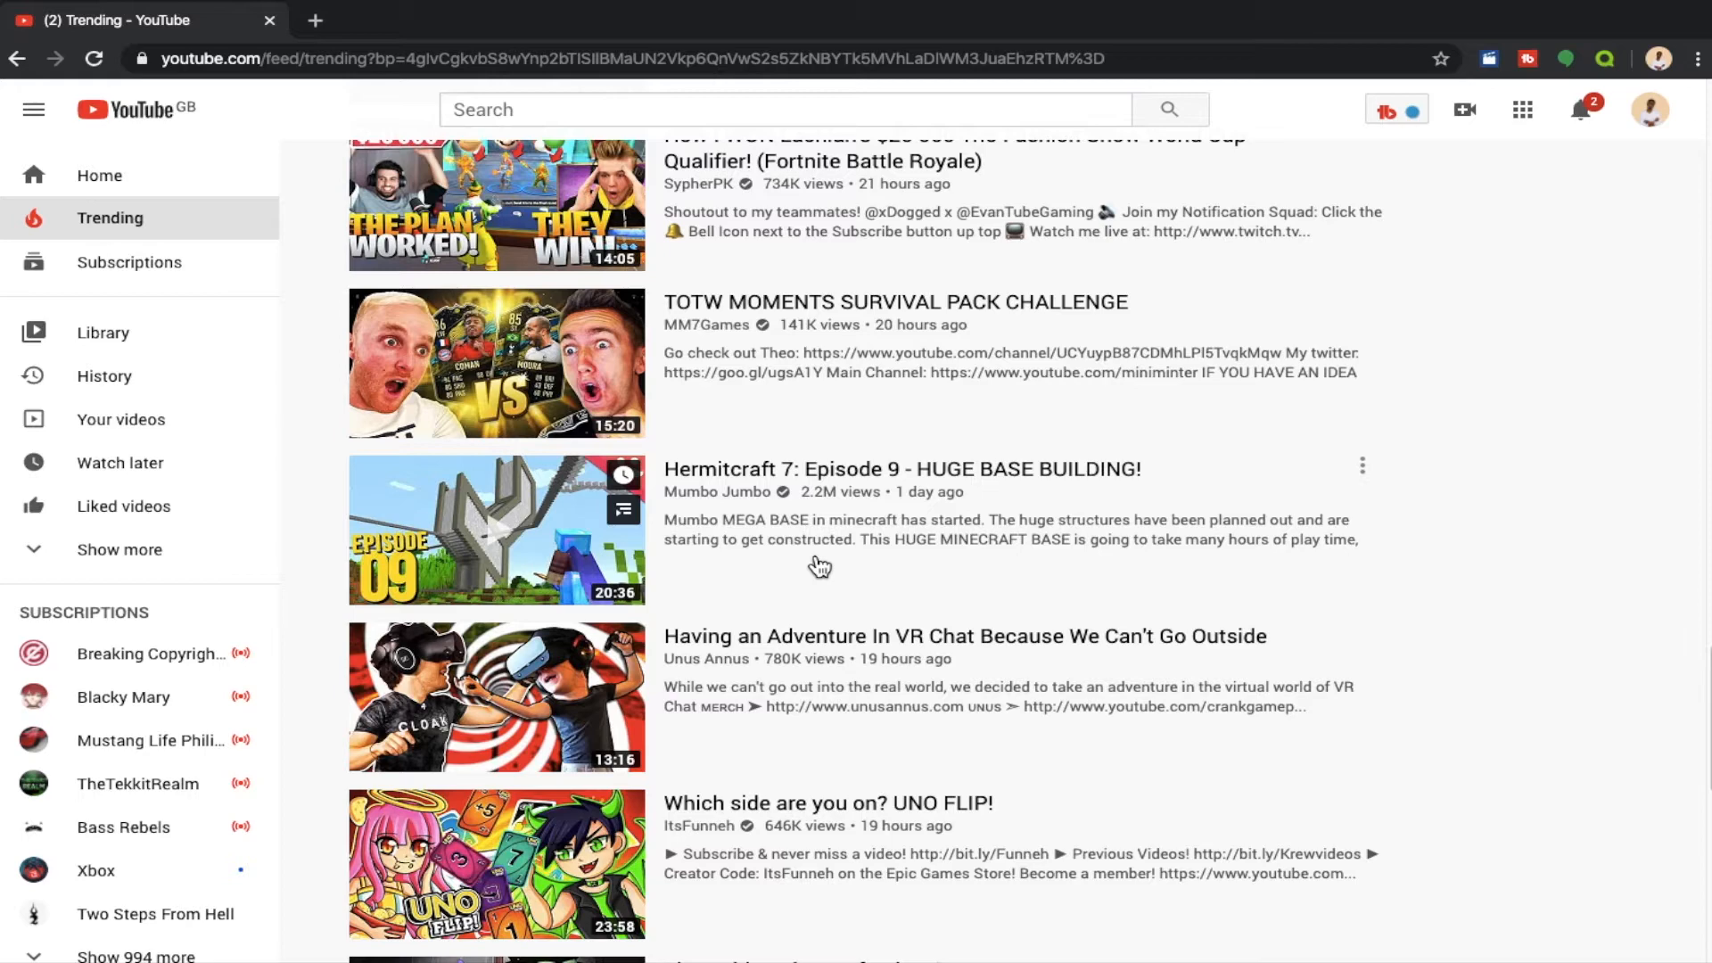
pyautogui.scroll(-3)
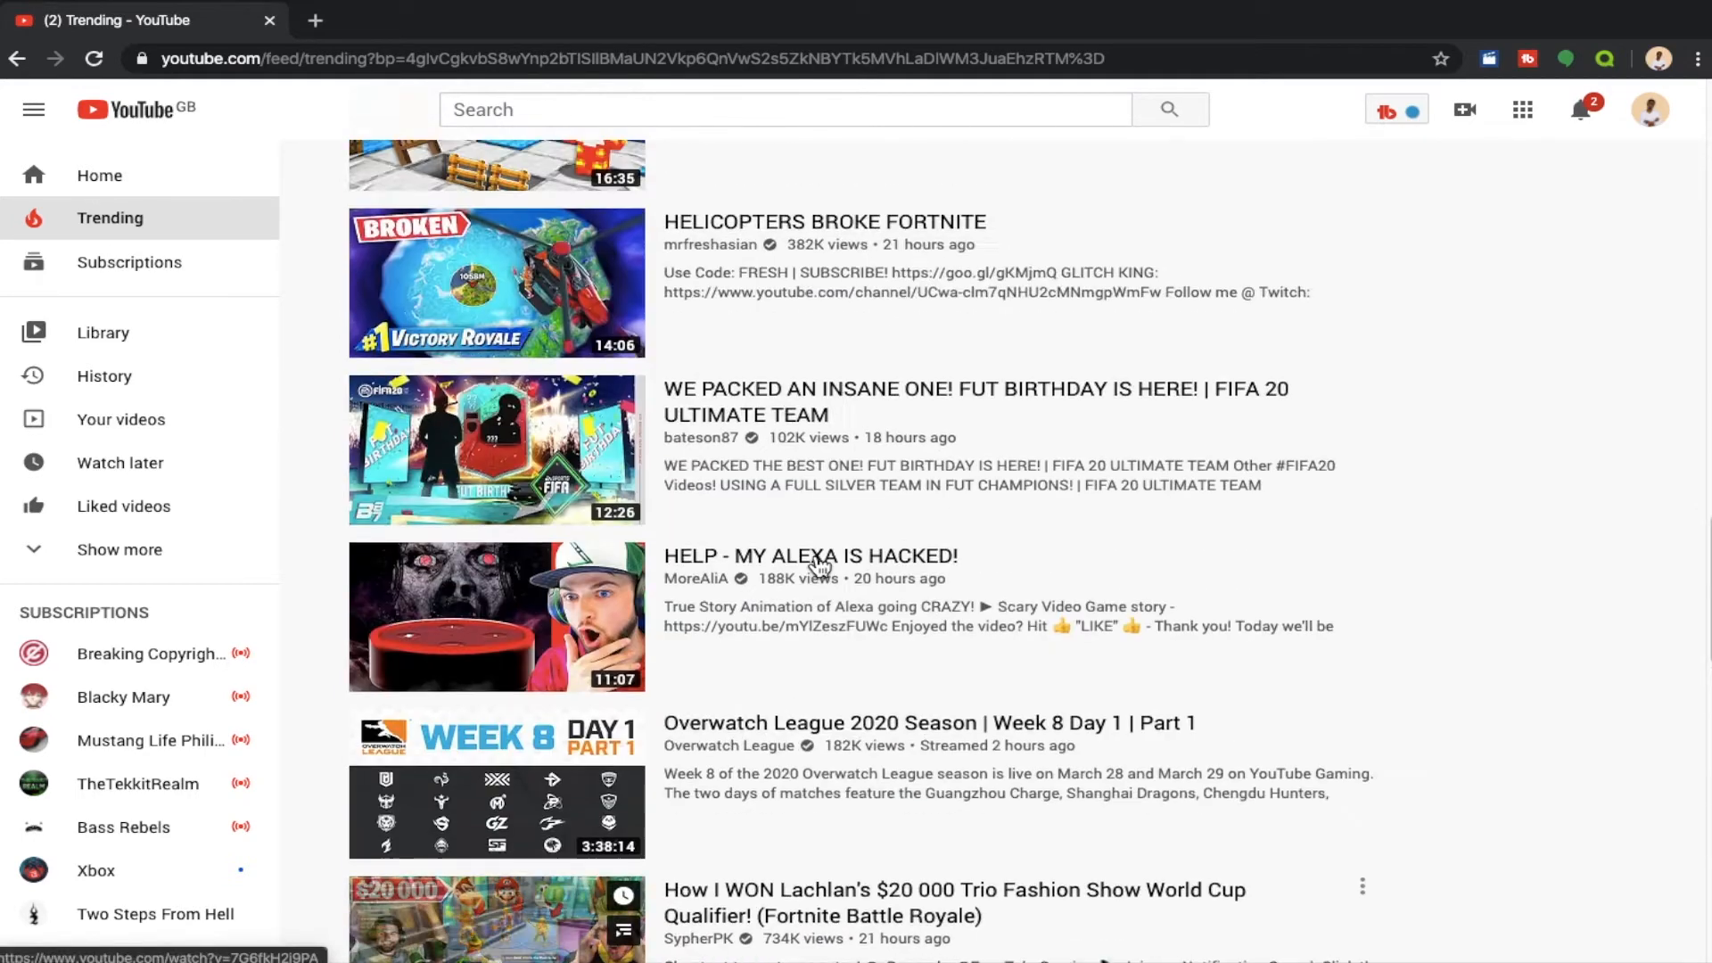
pyautogui.scroll(-3)
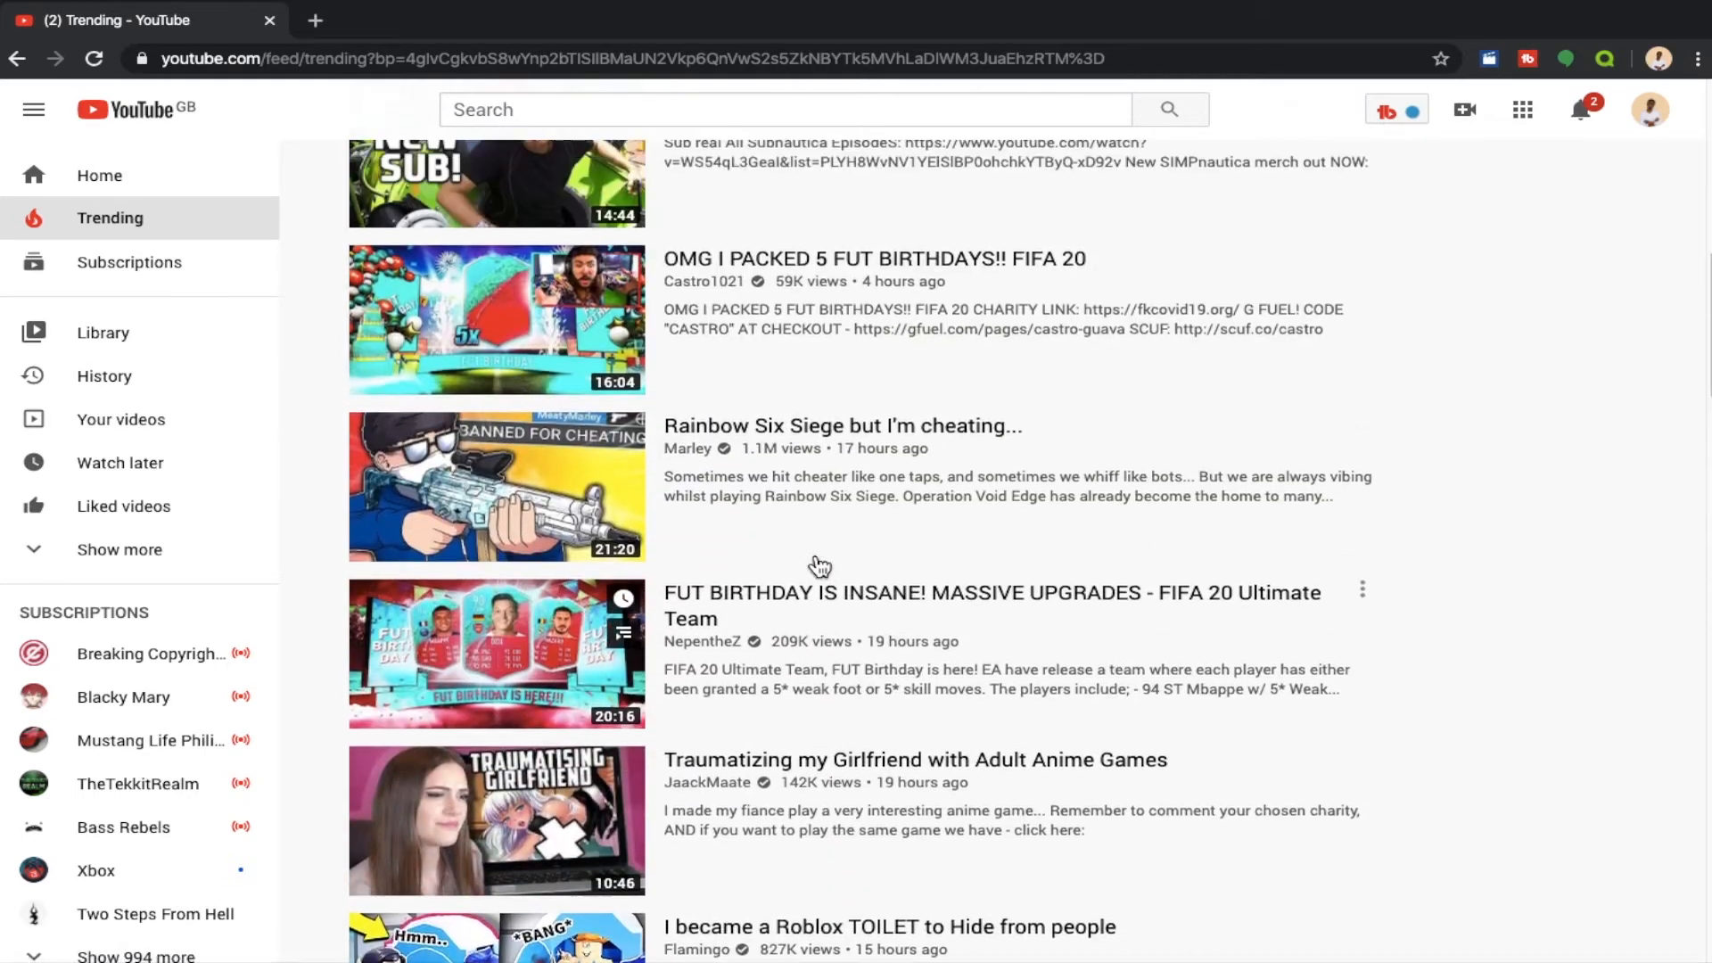
pyautogui.scroll(-3)
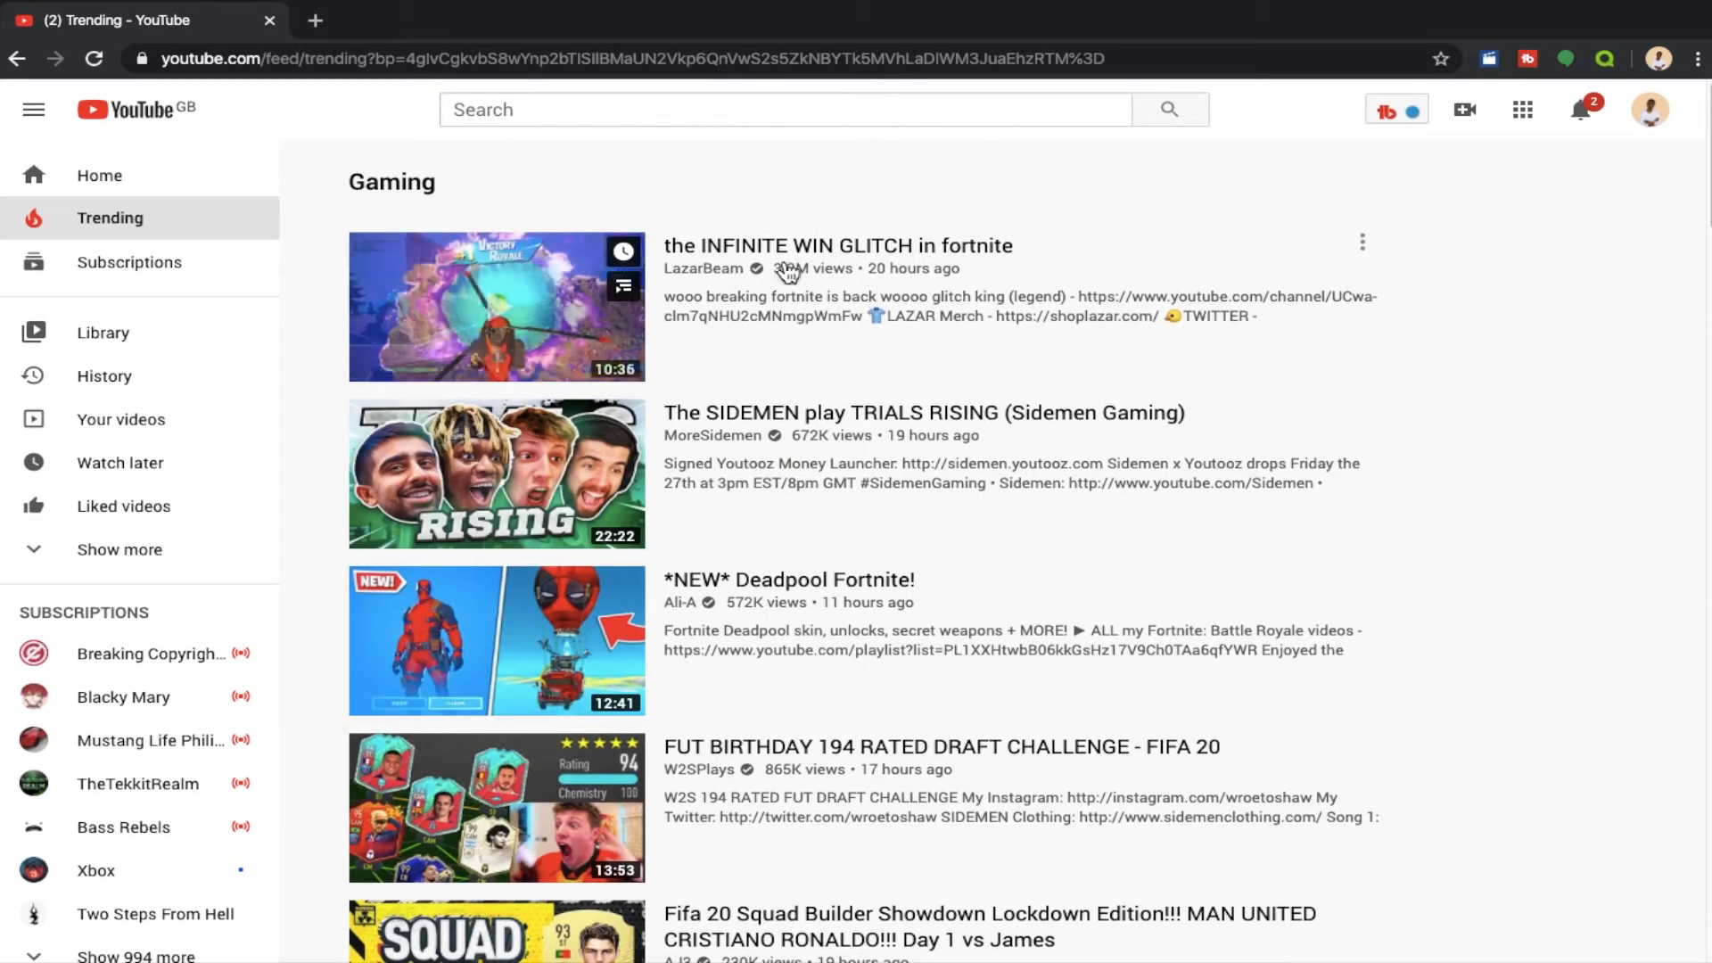
pyautogui.moveTo(719, 351)
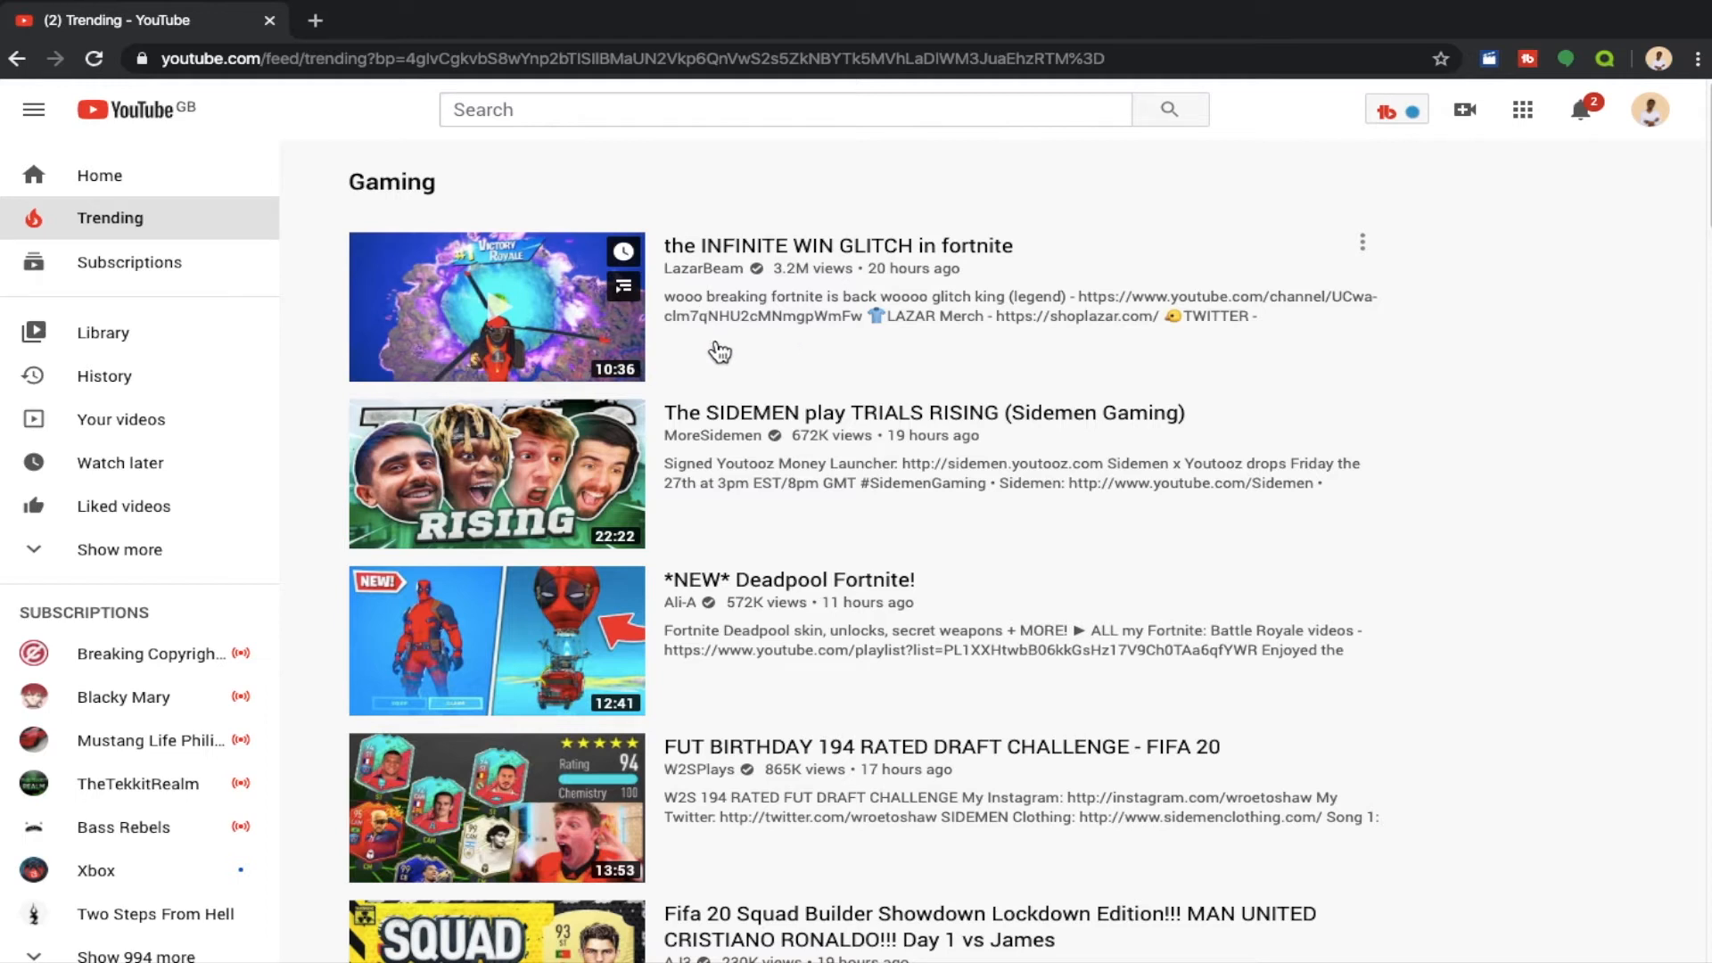
# Scroll down past the Minecraft and FIFA videos to HELICOPTERS BROKE FORTNITE
pyautogui.scroll(-3)
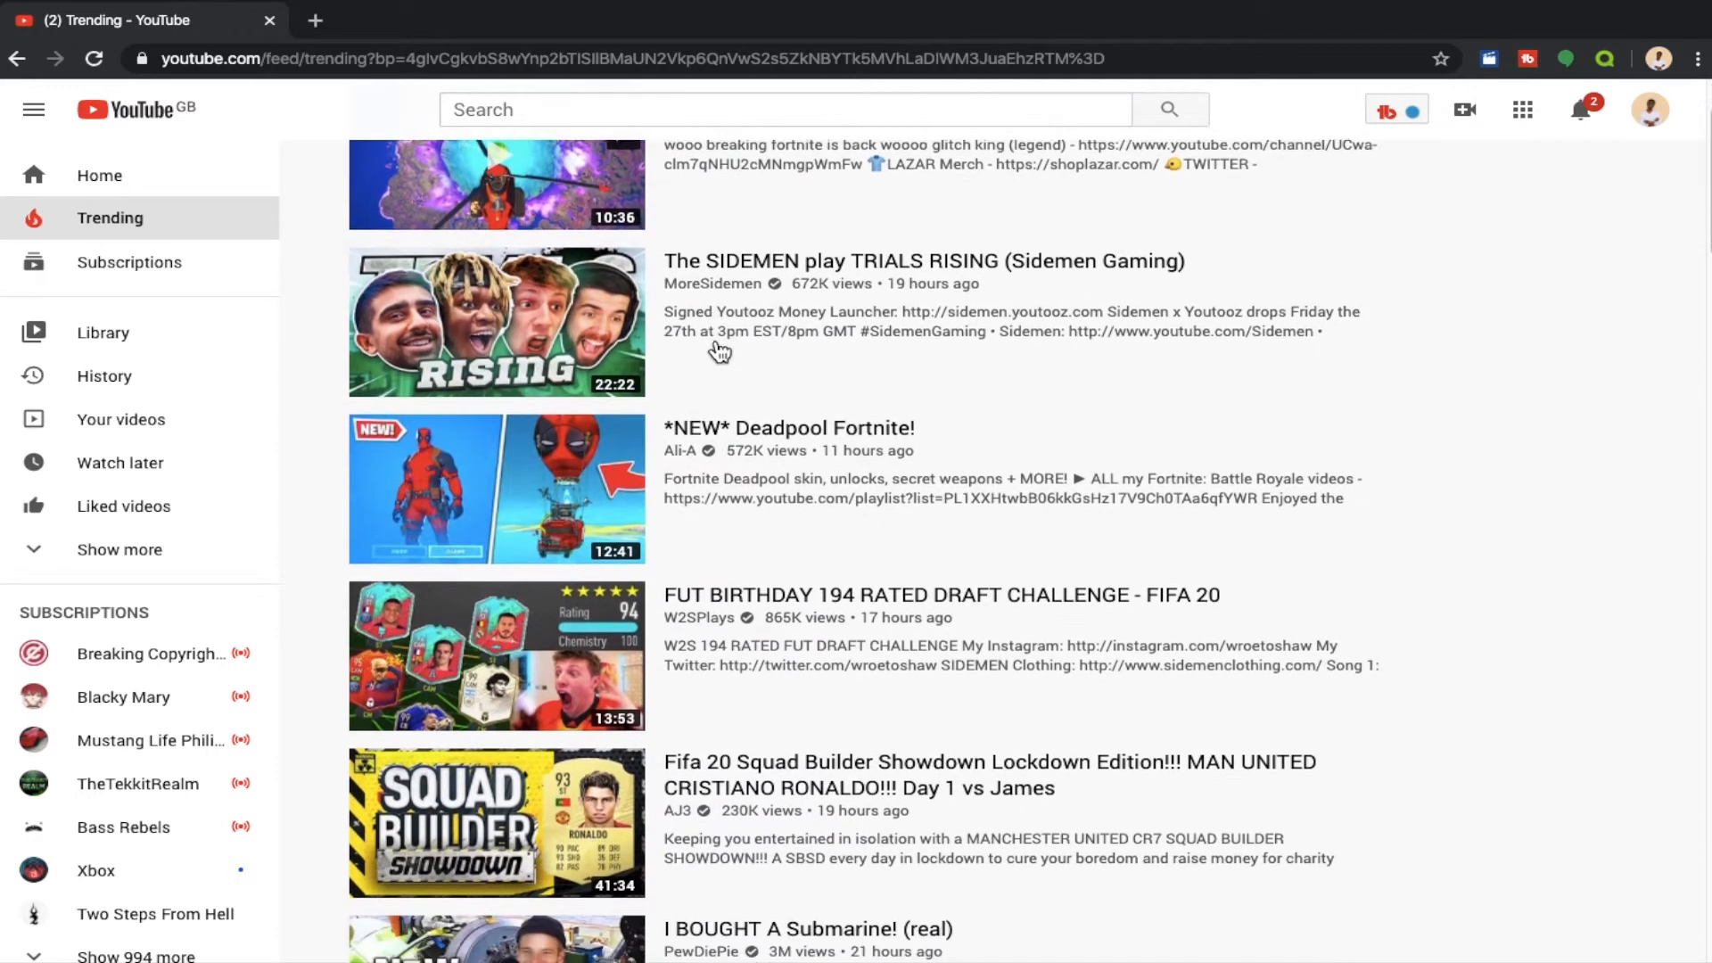
pyautogui.scroll(-3)
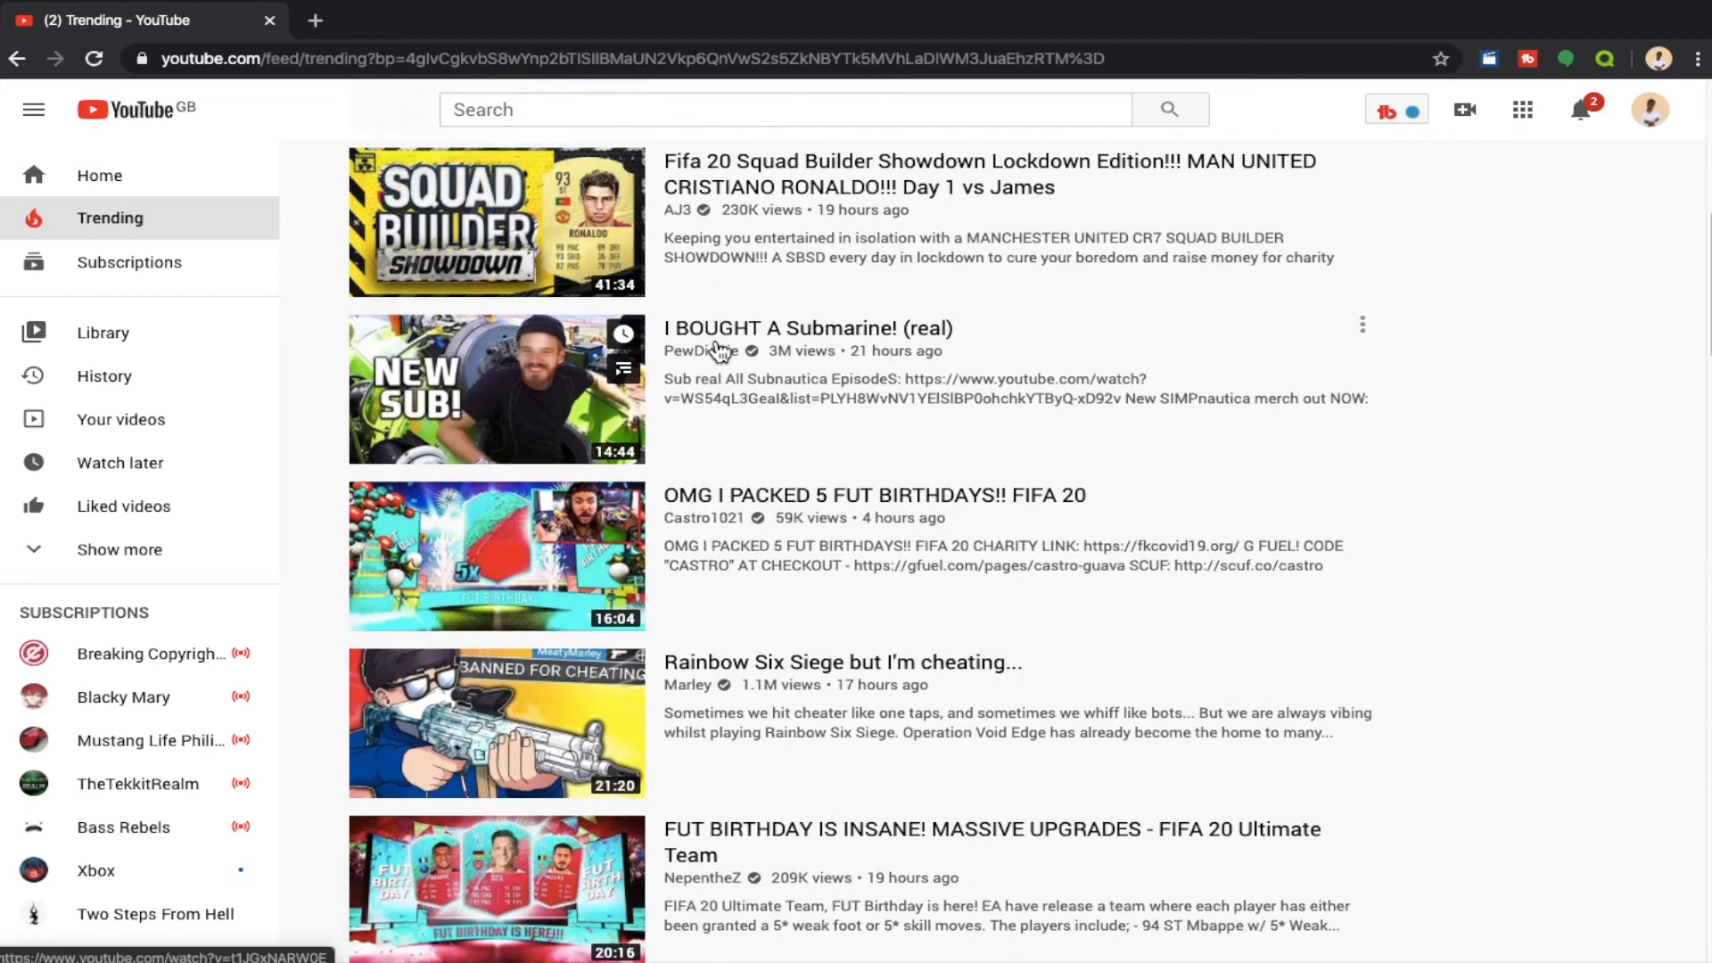
pyautogui.scroll(-3)
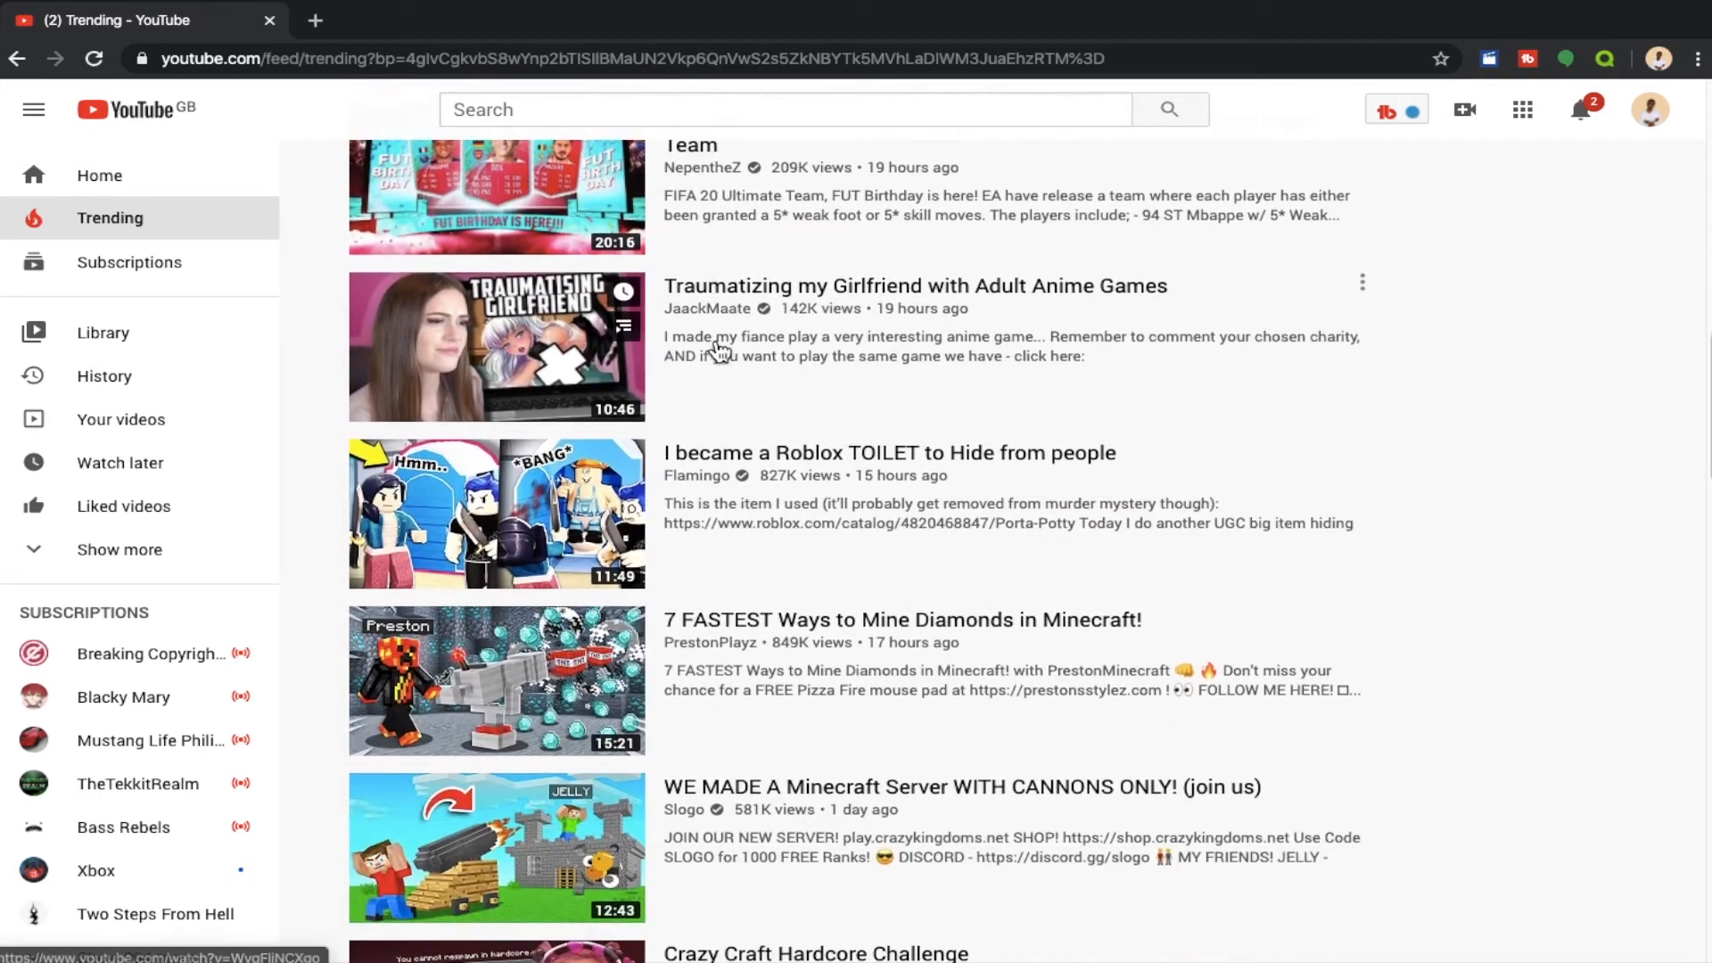
pyautogui.scroll(-3)
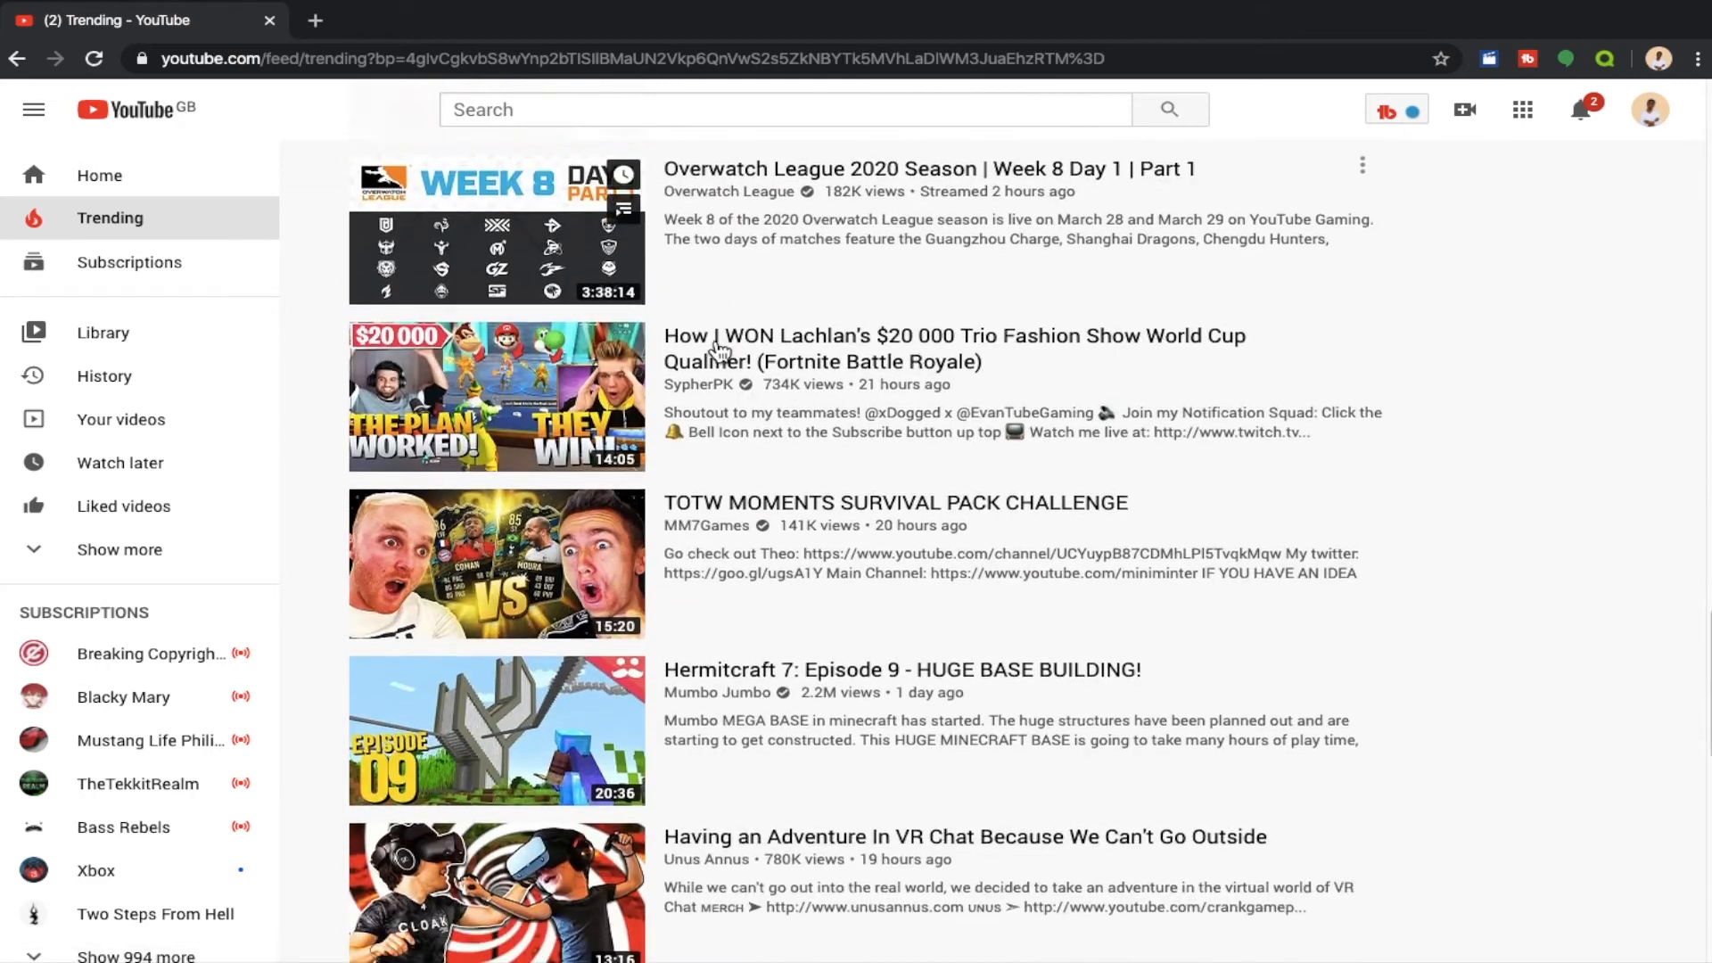
pyautogui.scroll(-3)
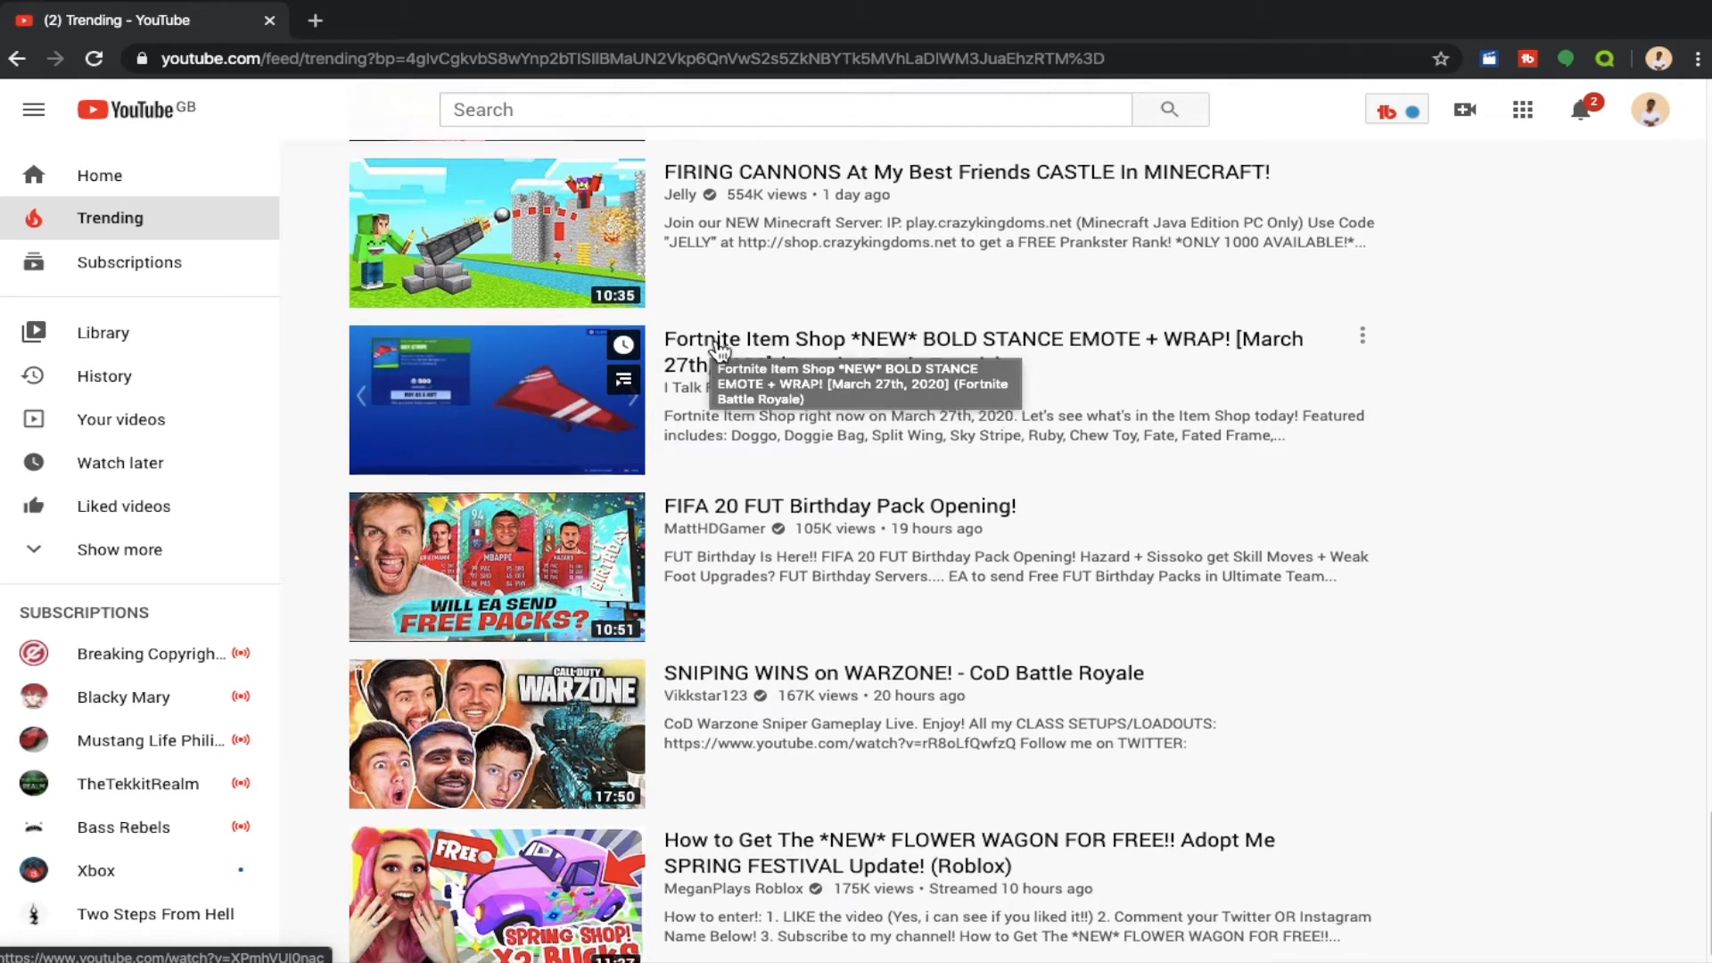
pyautogui.scroll(-3)
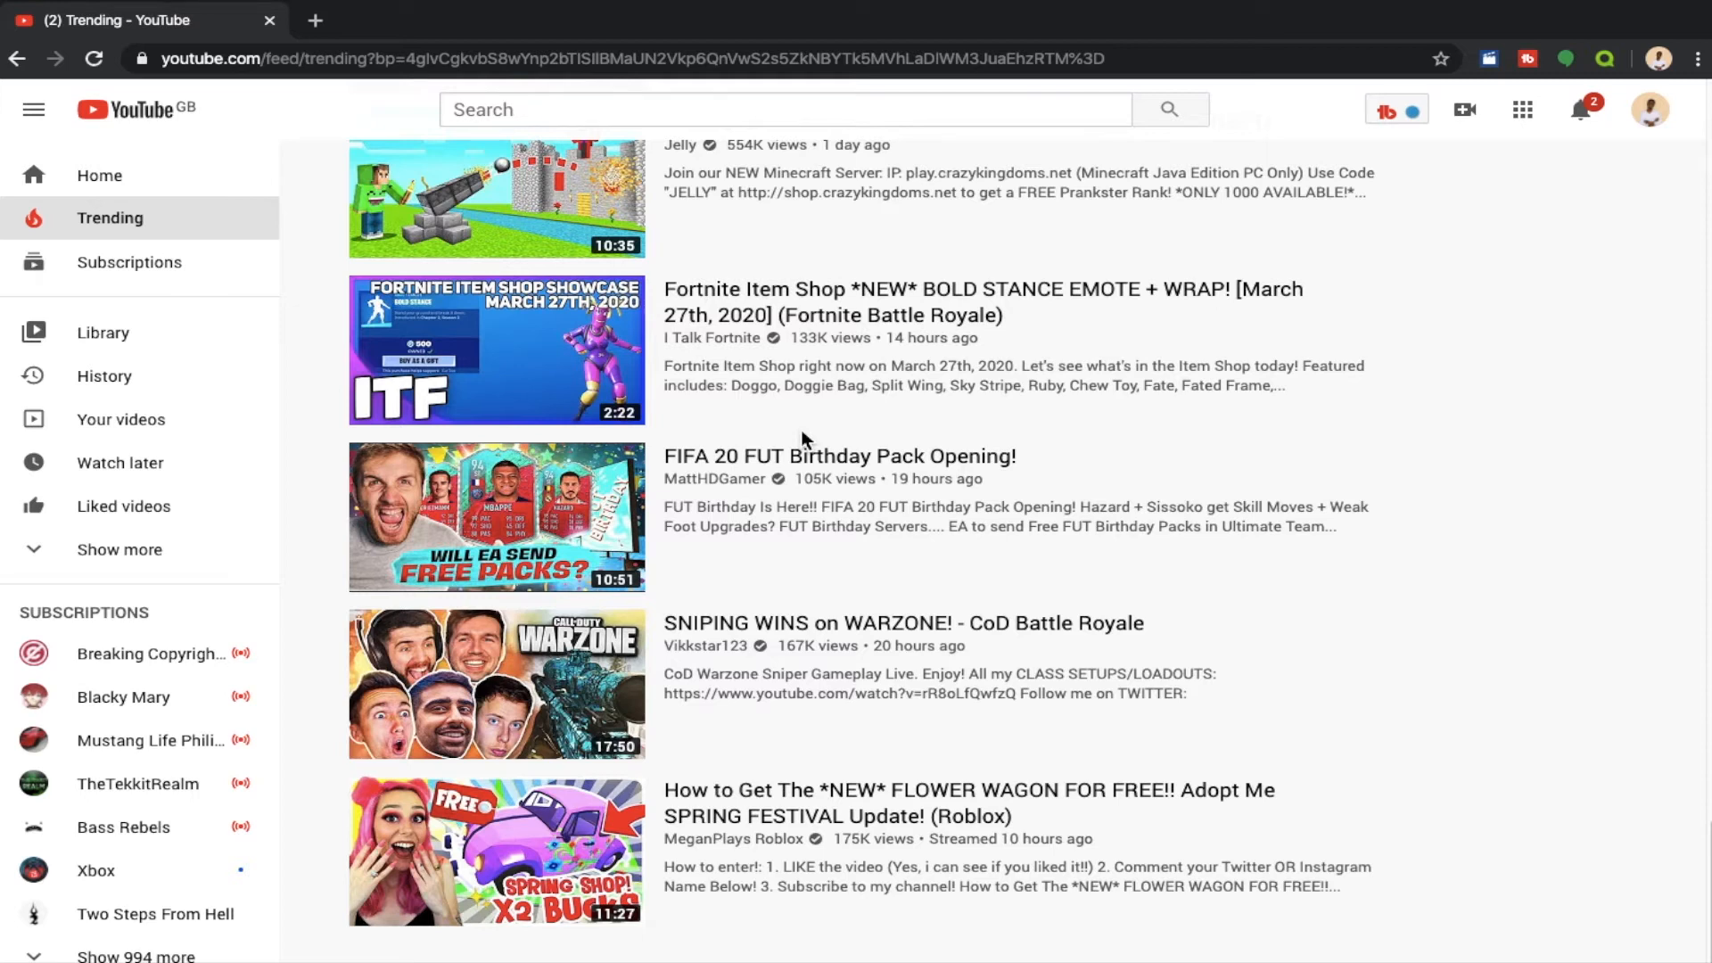
pyautogui.scroll(-3)
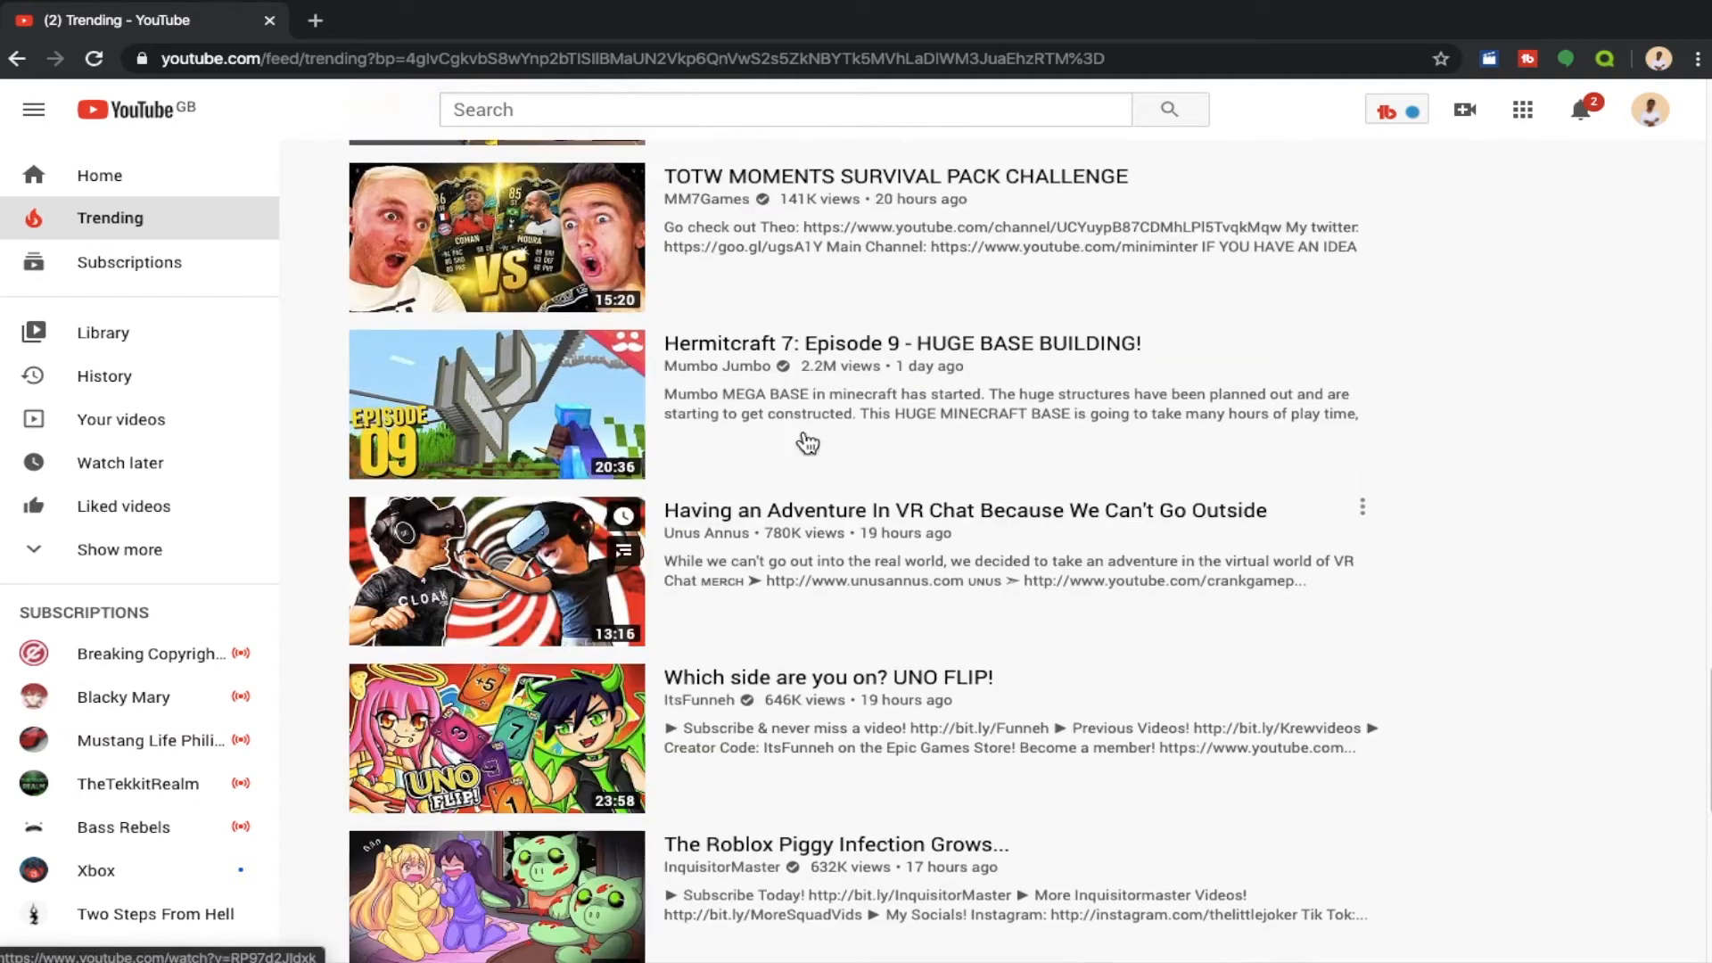
pyautogui.scroll(-3)
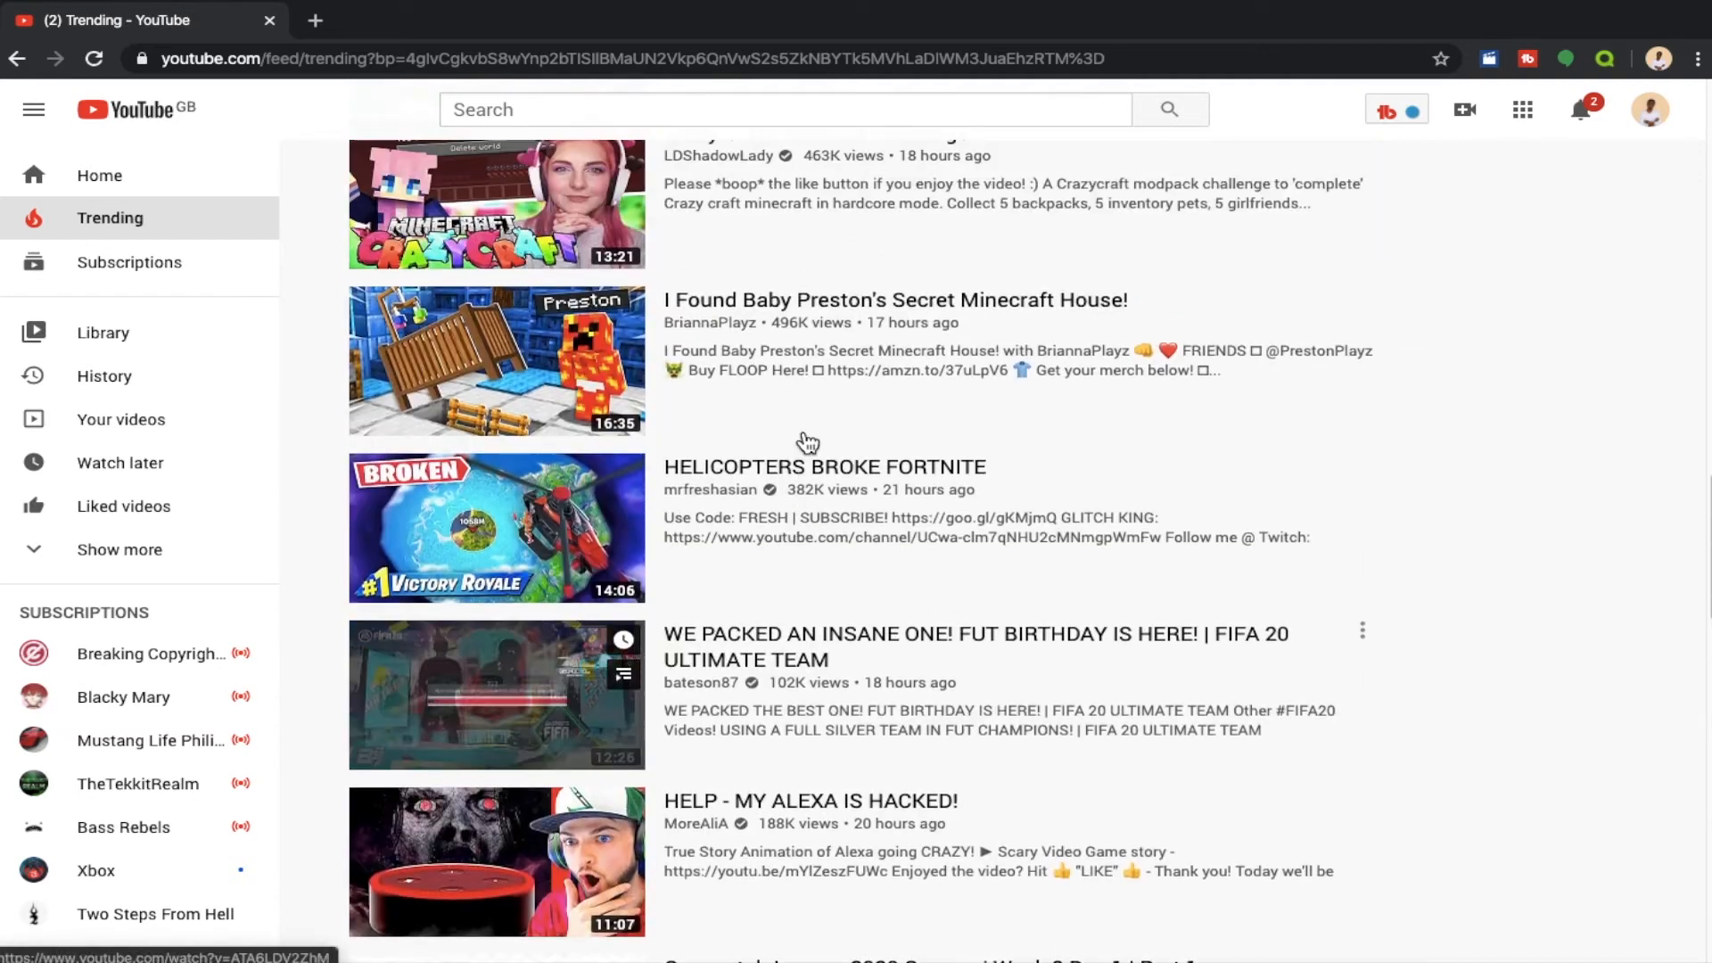
# Scroll the Gaming list to the *NEW* Deadpool Fortnite! and I BOUGHT A Submarine! videos
pyautogui.scroll(-3)
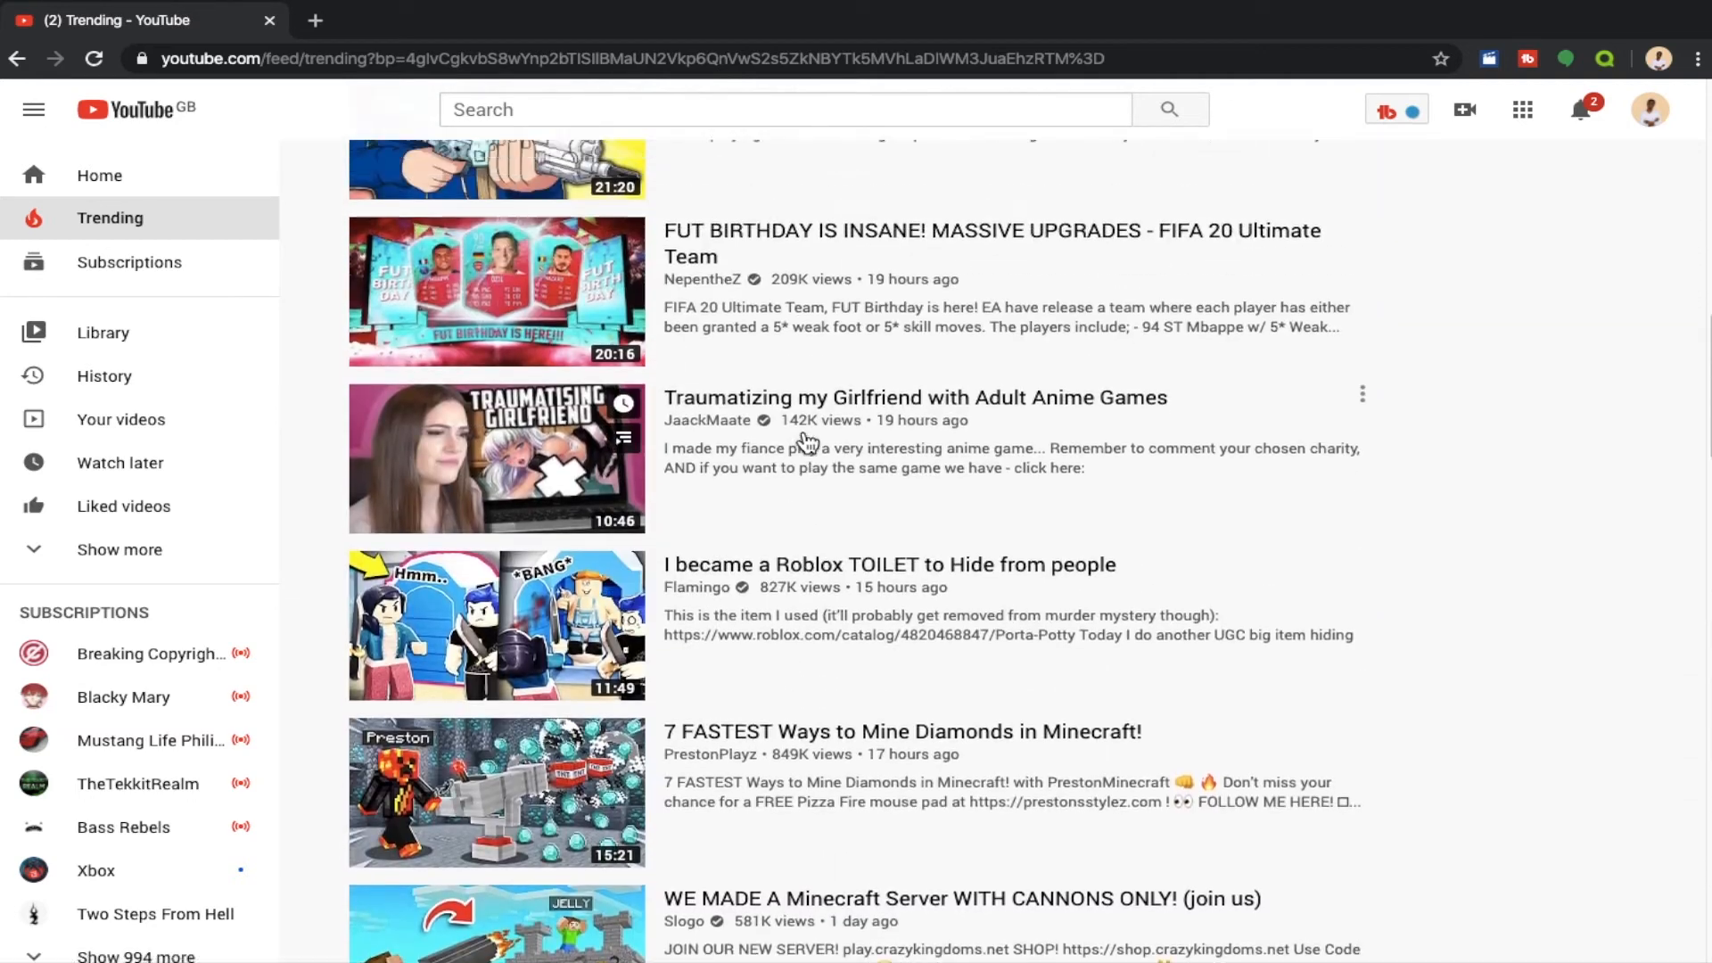
pyautogui.scroll(-3)
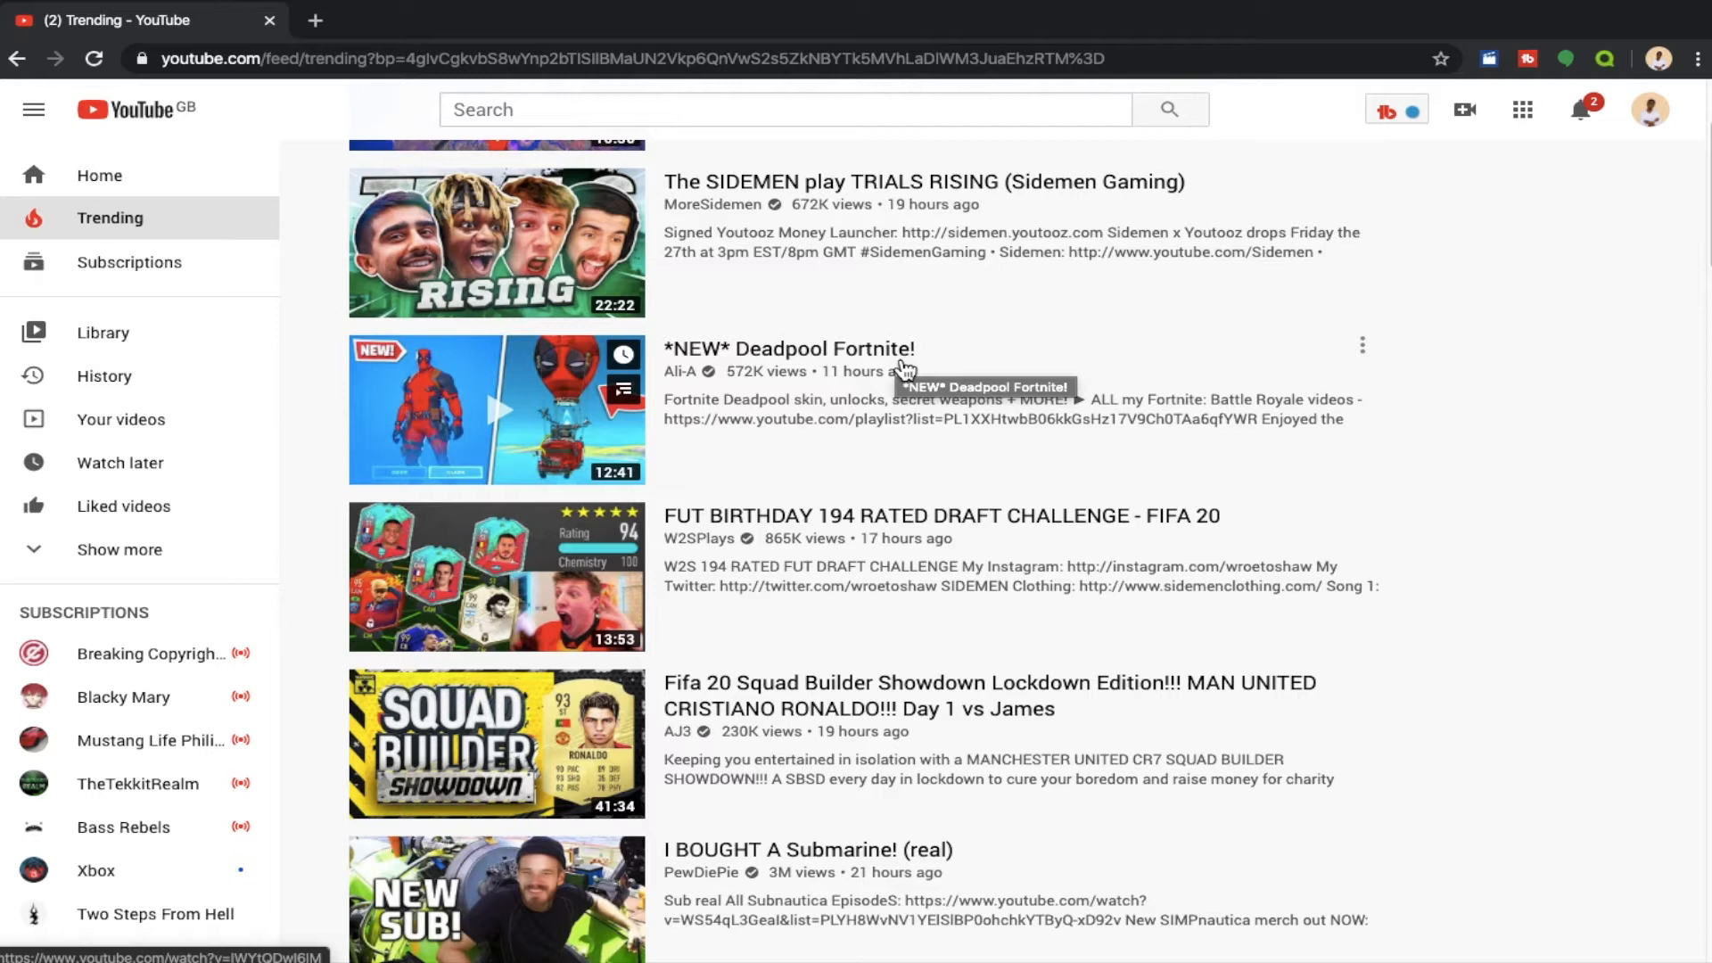
pyautogui.moveTo(831, 445)
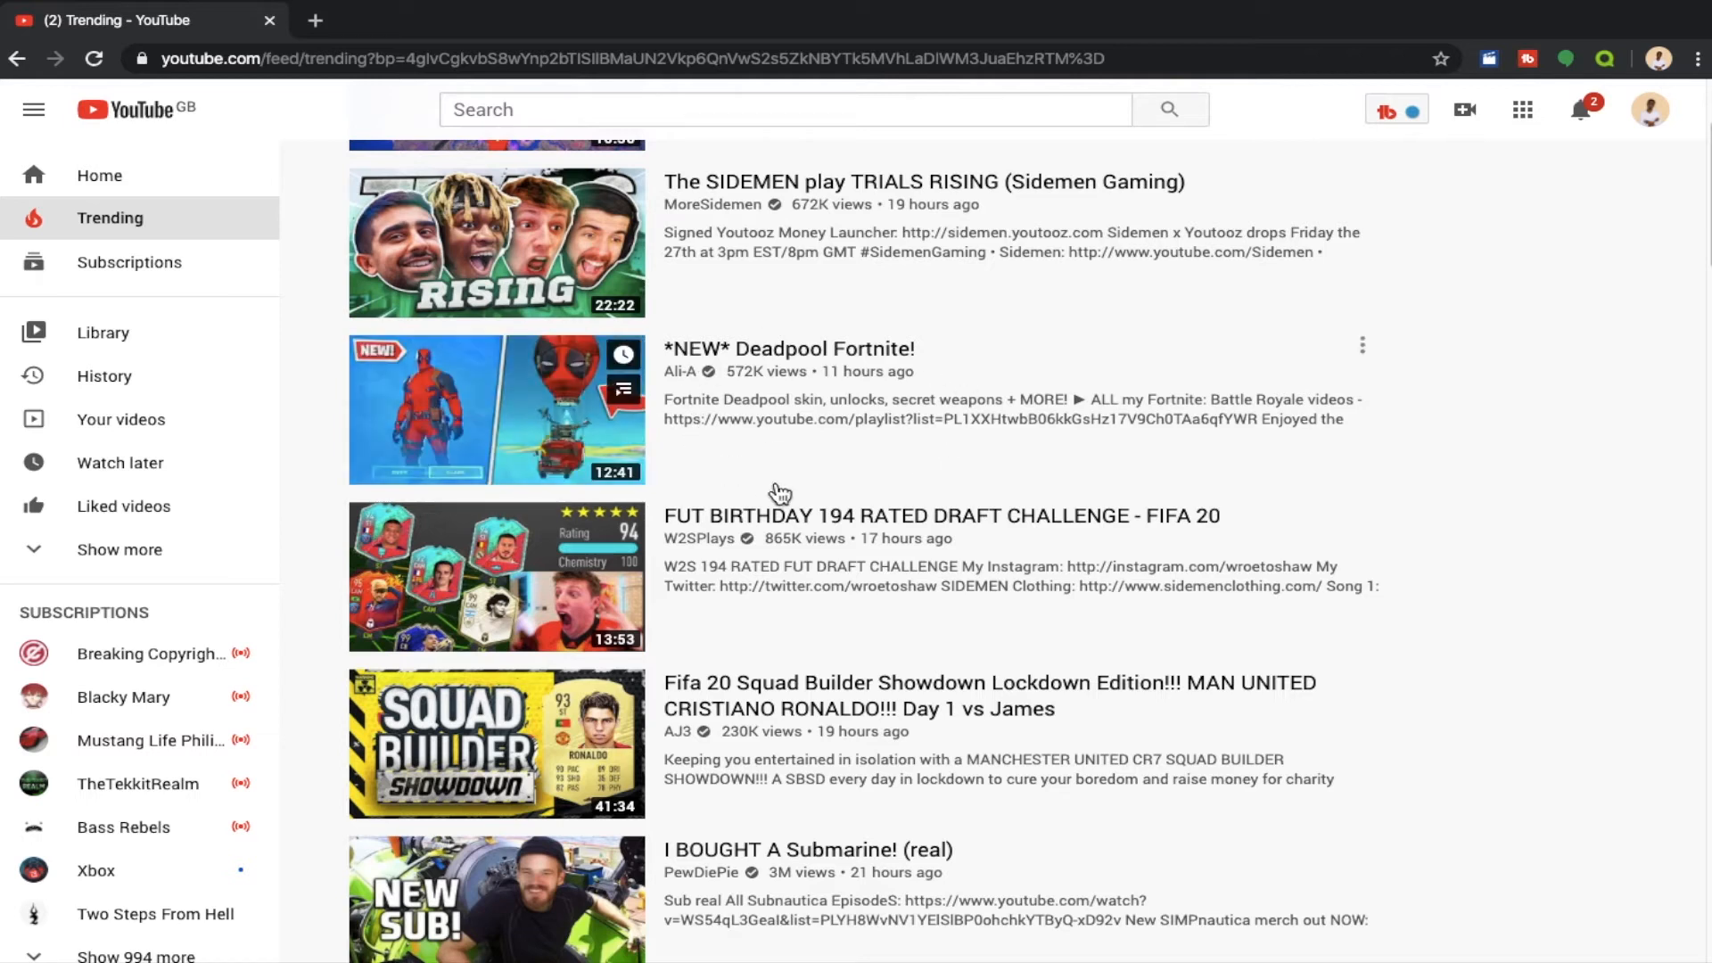
pyautogui.moveTo(496, 408)
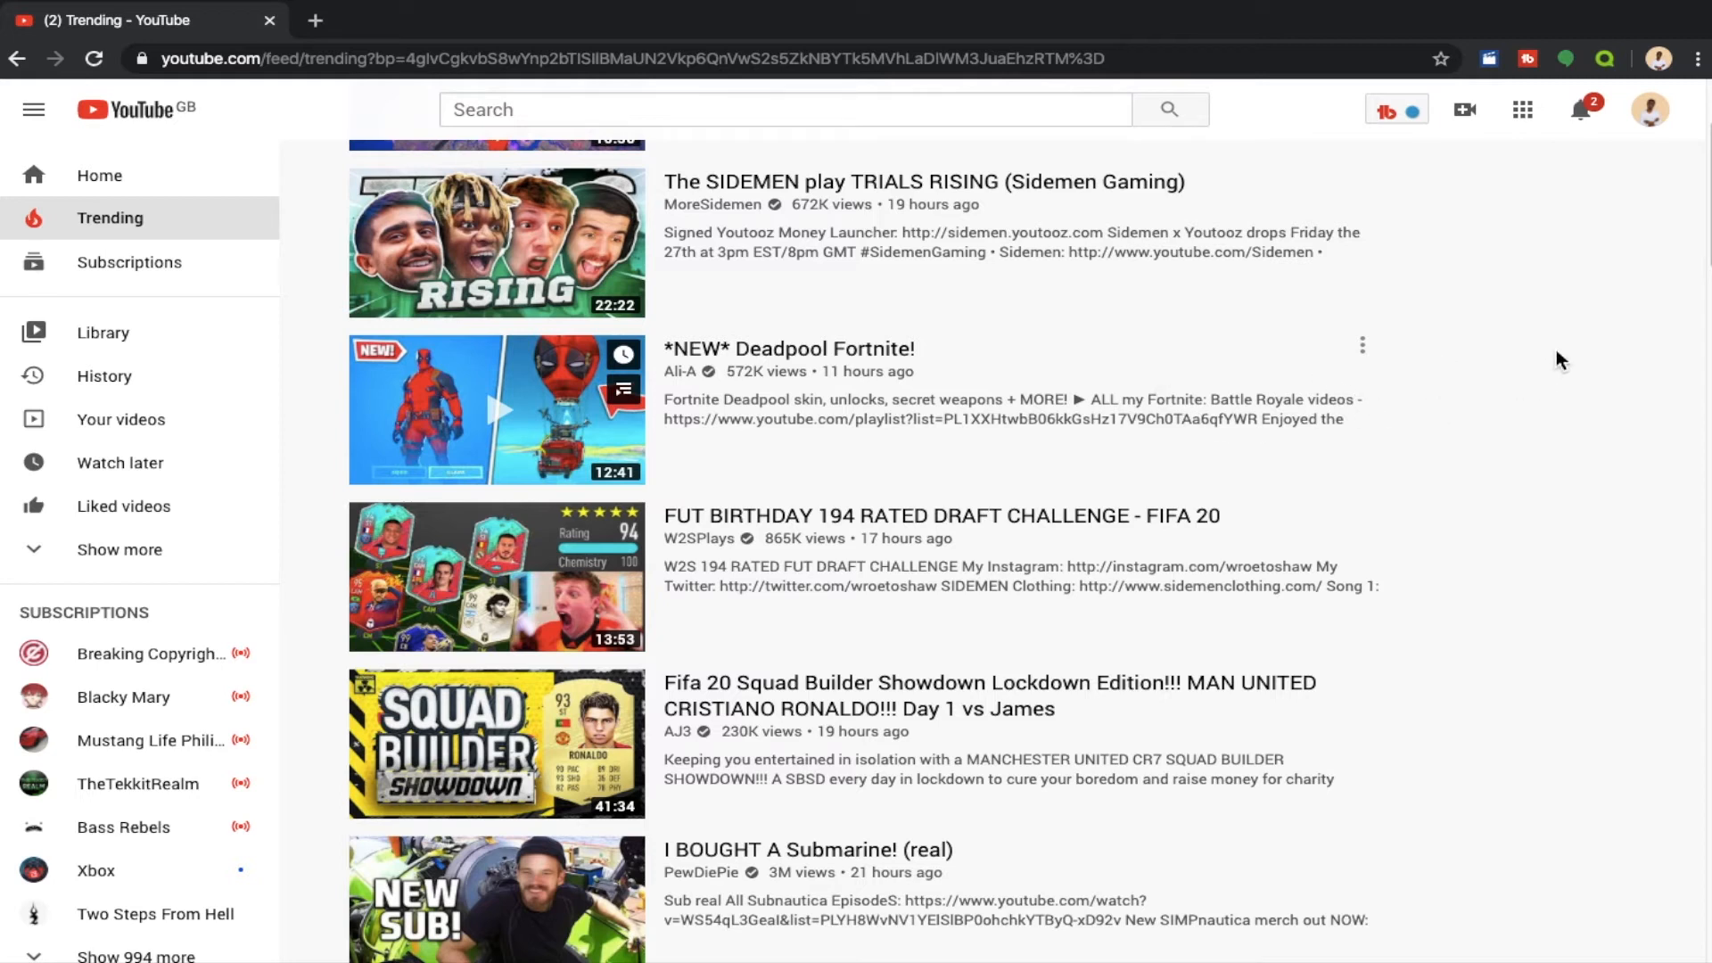
pyautogui.moveTo(973, 383)
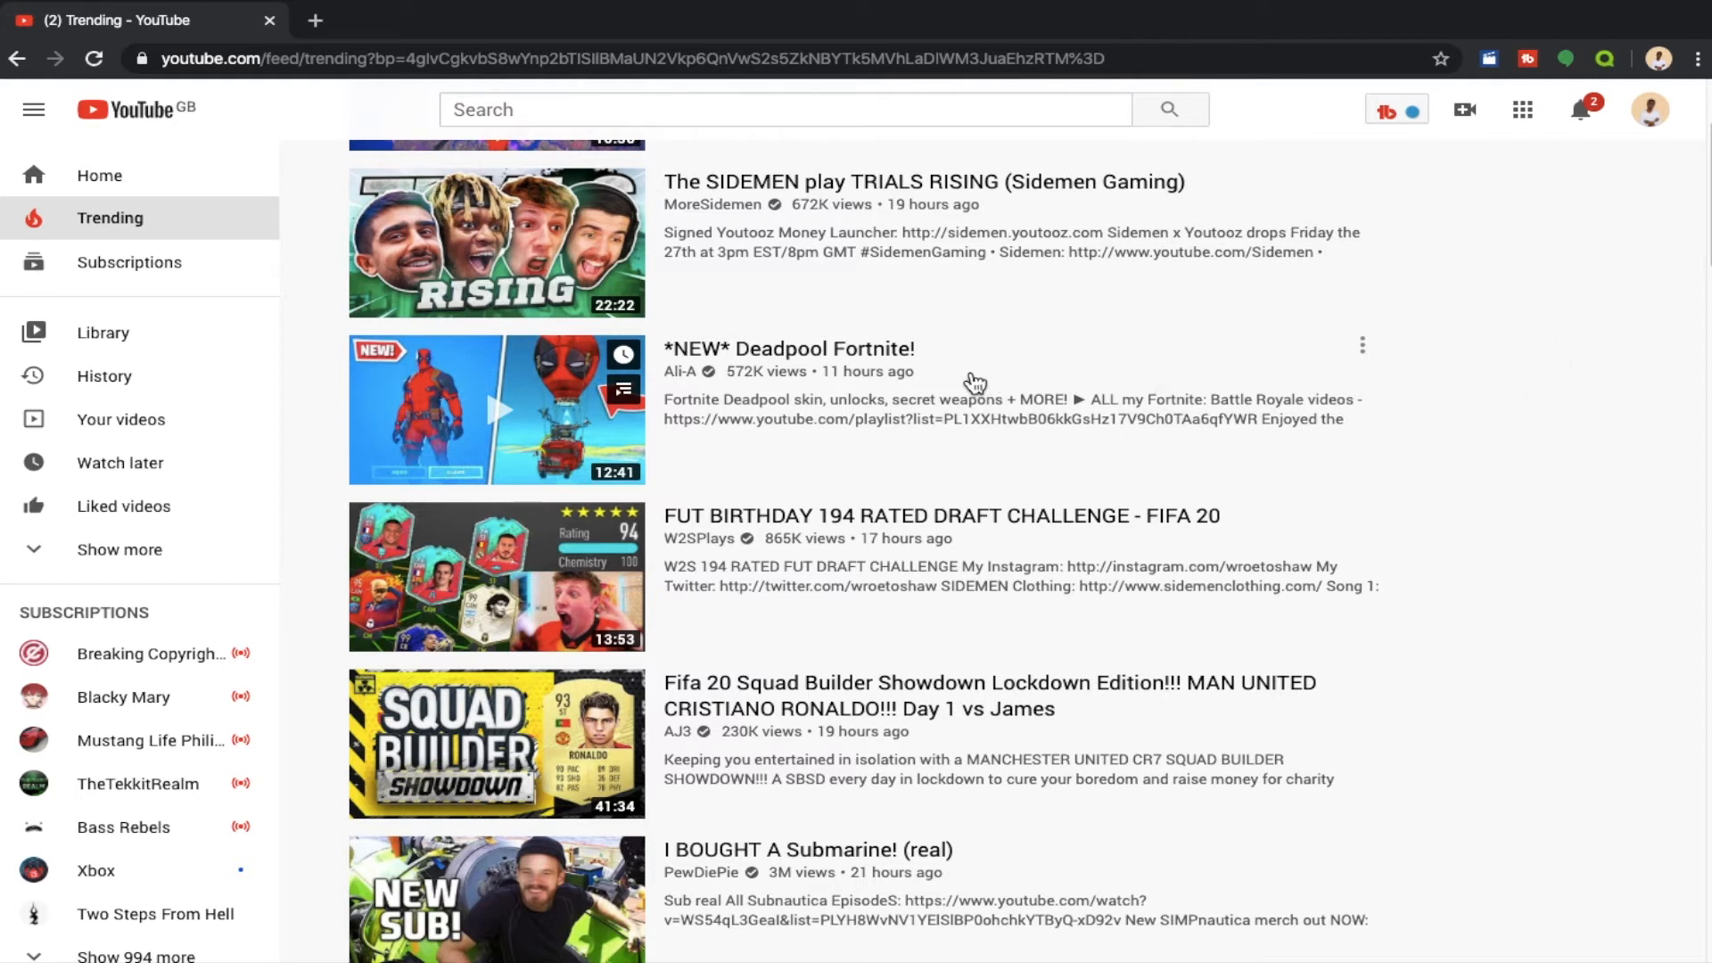
# Scroll the Gaming list back to the top, with INFINITE WIN GLITCH in fortnite first
pyautogui.scroll(-3)
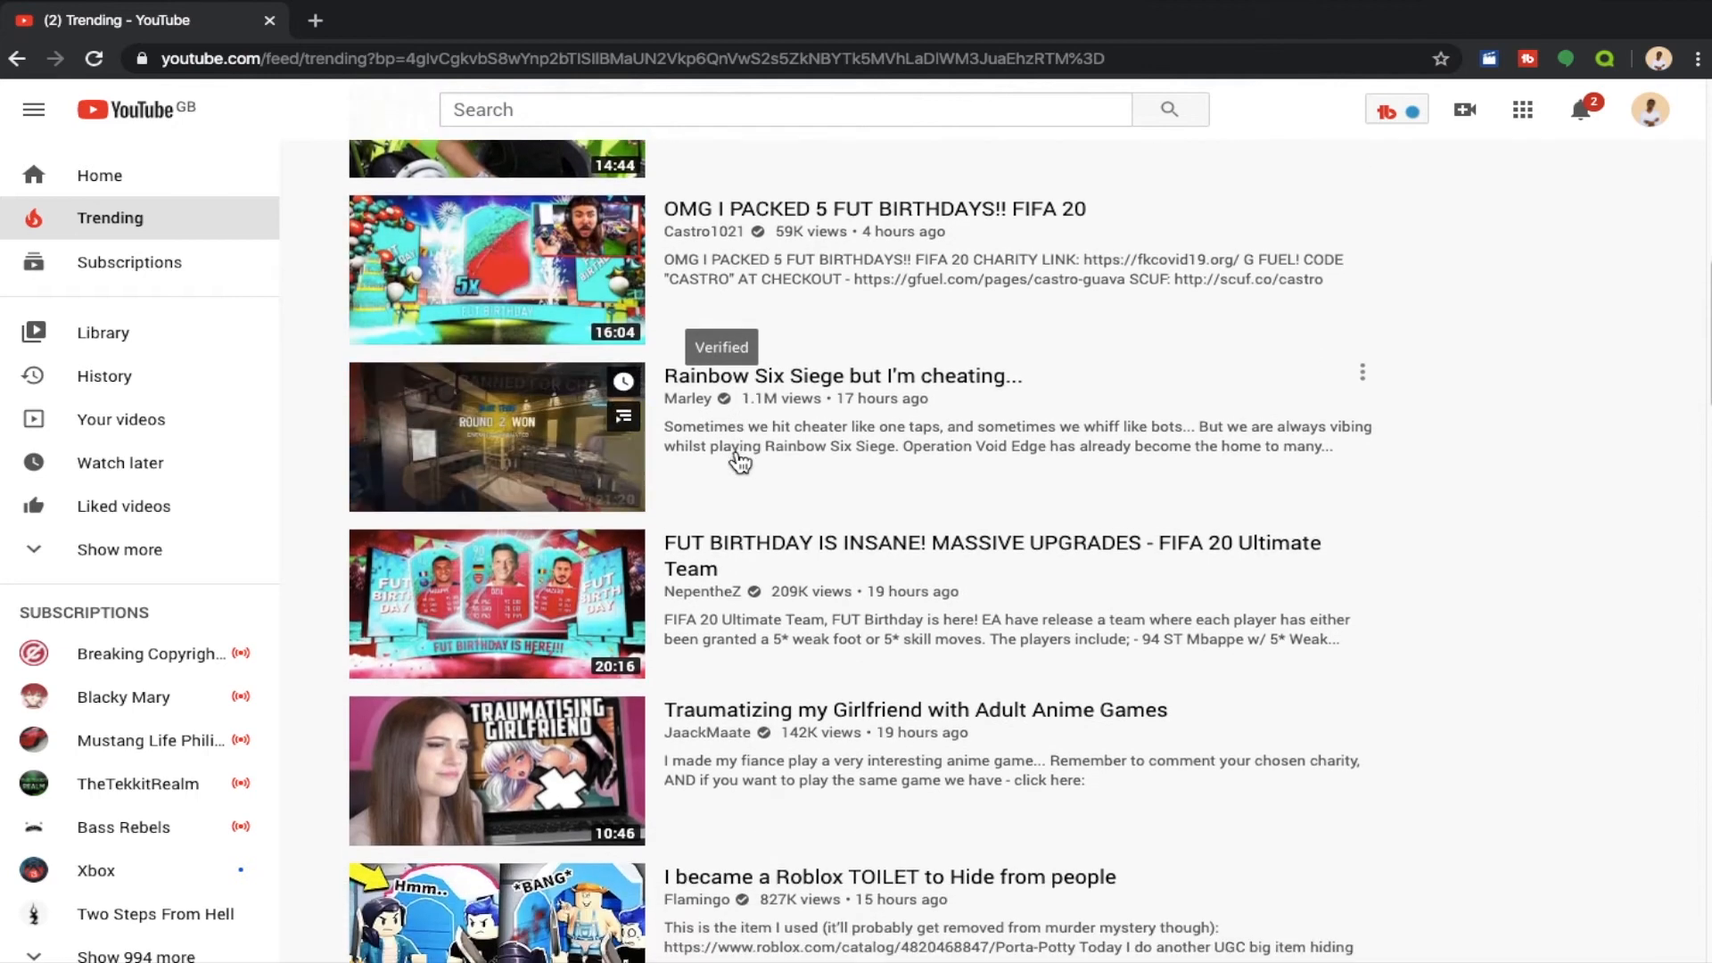
pyautogui.scroll(-3)
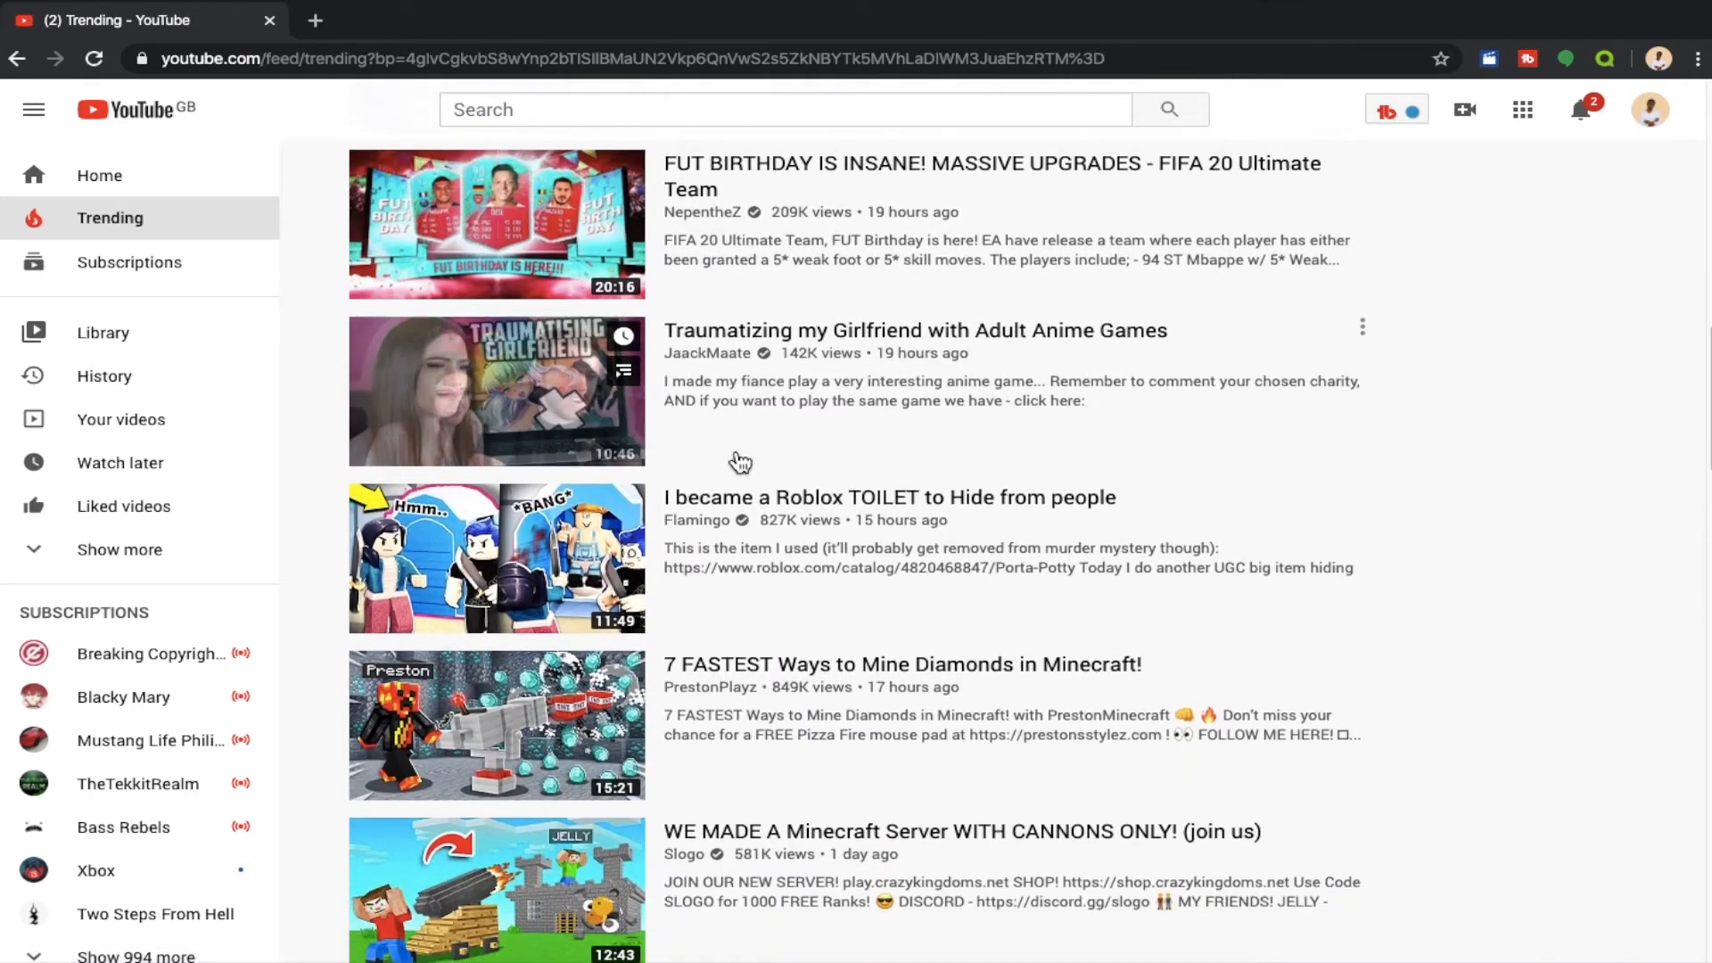
pyautogui.scroll(-3)
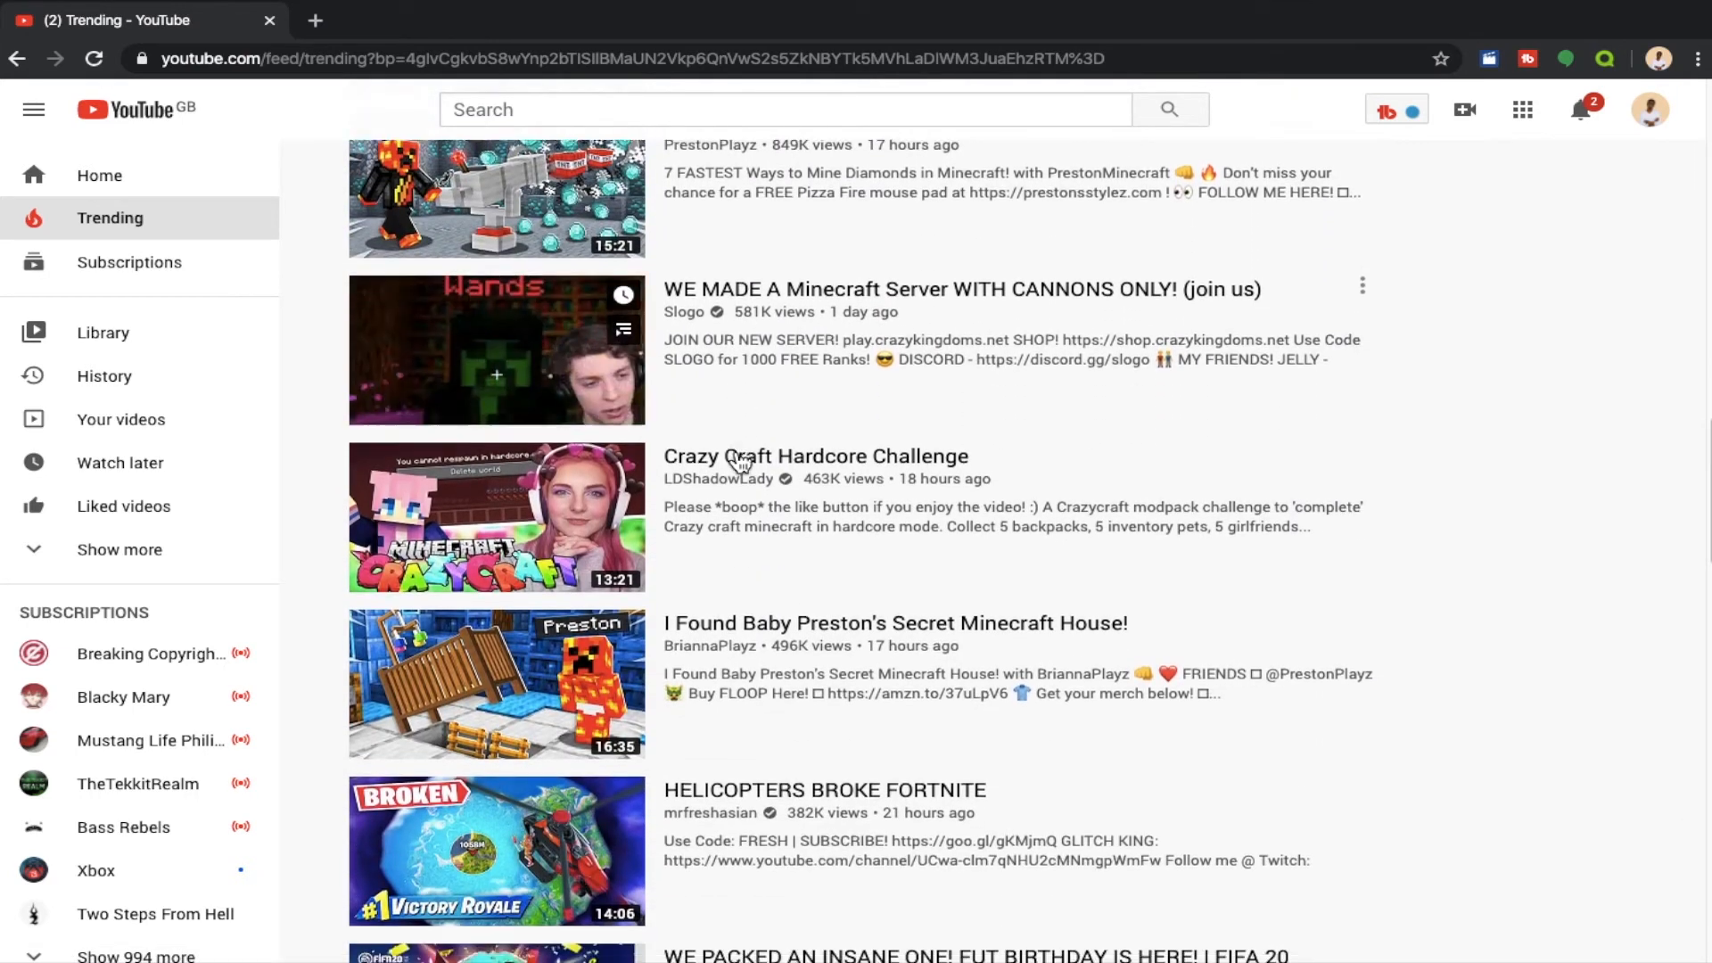
pyautogui.scroll(-3)
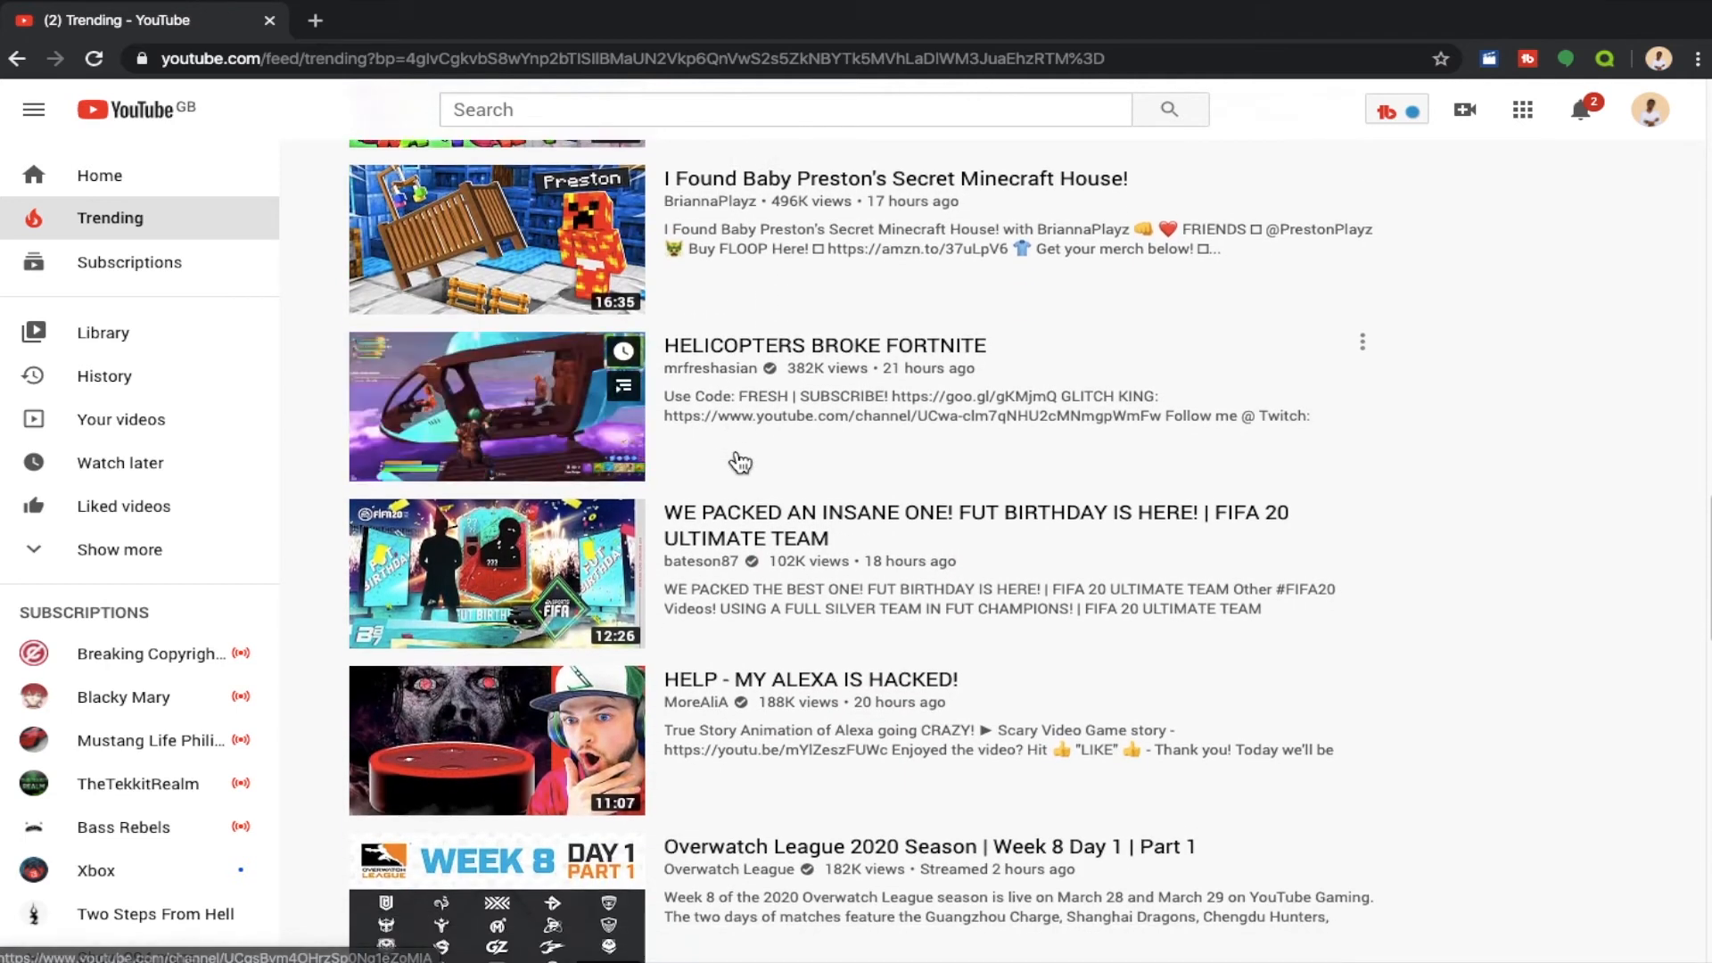
pyautogui.scroll(-3)
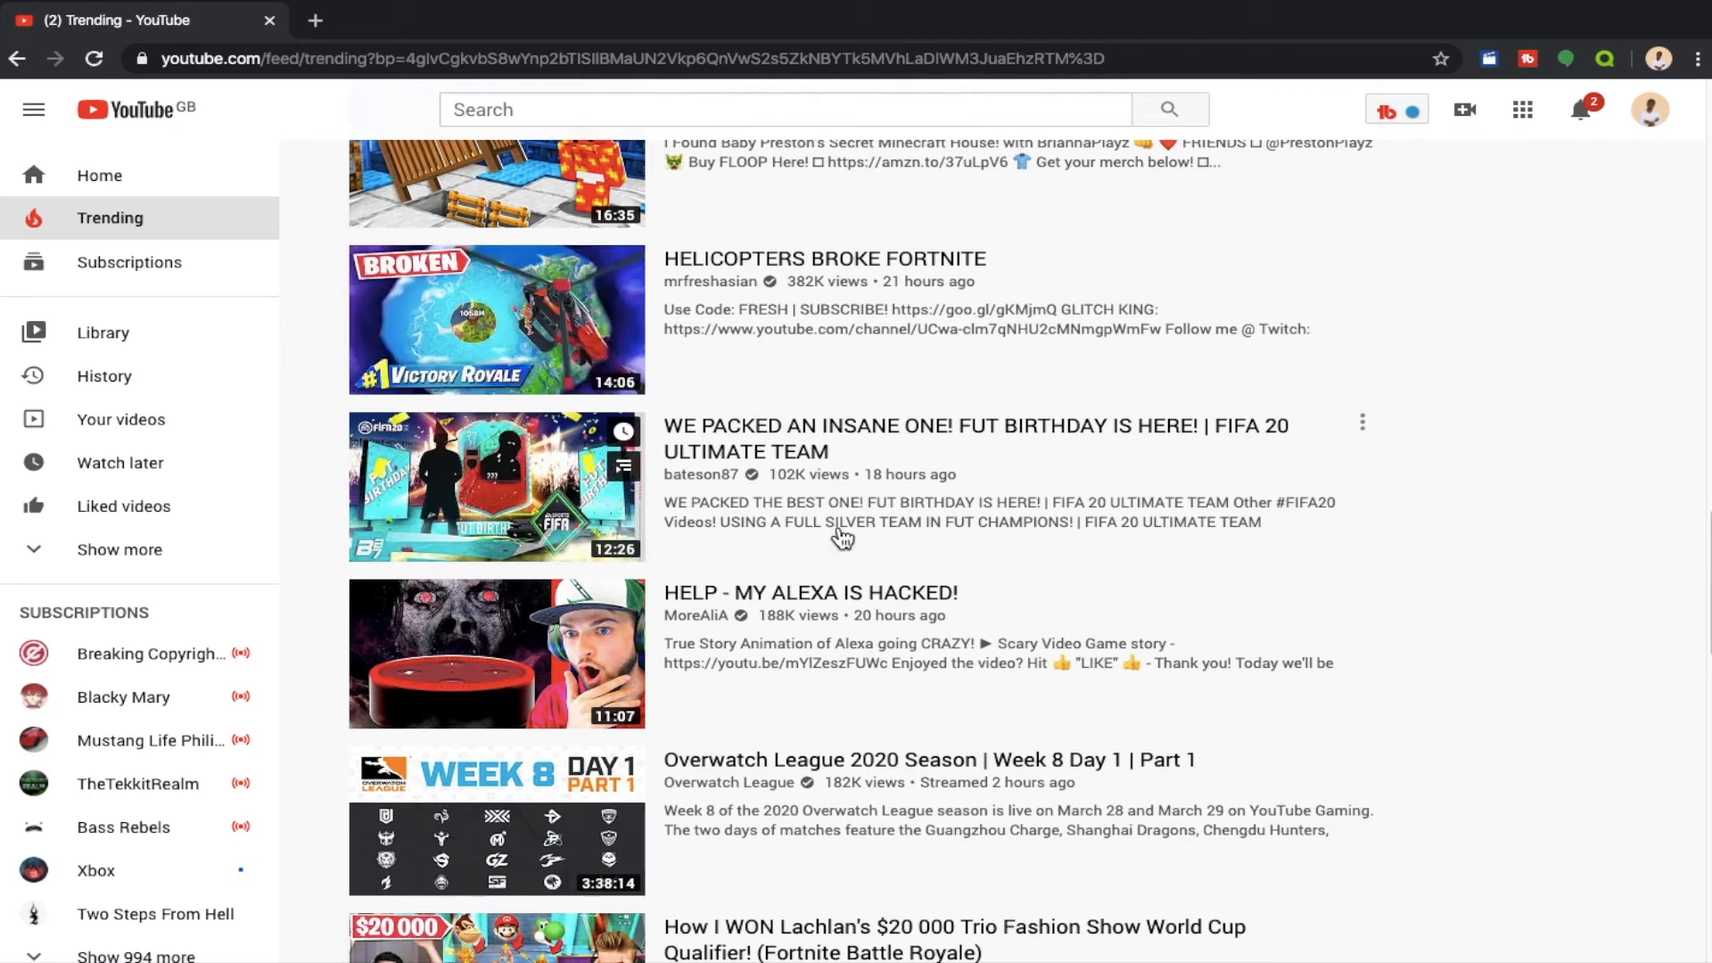
pyautogui.moveTo(496, 487)
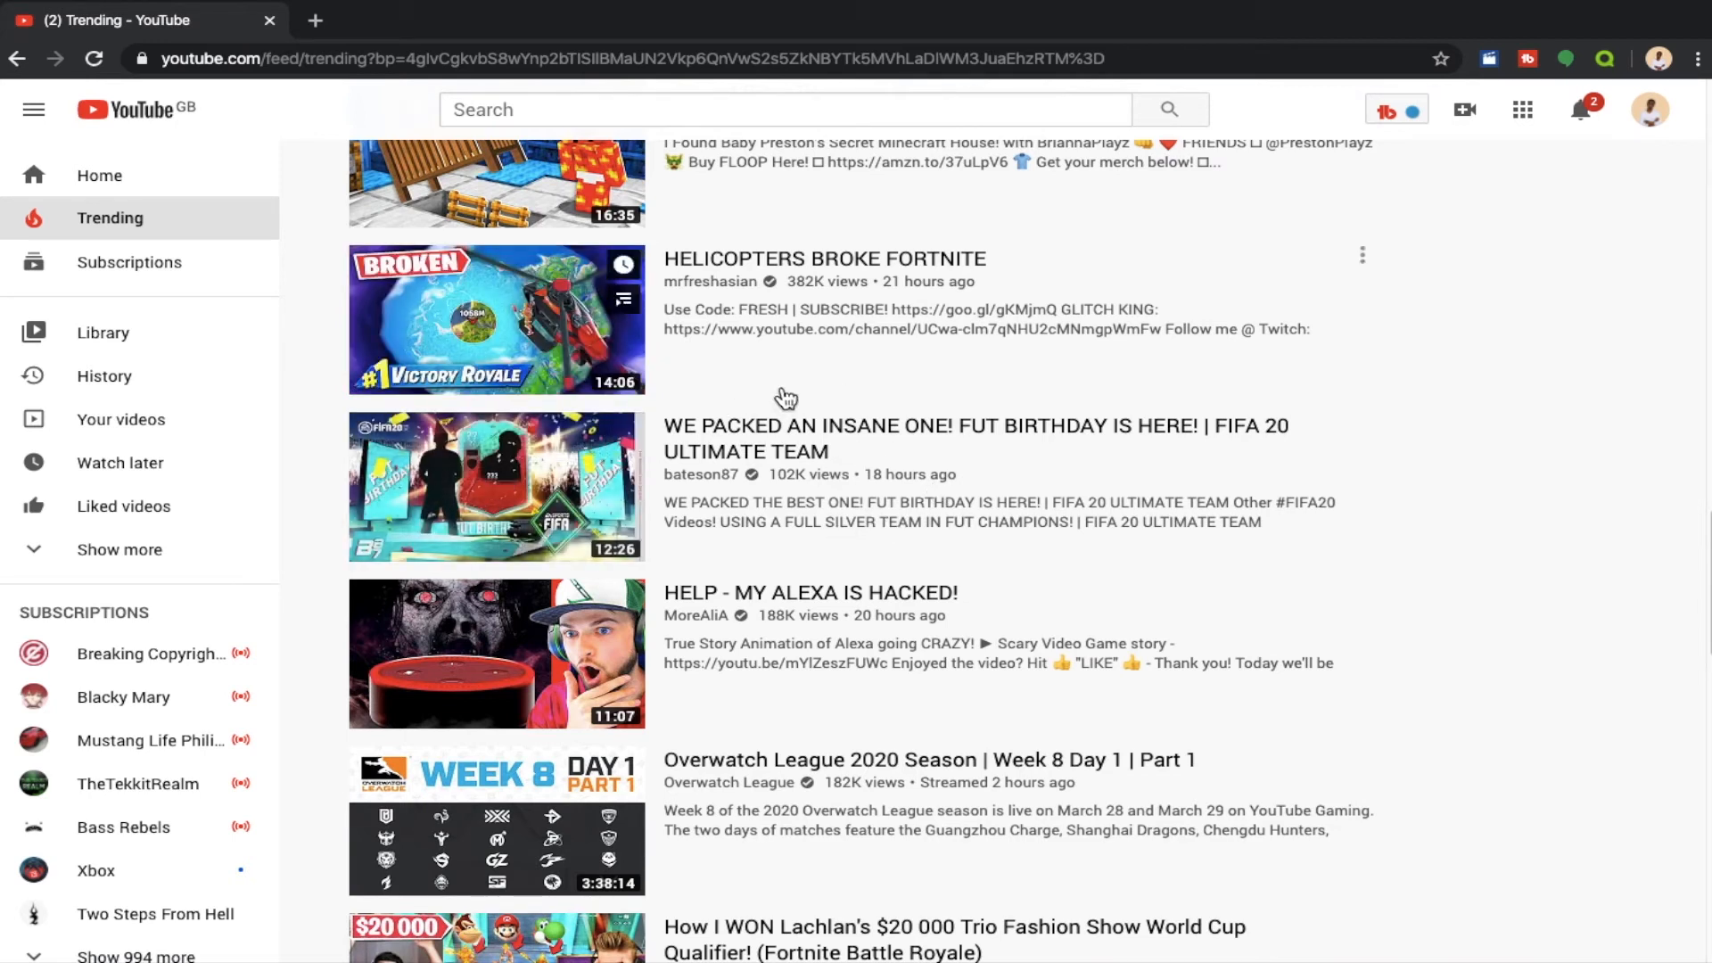
pyautogui.moveTo(735, 325)
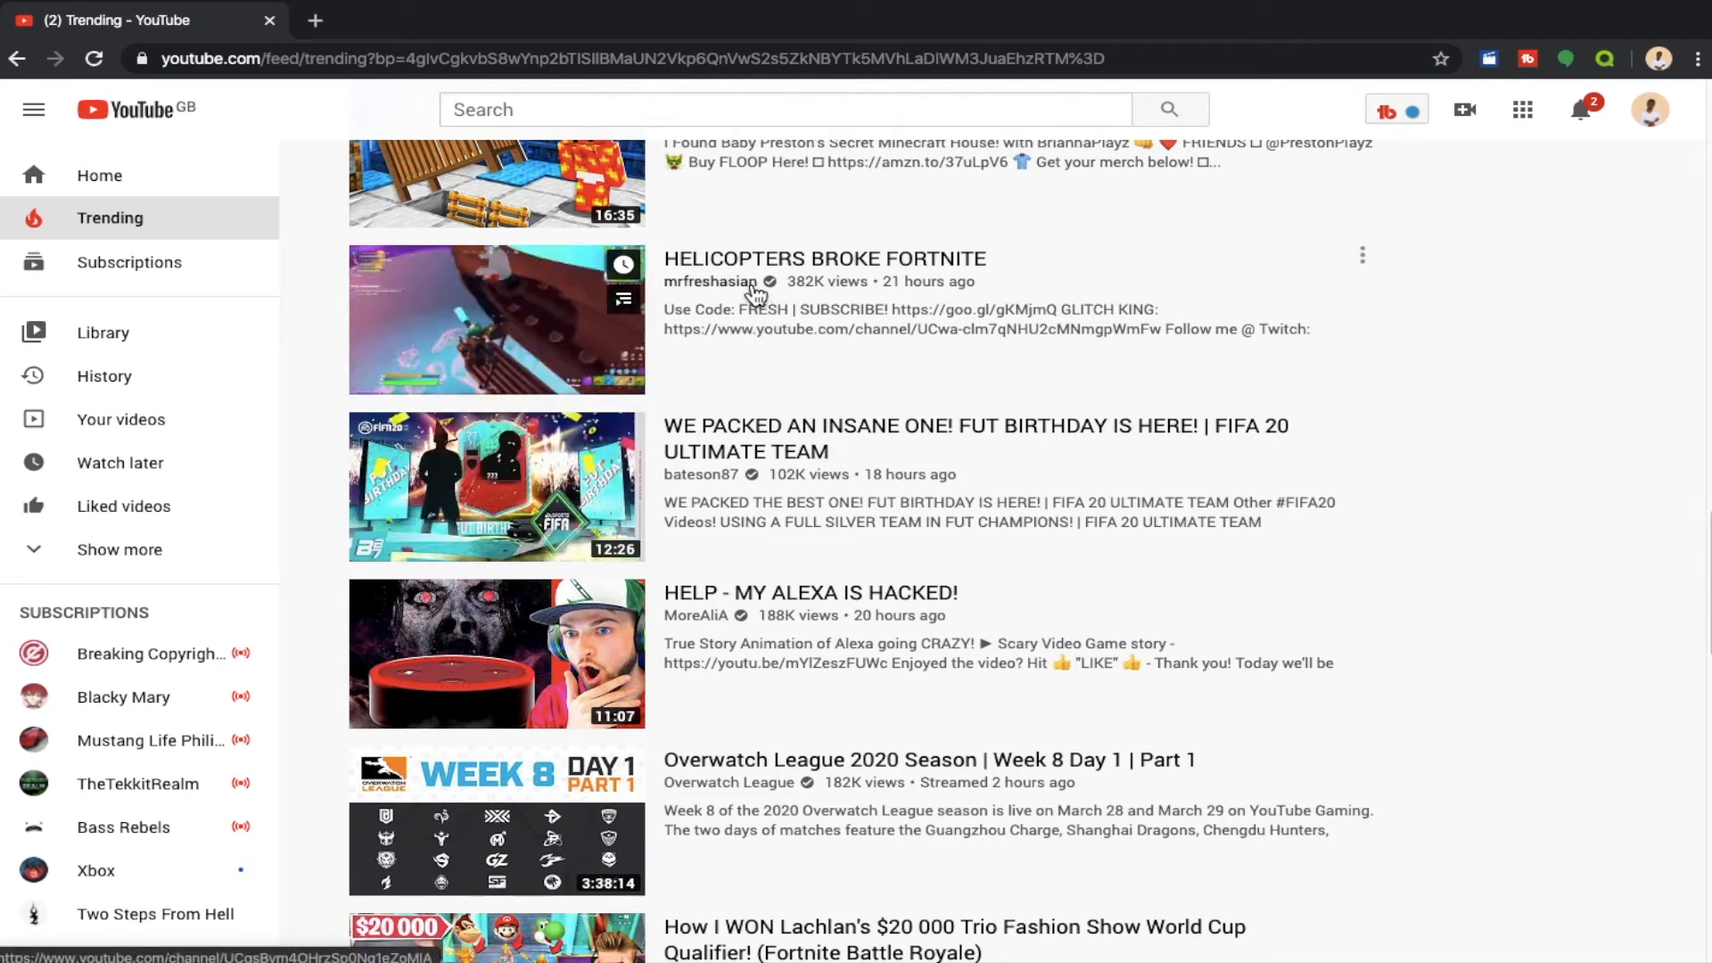
pyautogui.scroll(-3)
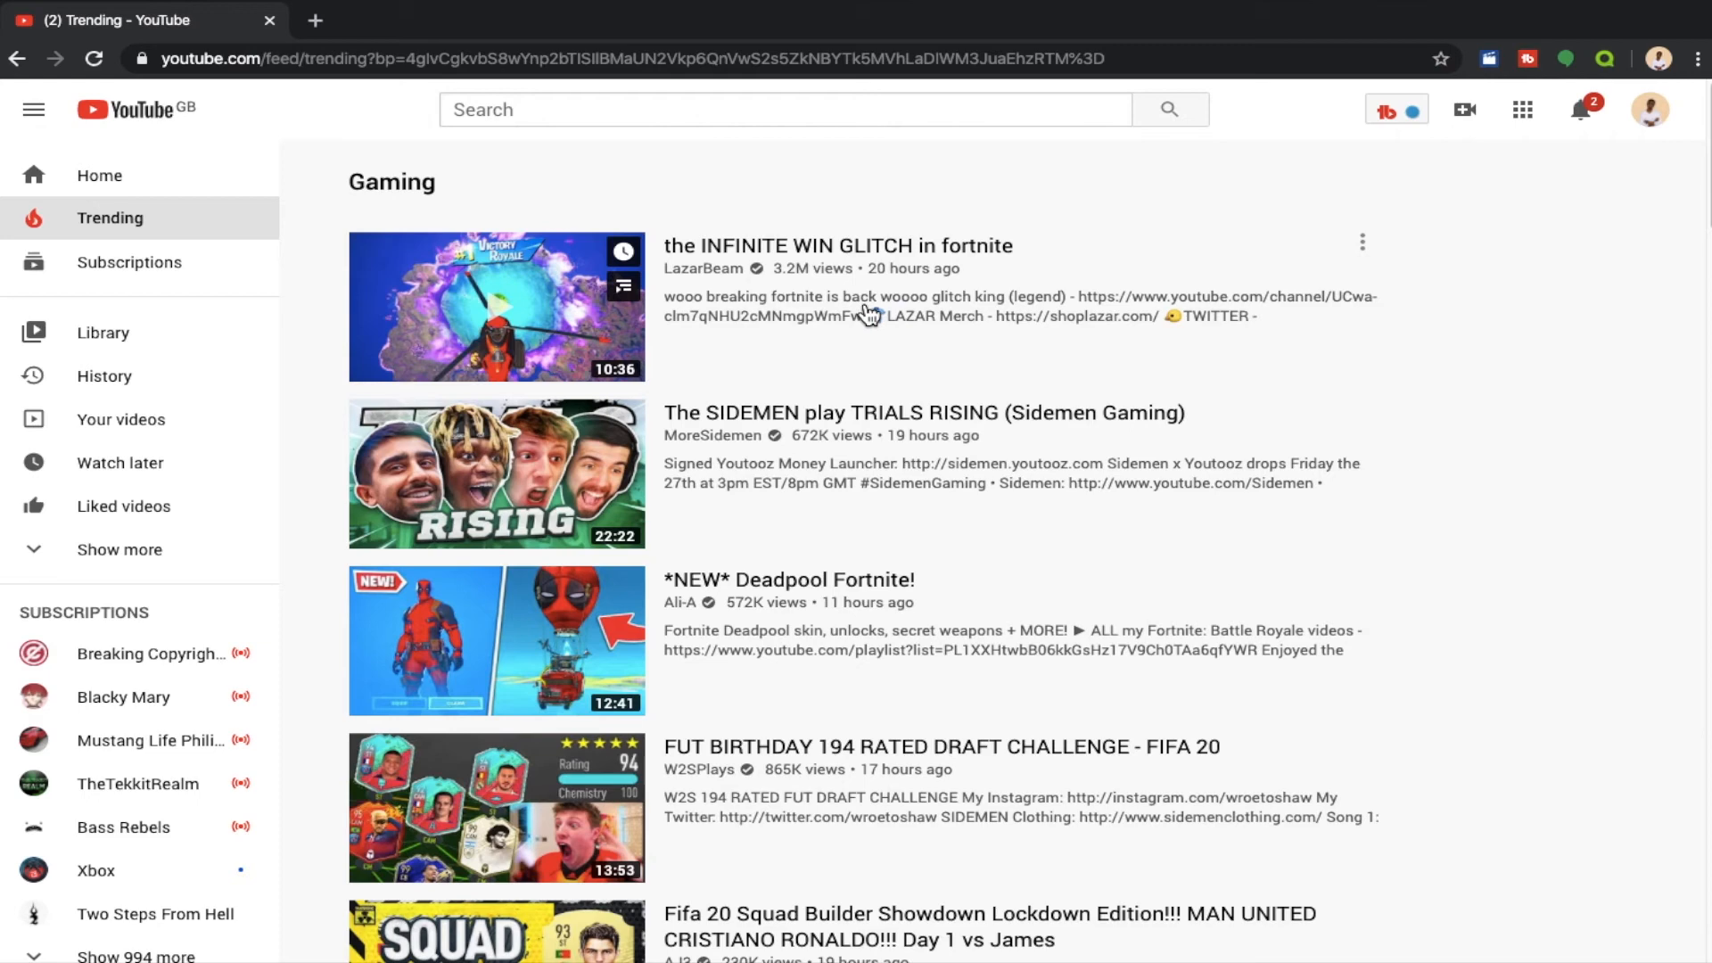
# Scroll down to the Crazy Craft Hardcore Challenge, Baby Preston and HELICOPTERS BROKE FORTNITE videos
pyautogui.scroll(-3)
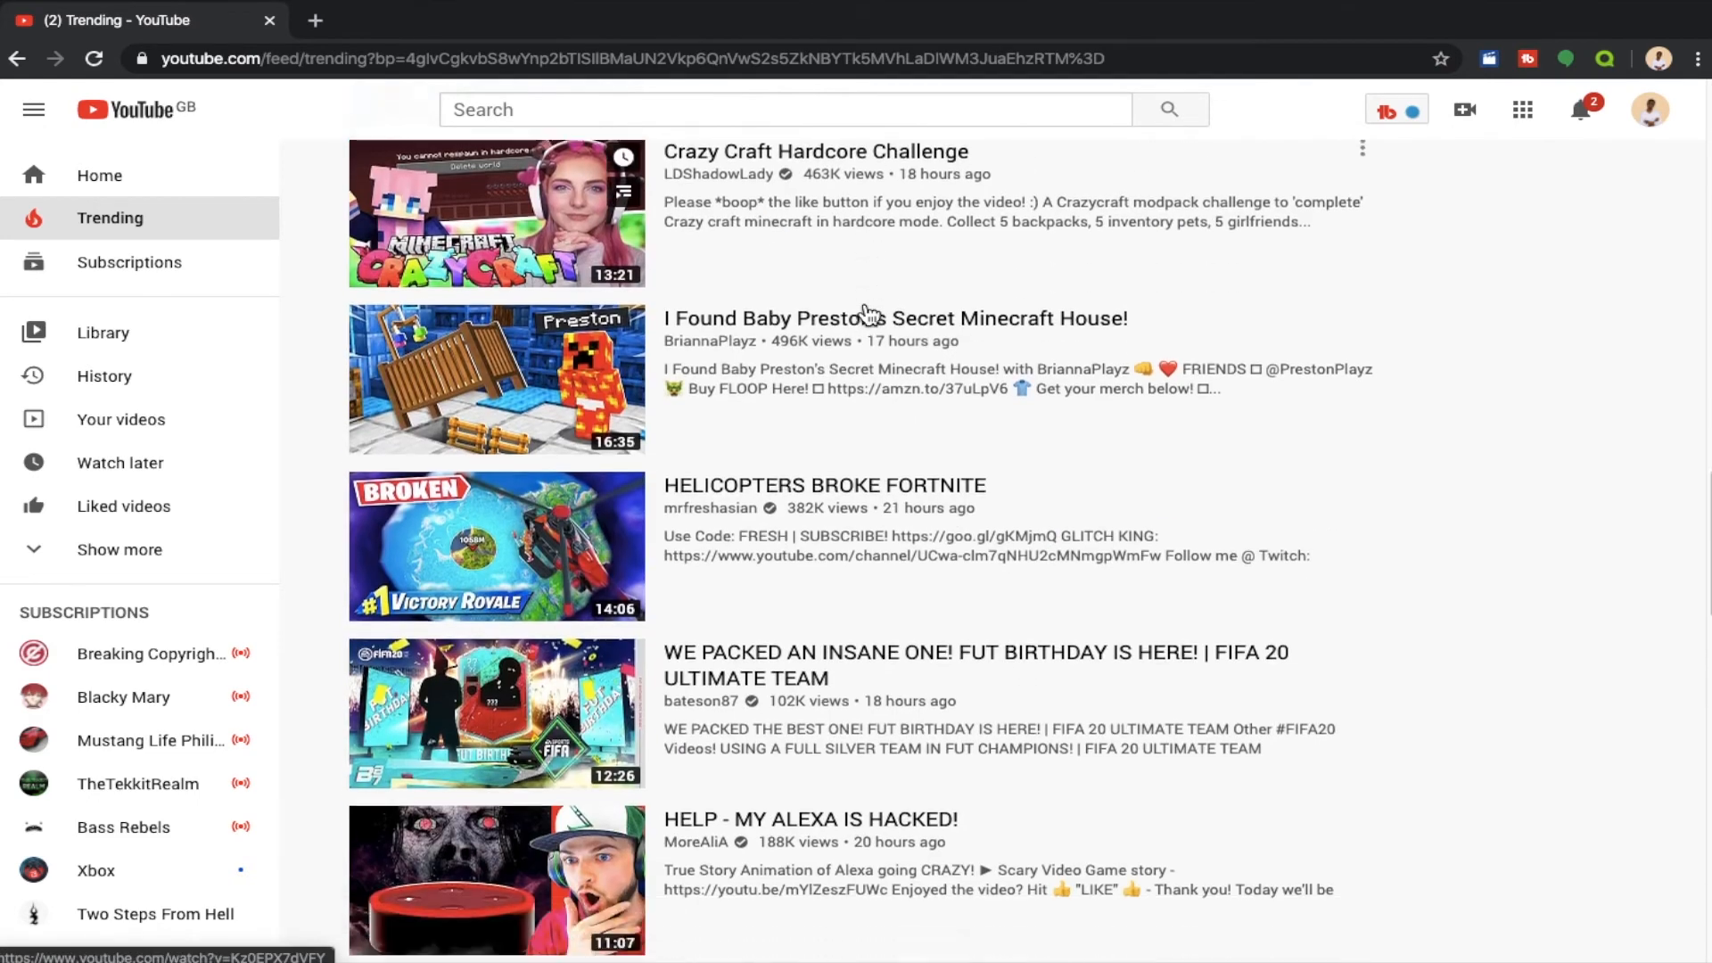
pyautogui.scroll(-3)
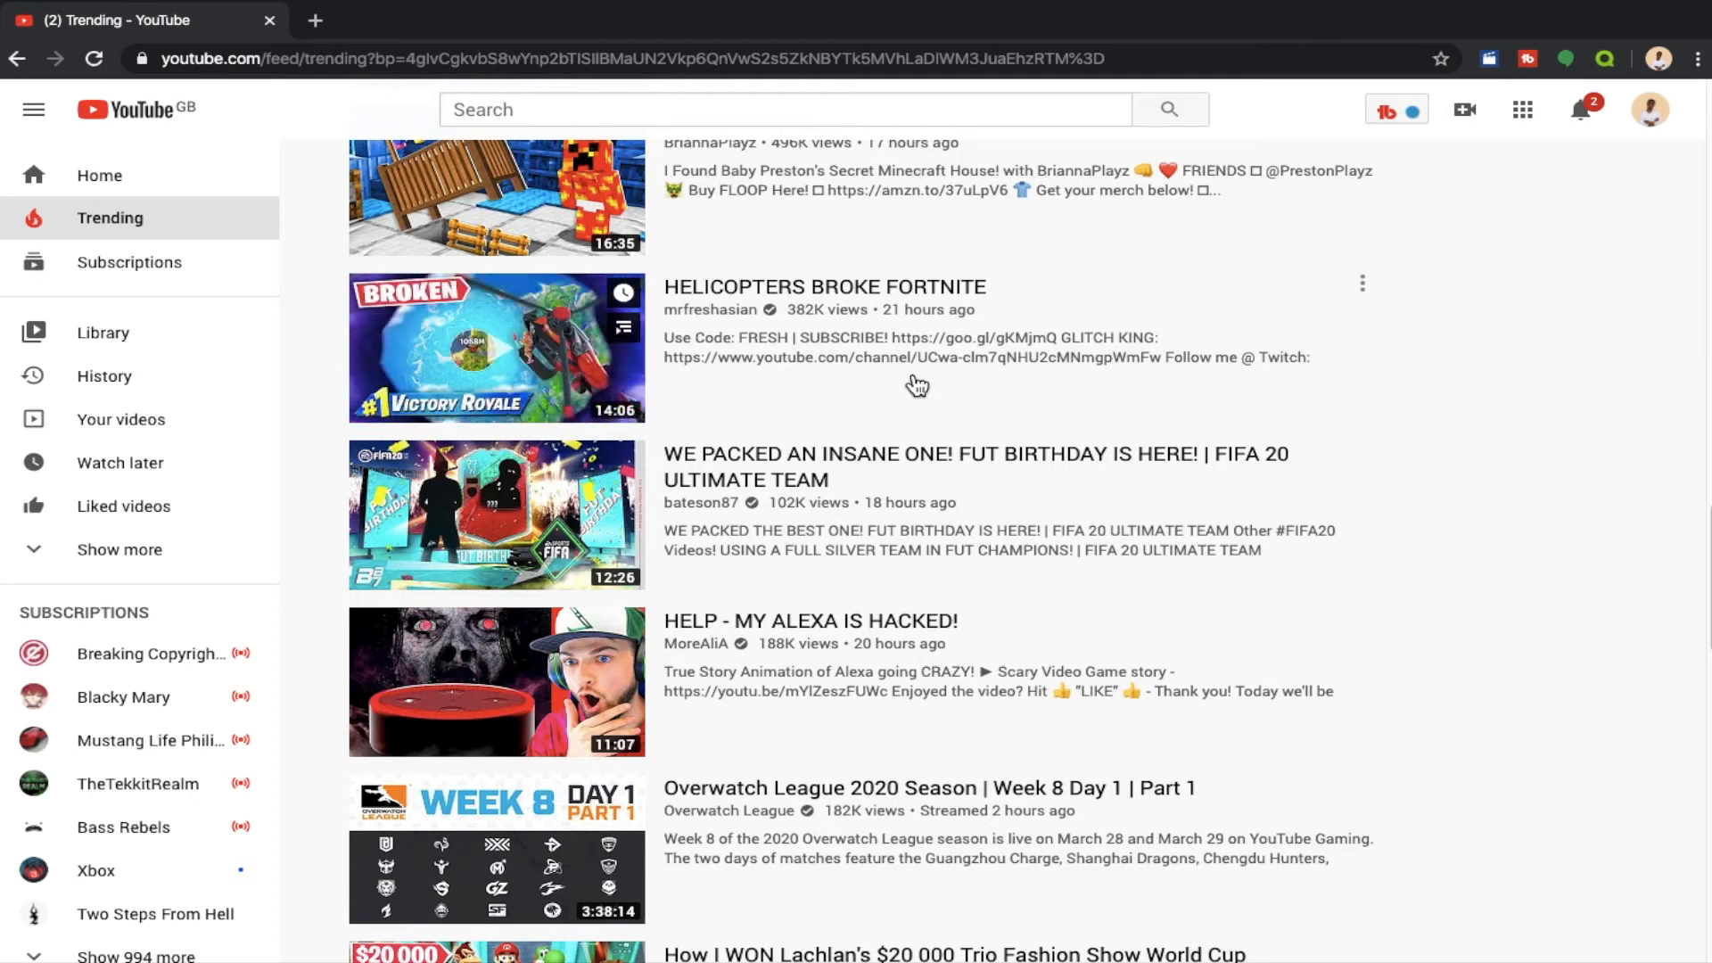
pyautogui.moveTo(929, 382)
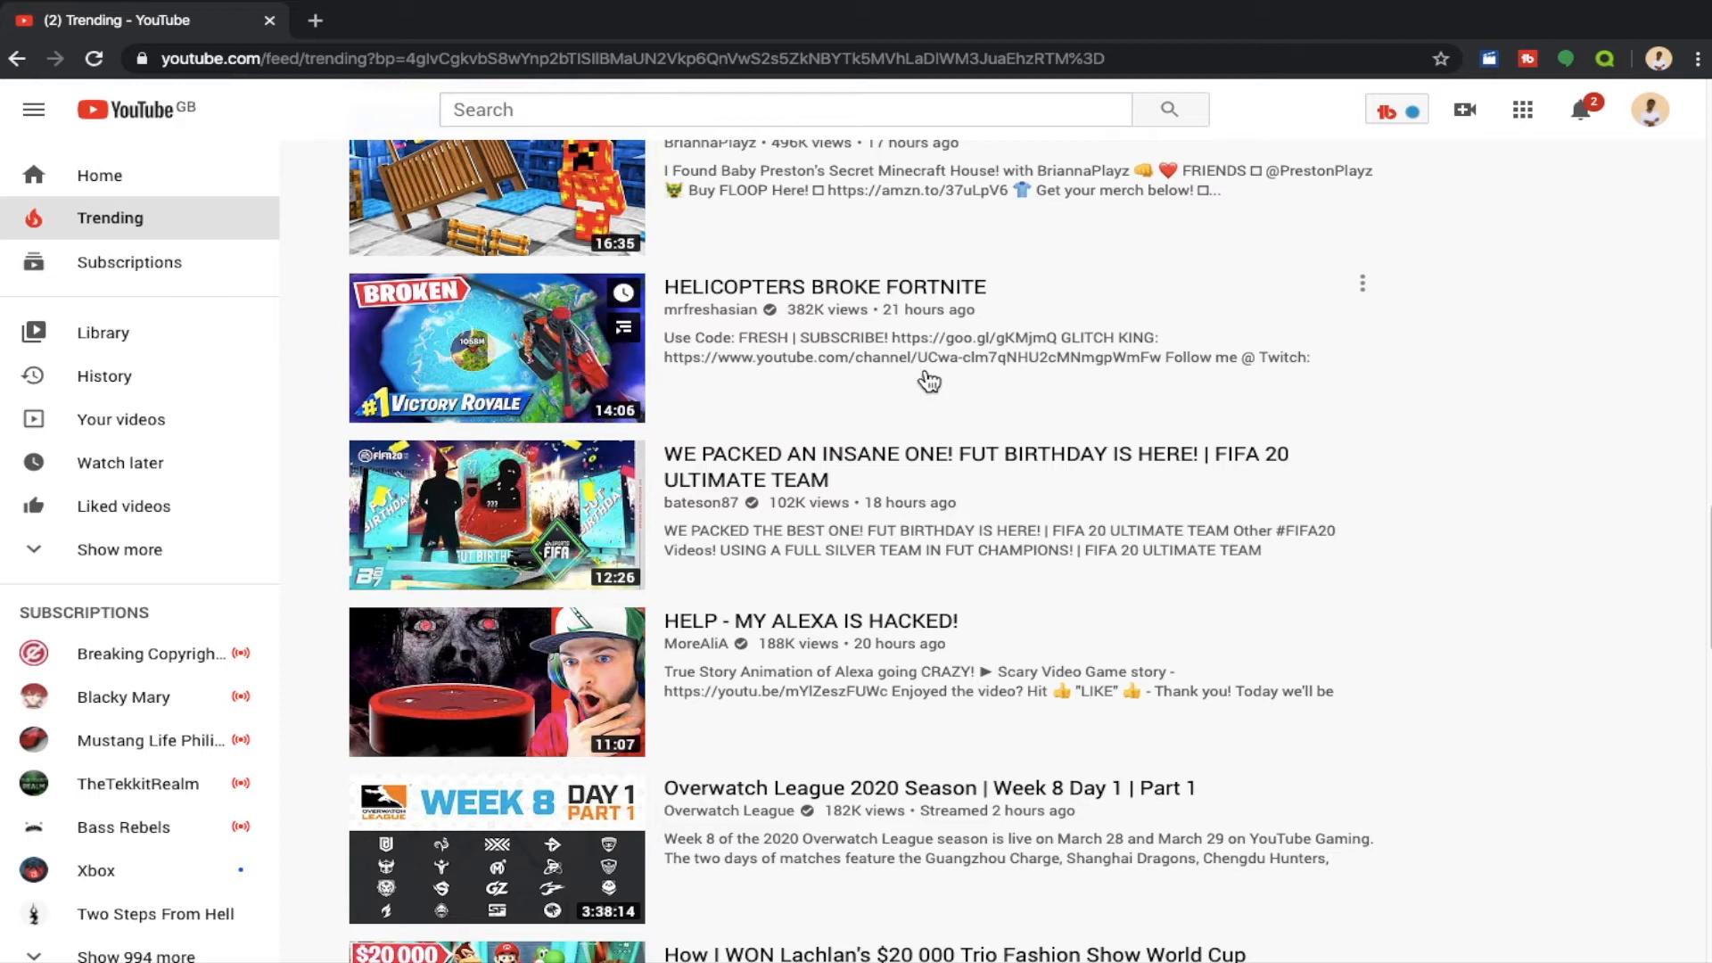
pyautogui.moveTo(965, 351)
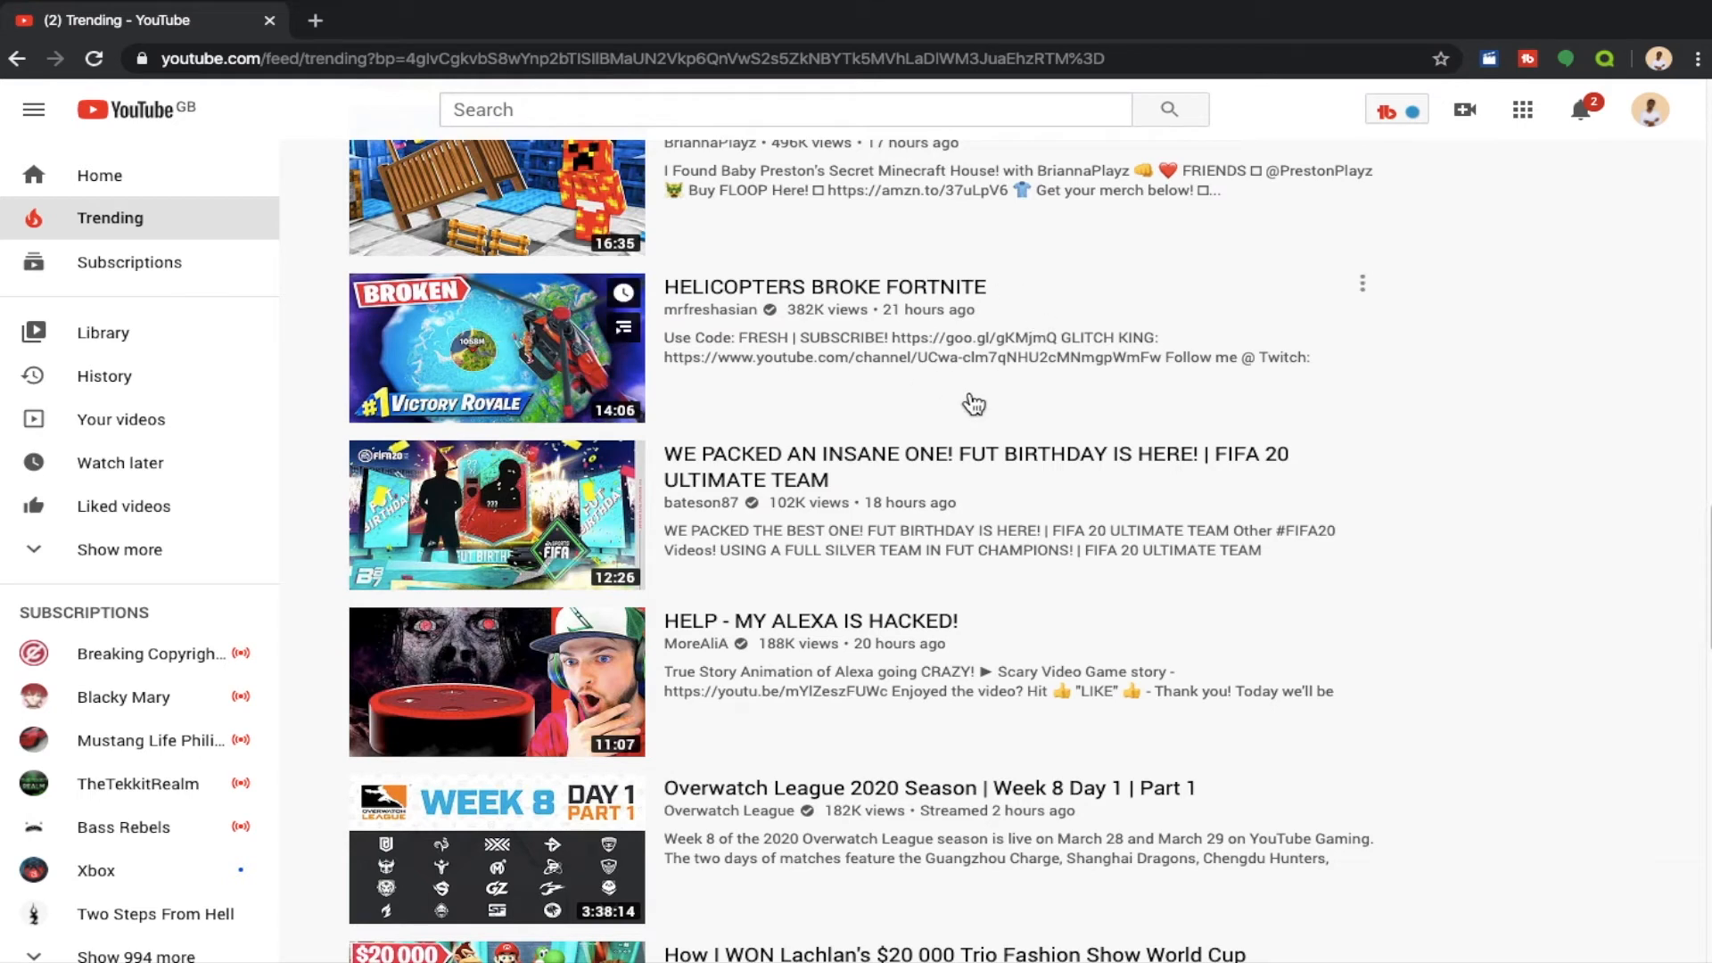
pyautogui.scroll(-3)
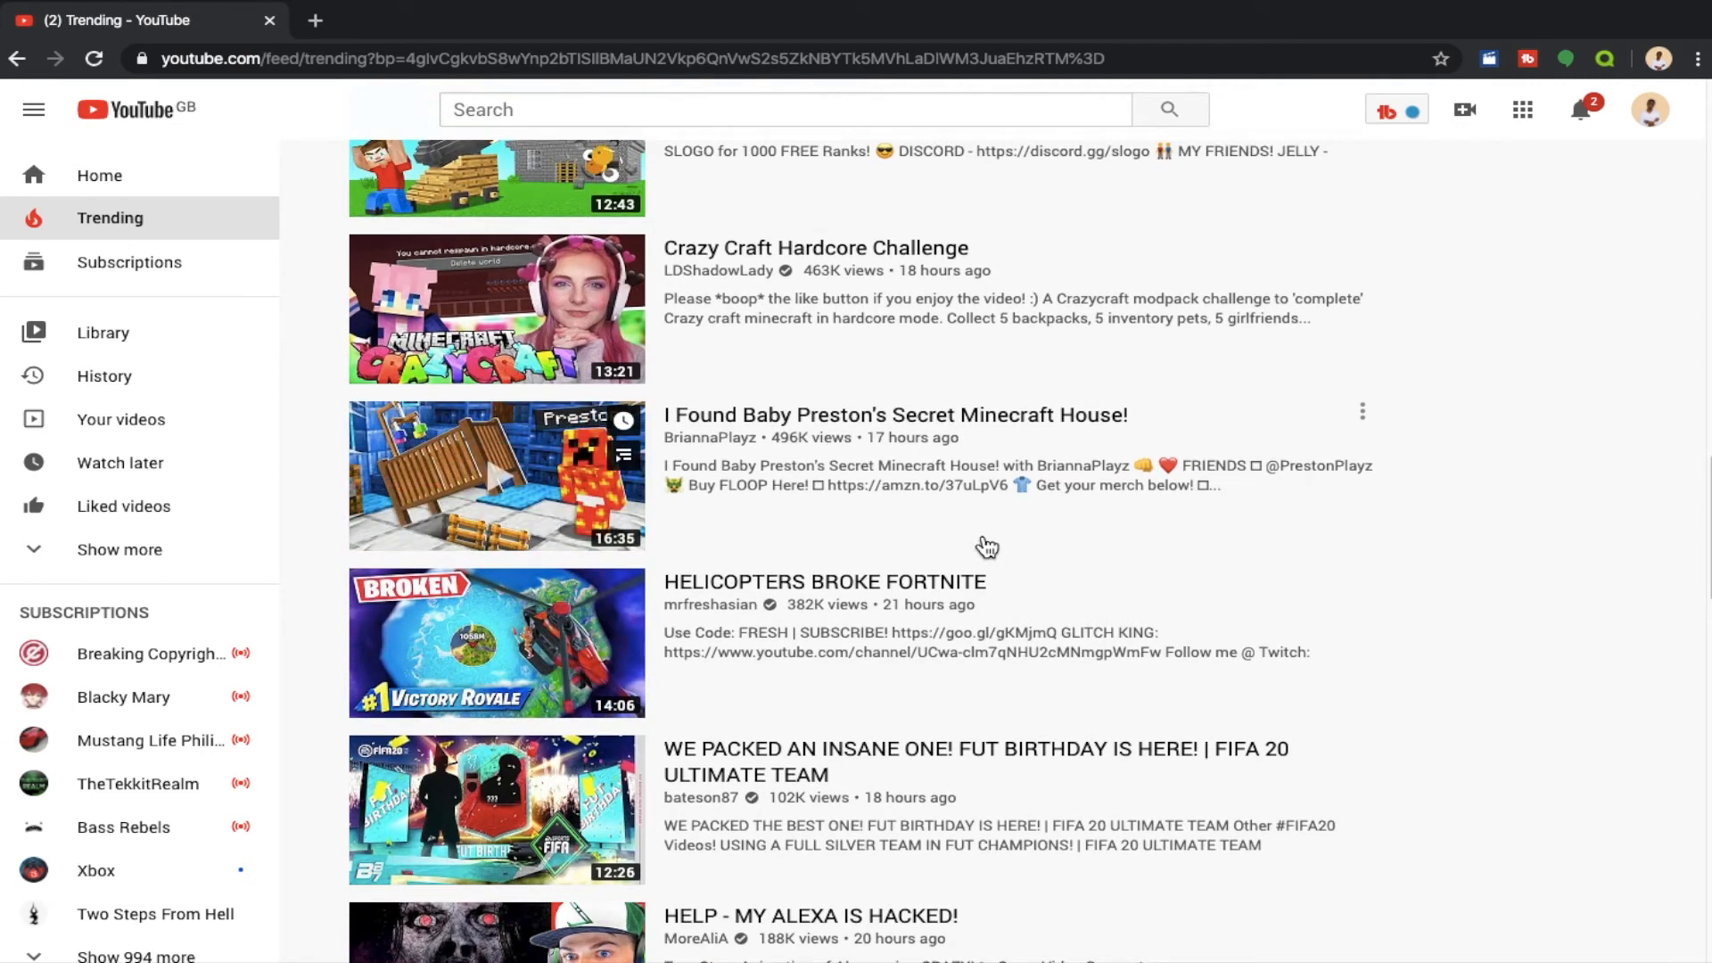
# Scroll to the bottom of the Gaming list, ending with the Adopt Me FLOWER WAGON video
pyautogui.scroll(-3)
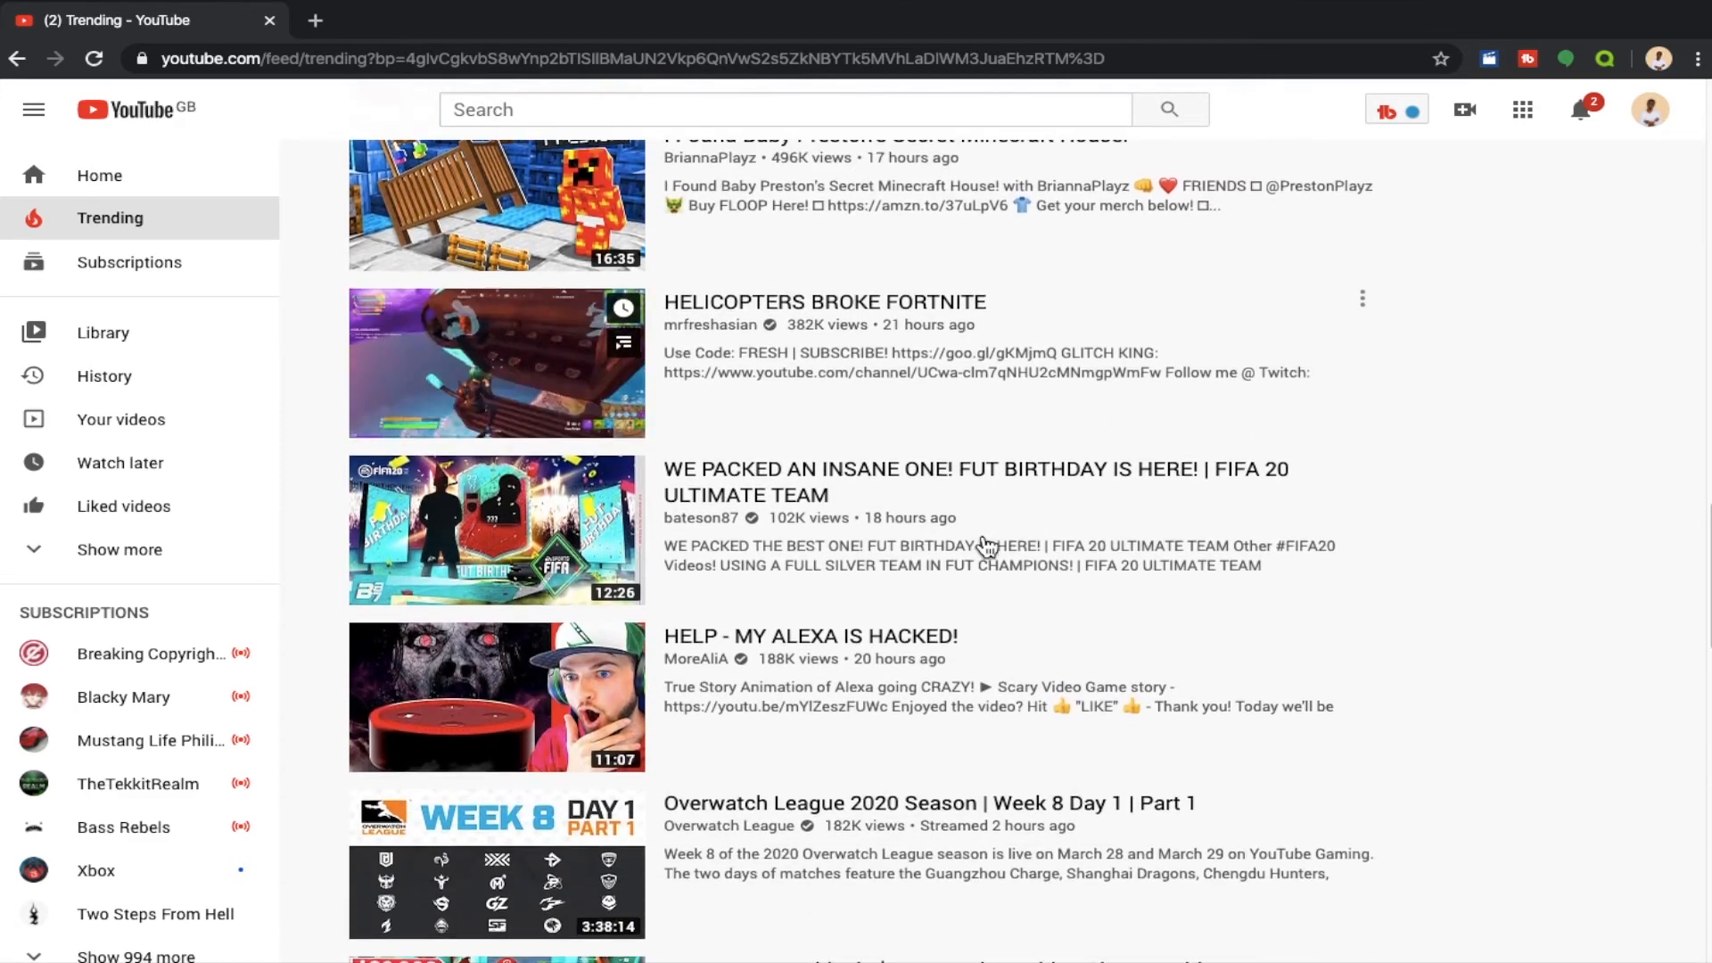
pyautogui.scroll(-3)
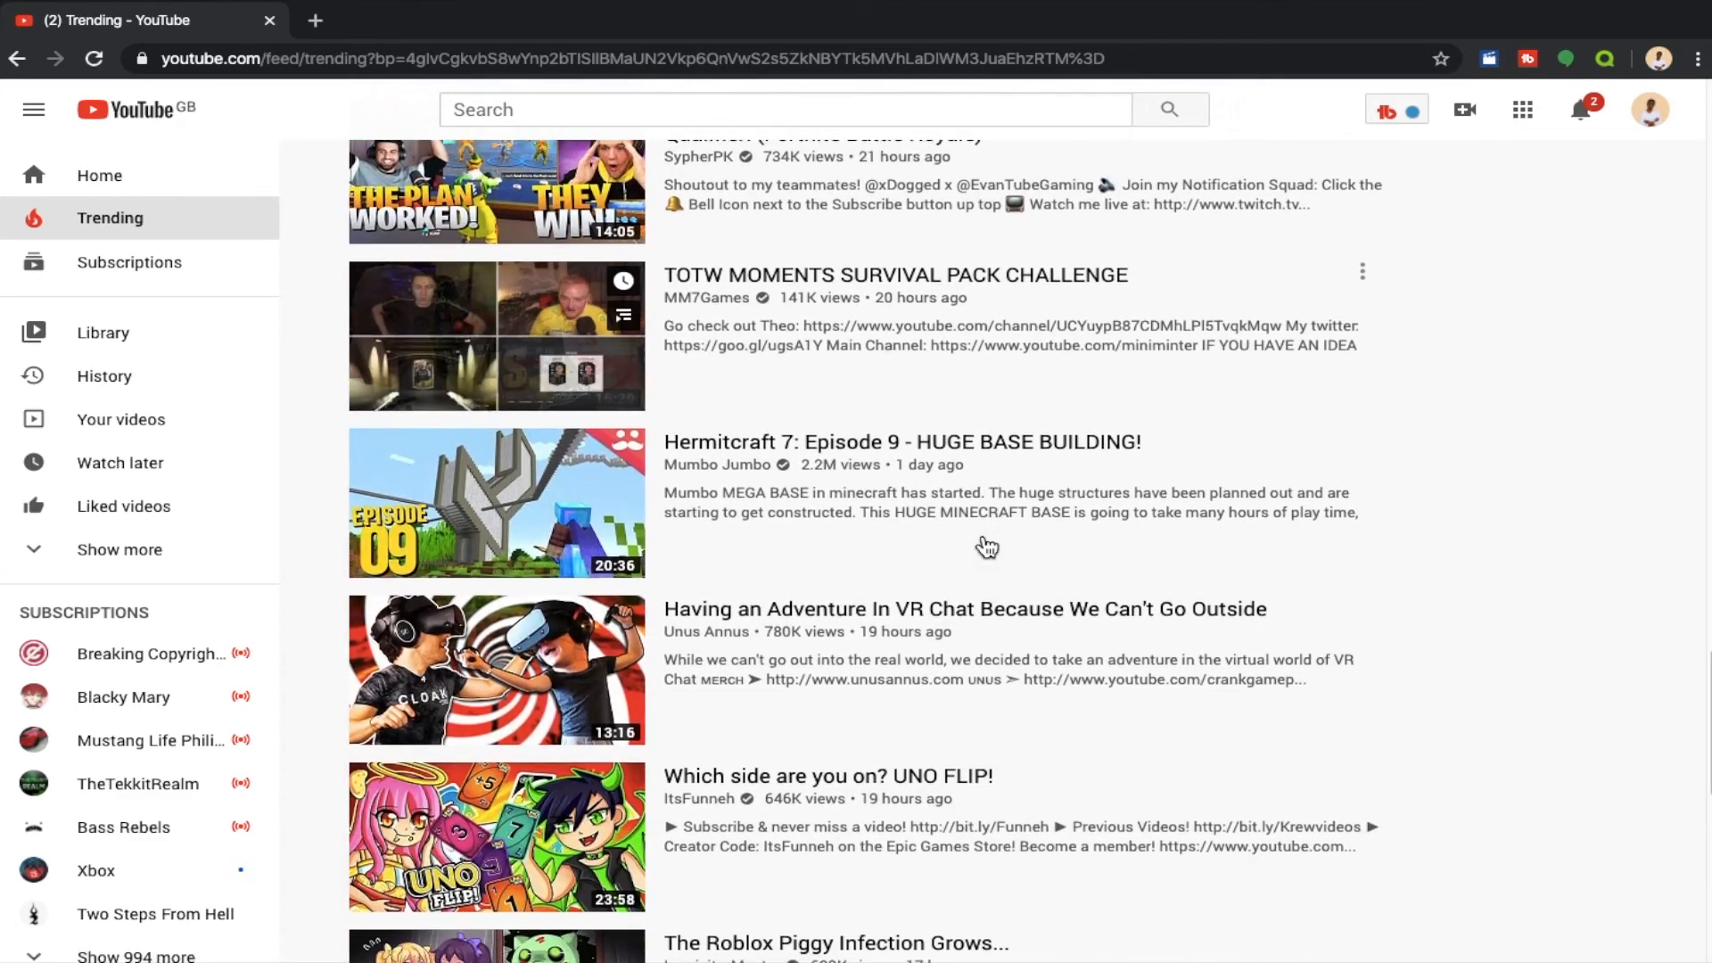
pyautogui.scroll(-3)
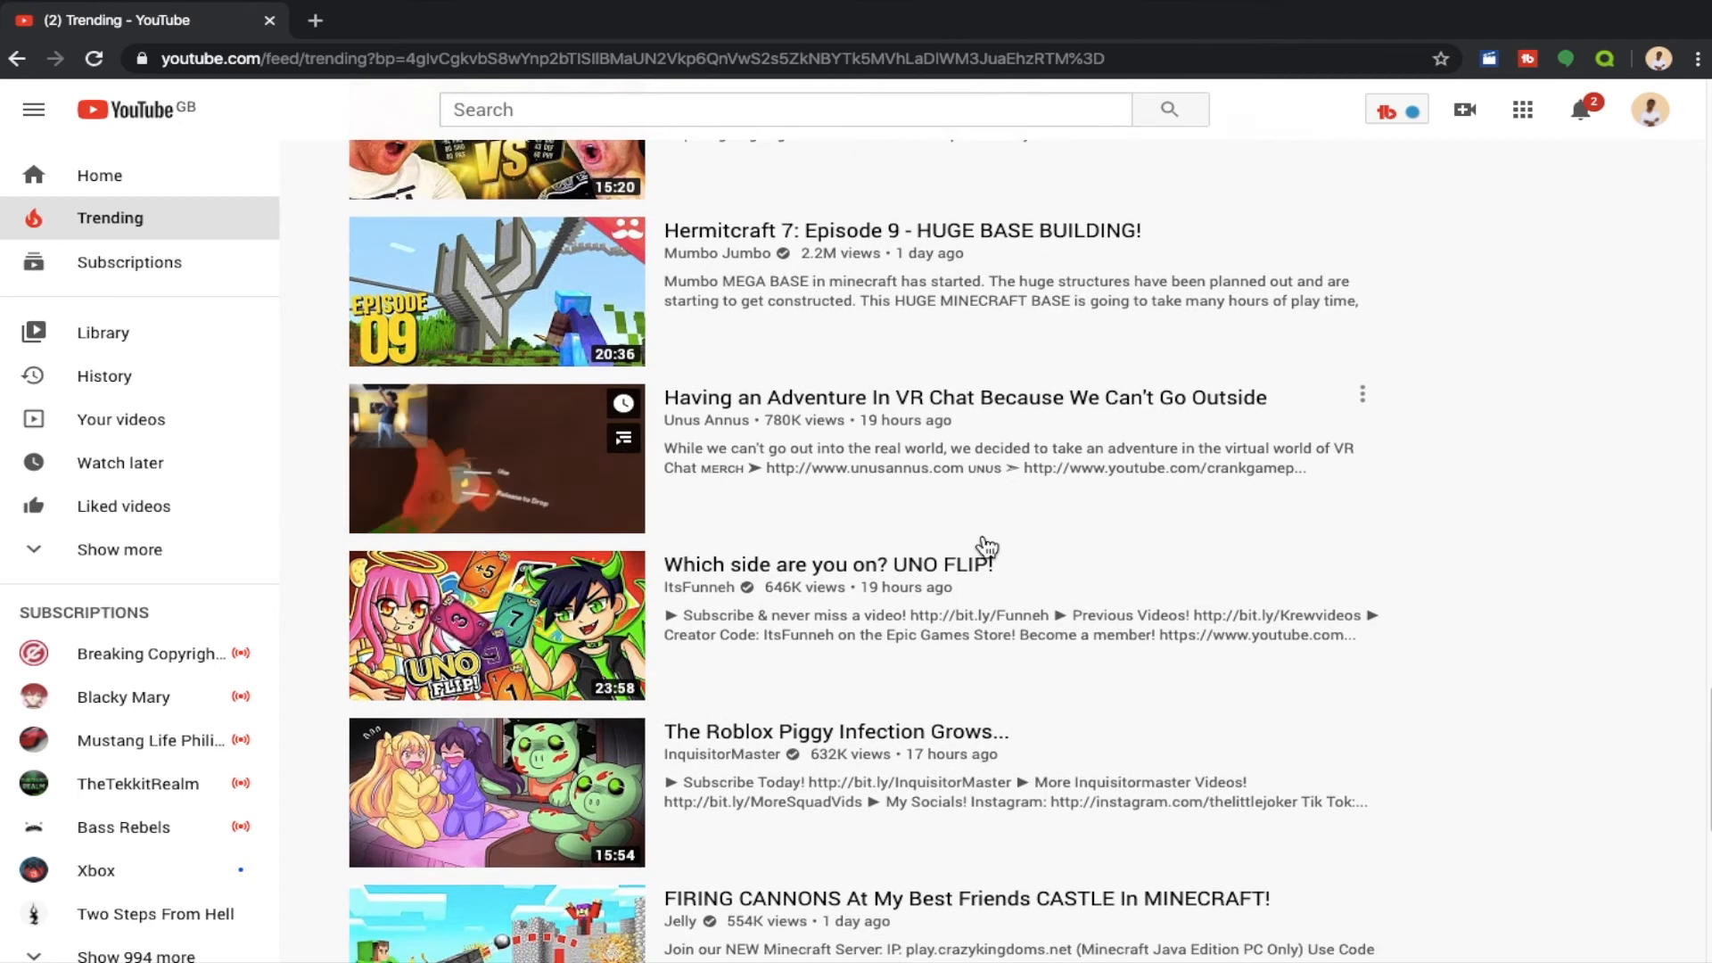
pyautogui.scroll(-3)
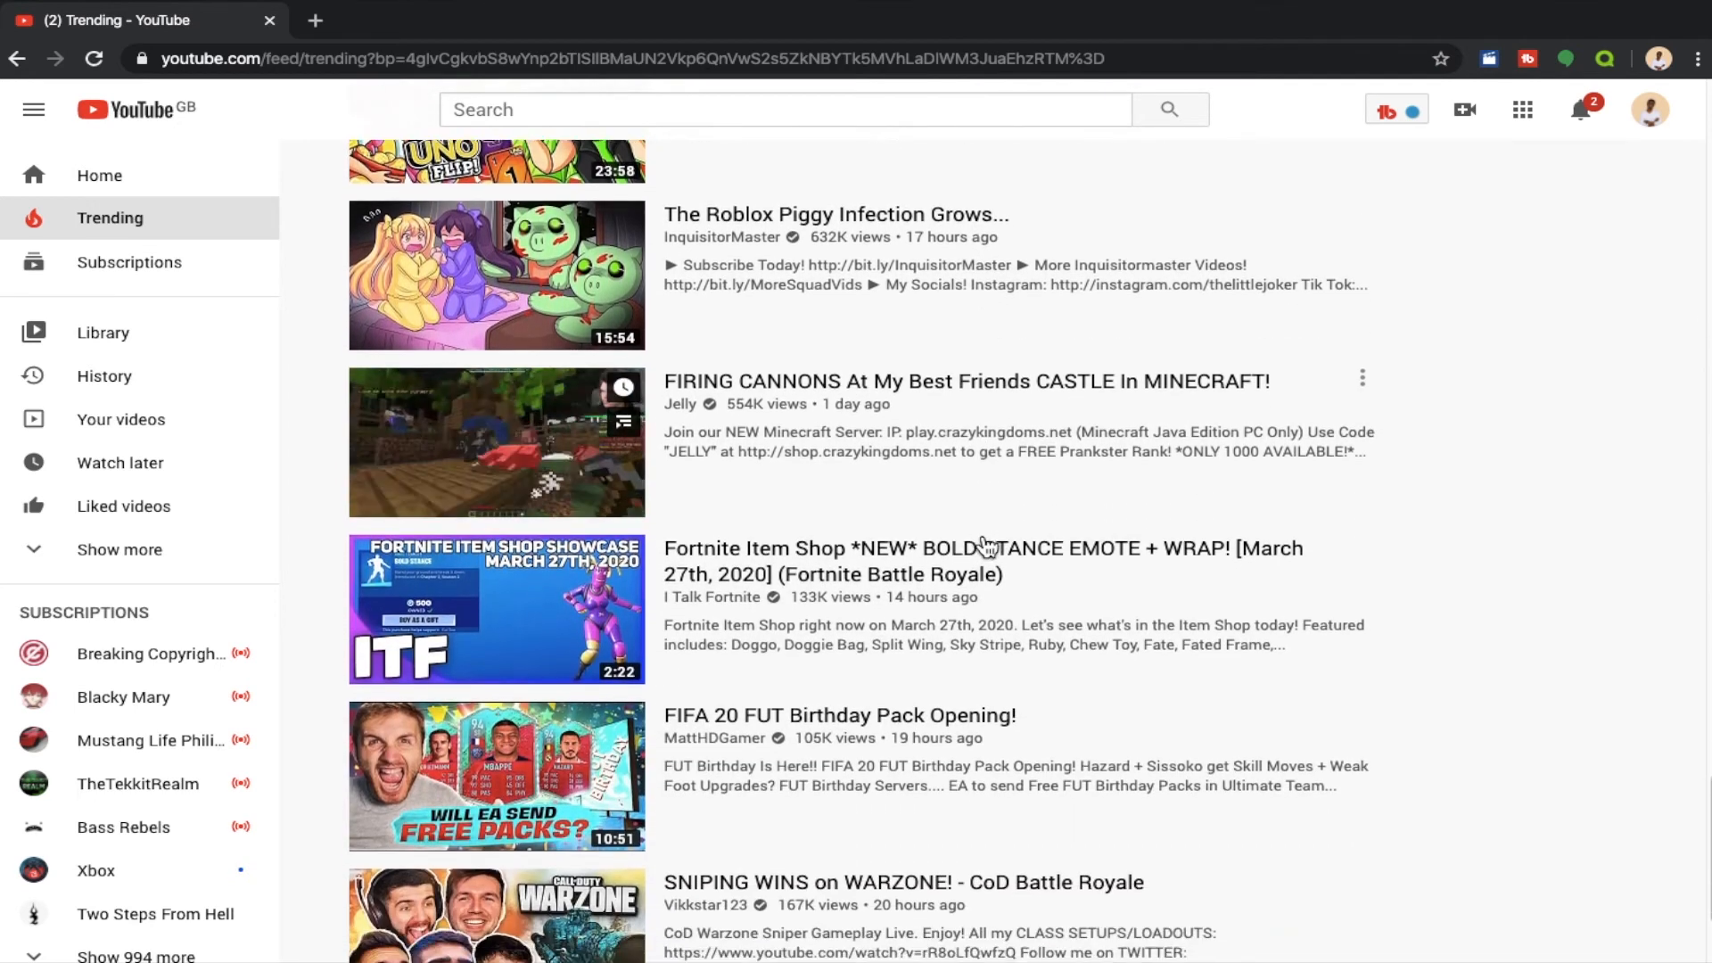
pyautogui.scroll(-3)
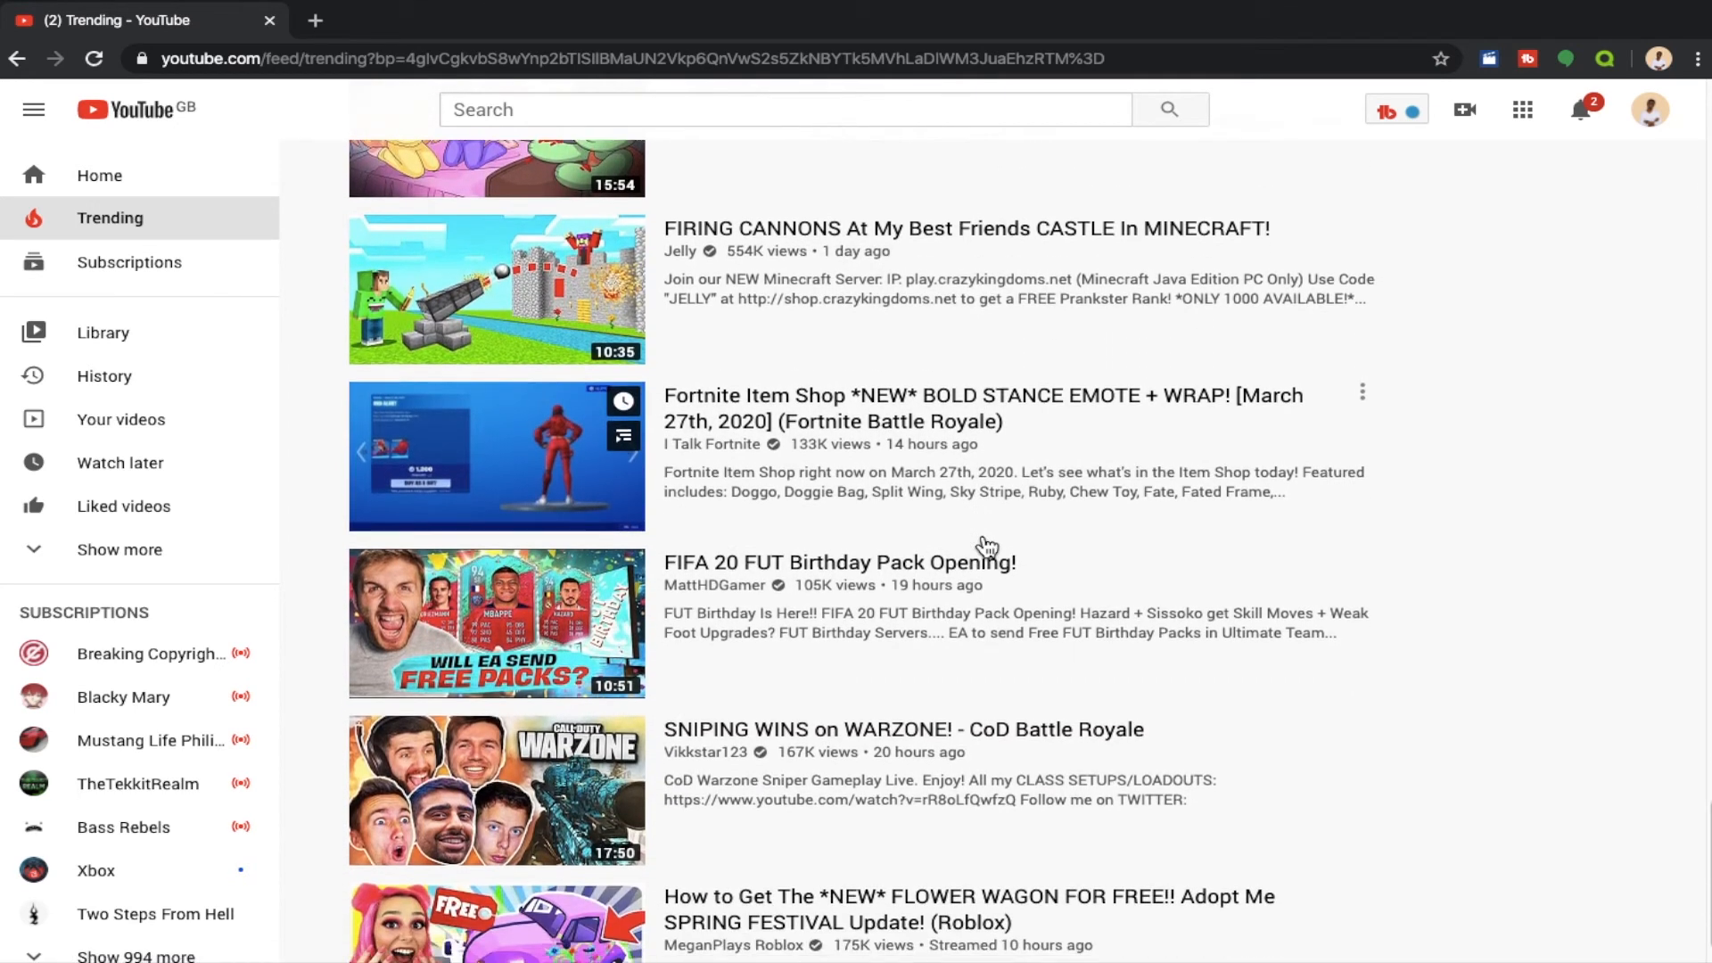
pyautogui.scroll(-3)
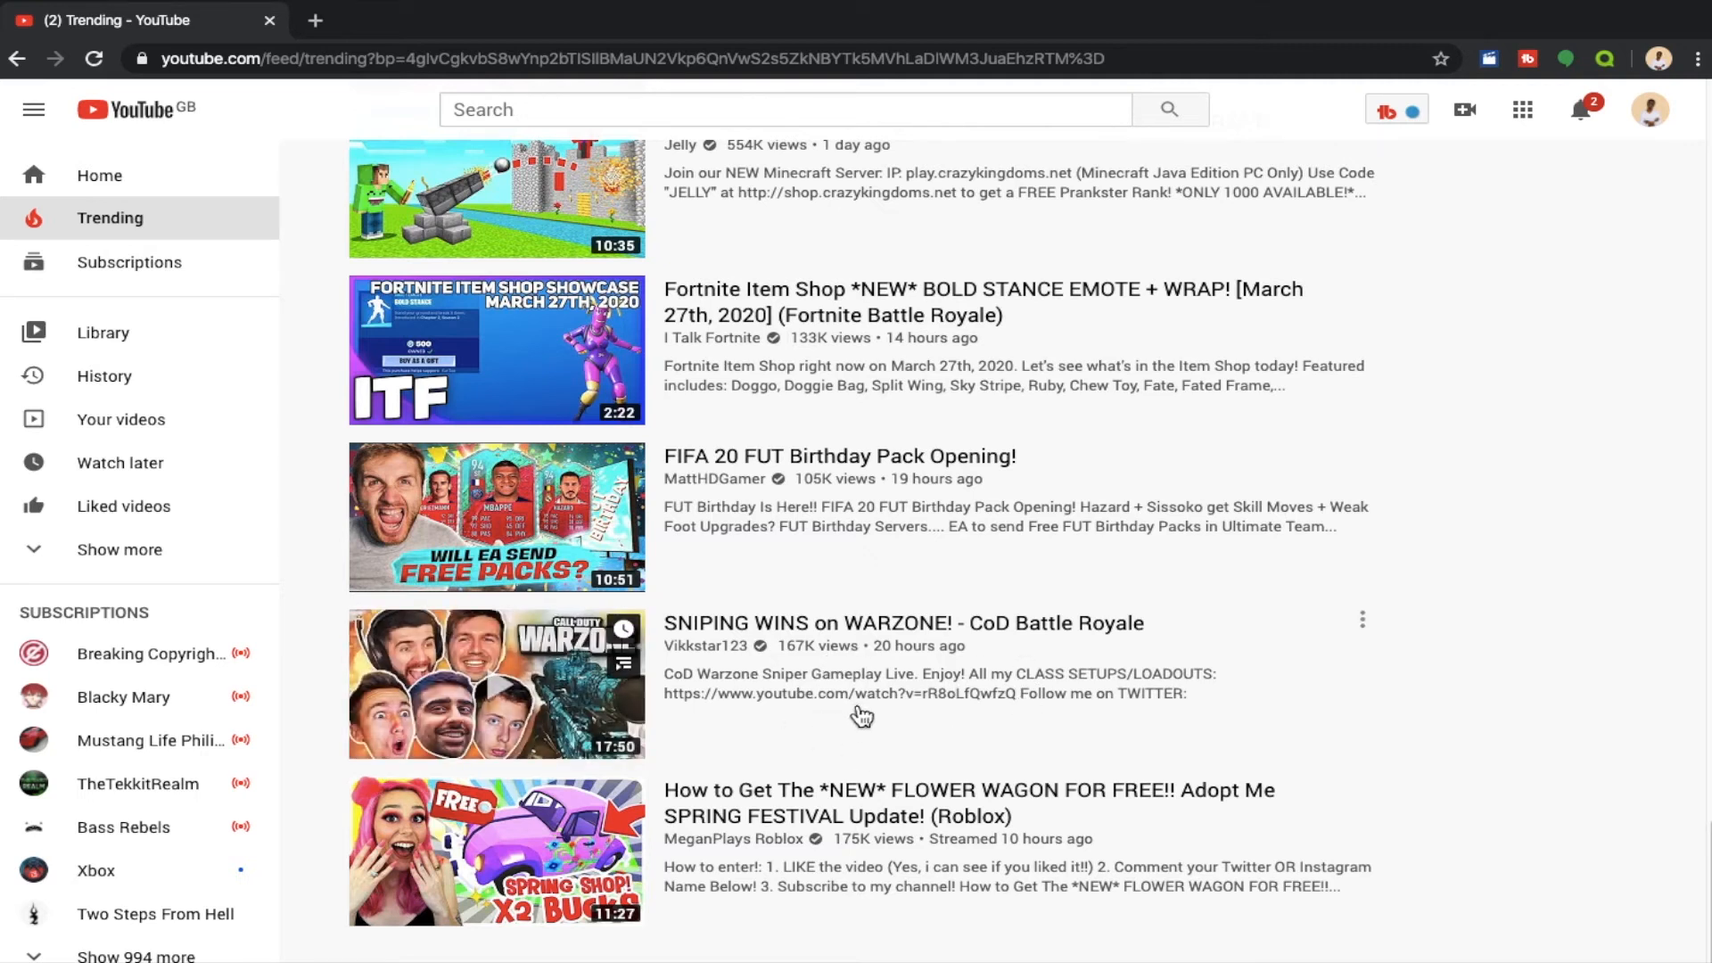
pyautogui.moveTo(833, 697)
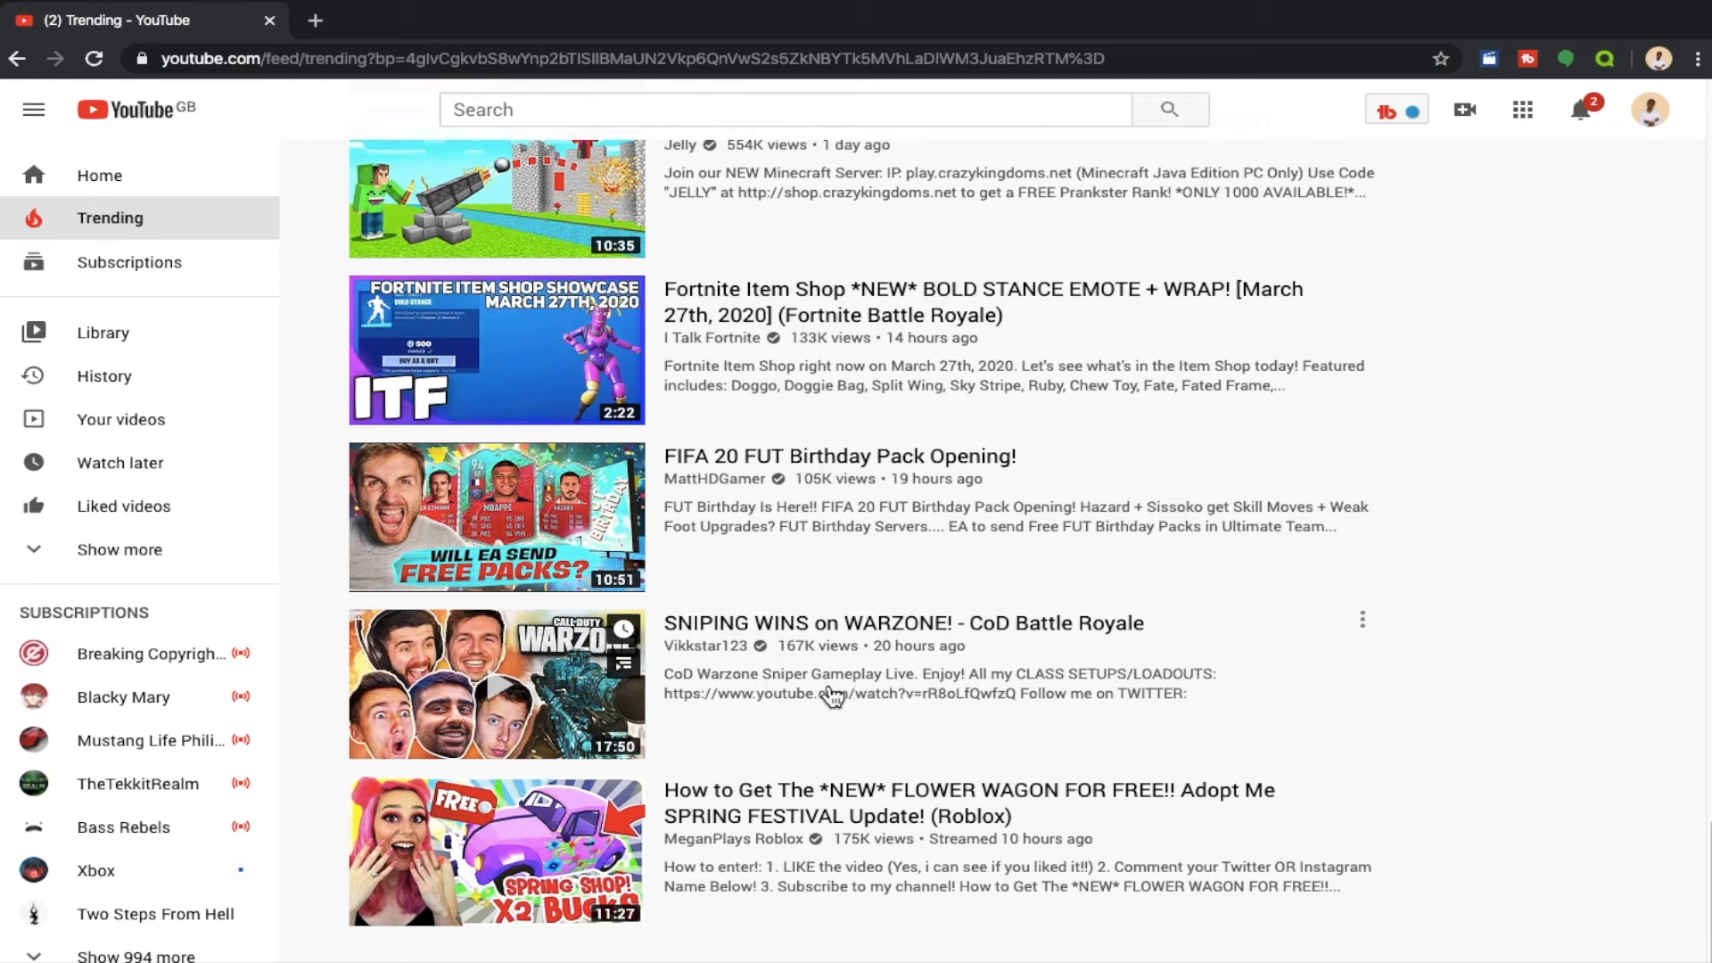
pyautogui.moveTo(870, 696)
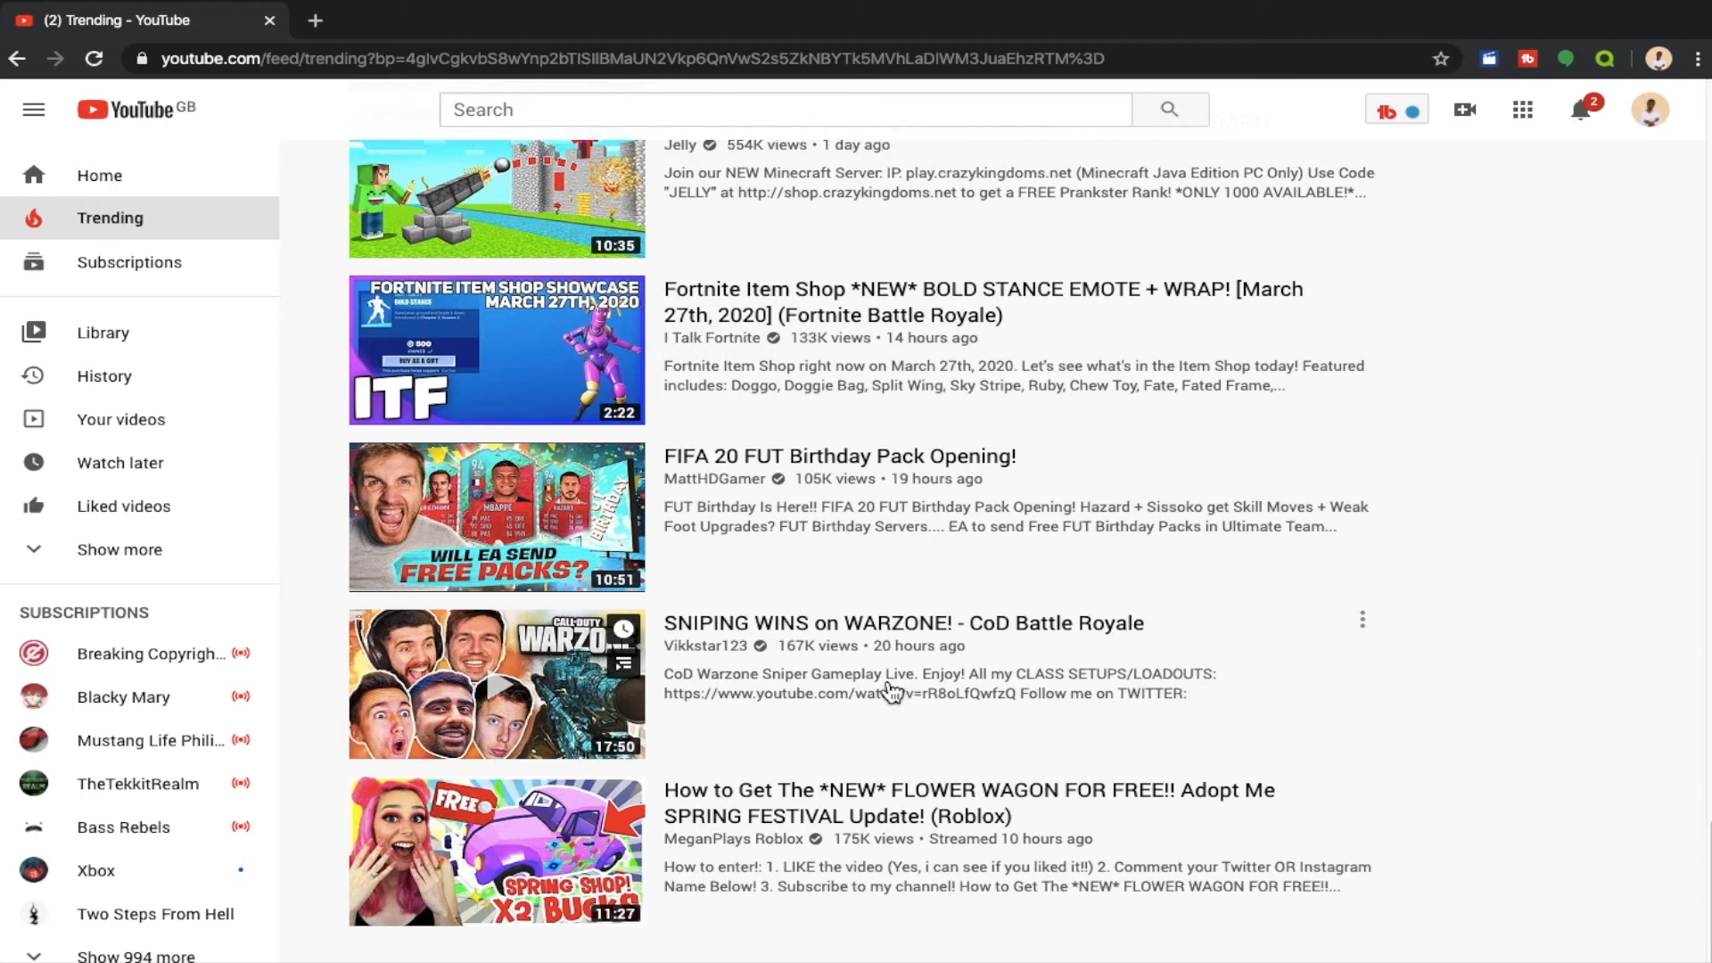
pyautogui.moveTo(899, 730)
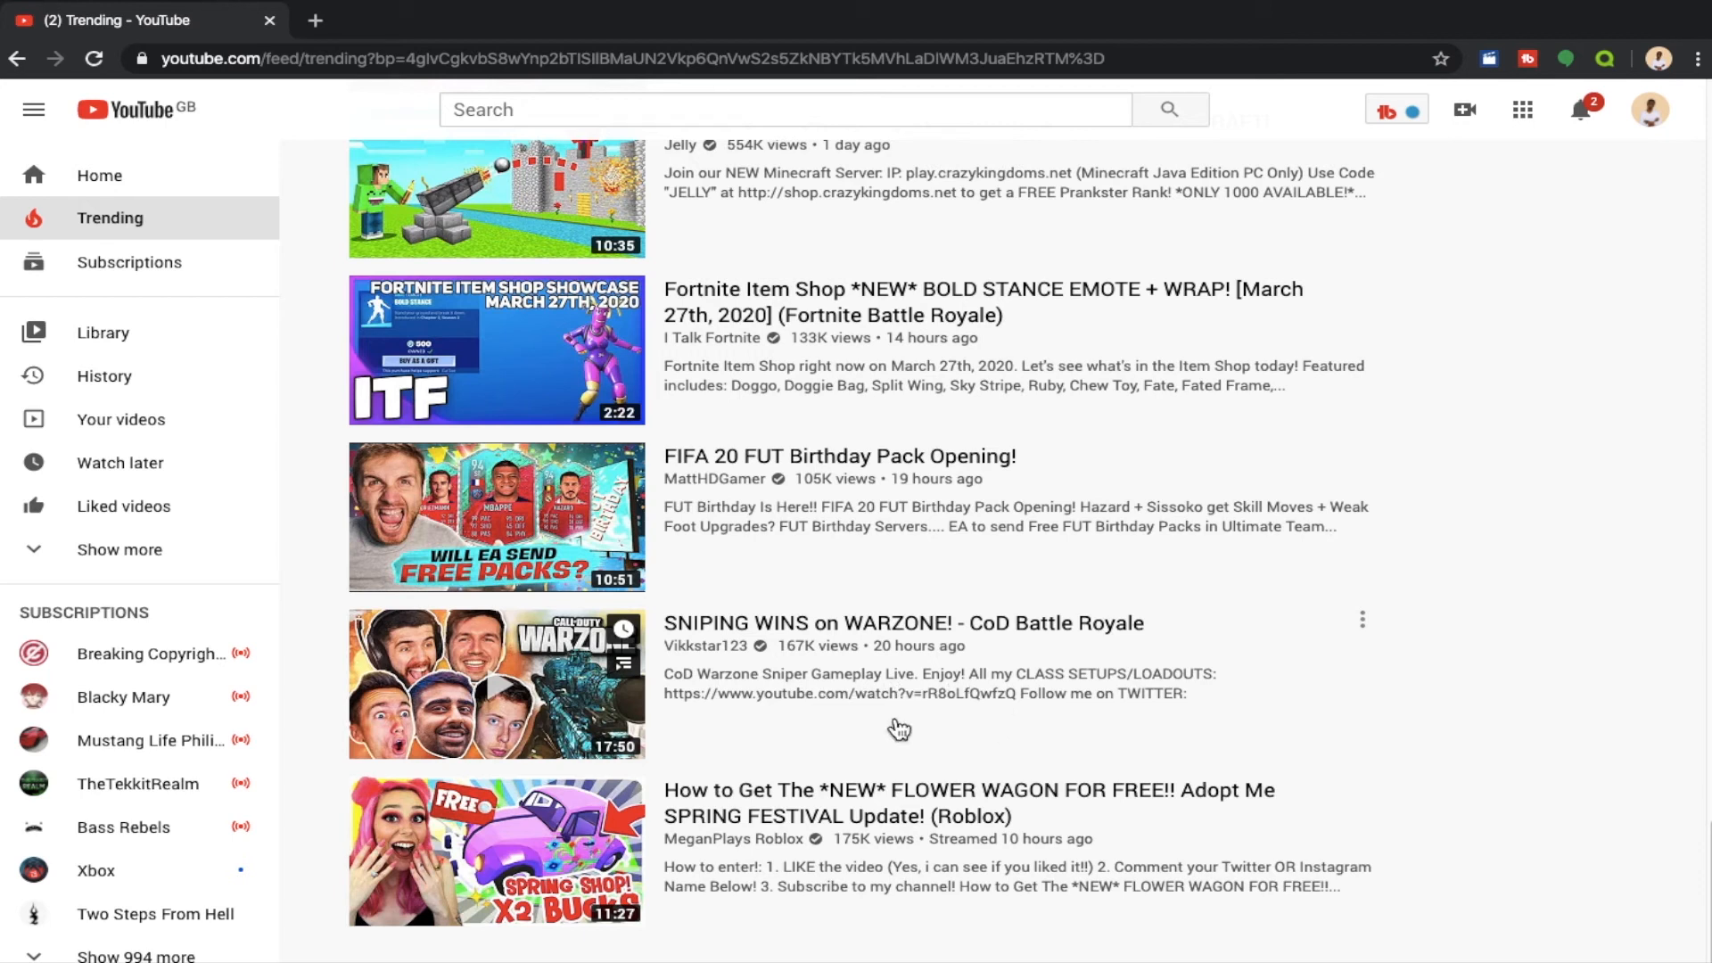
pyautogui.moveTo(1190, 698)
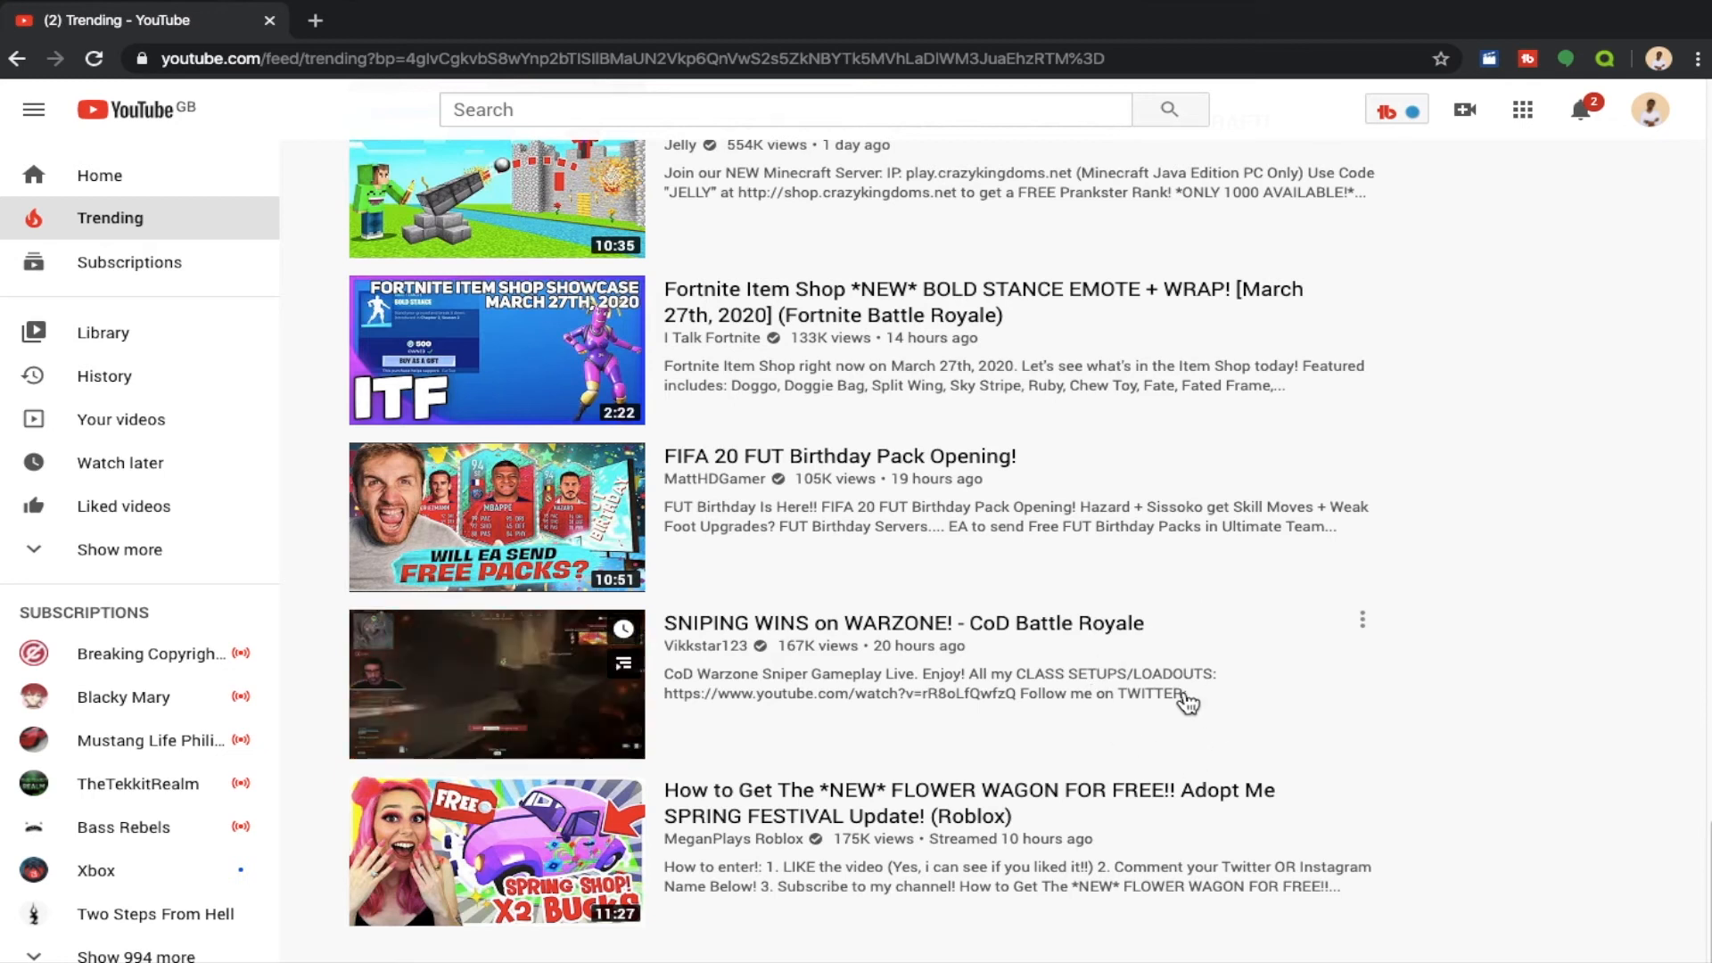
pyautogui.moveTo(1106, 669)
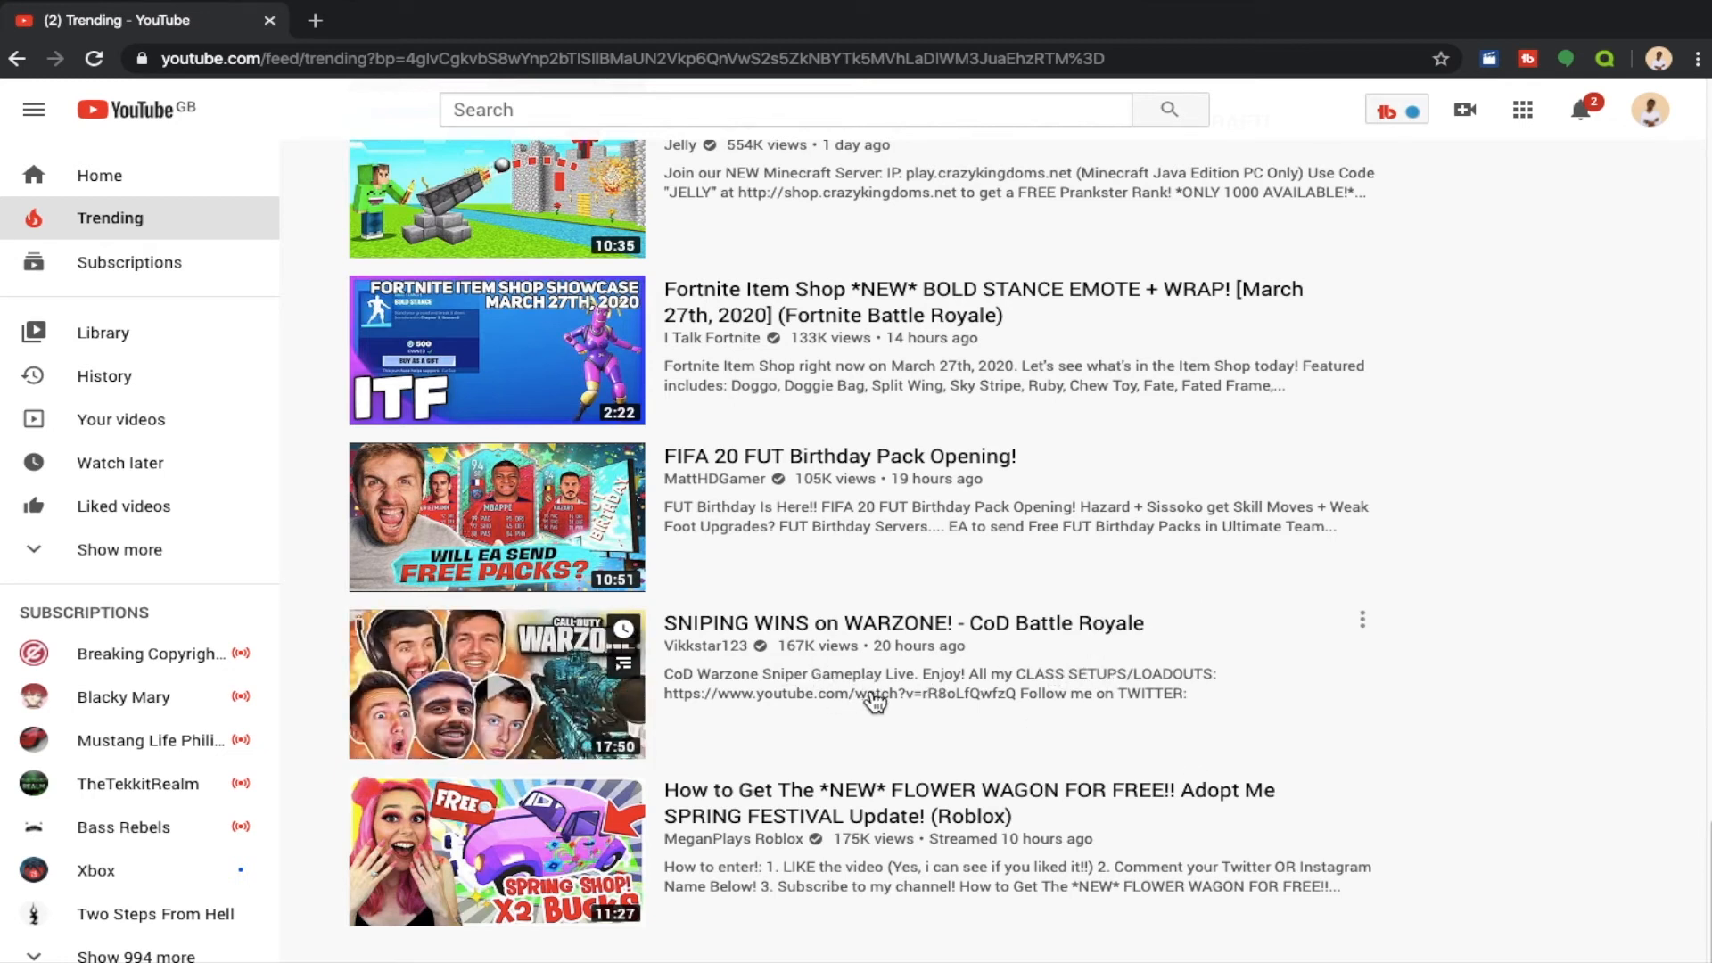
pyautogui.moveTo(794, 706)
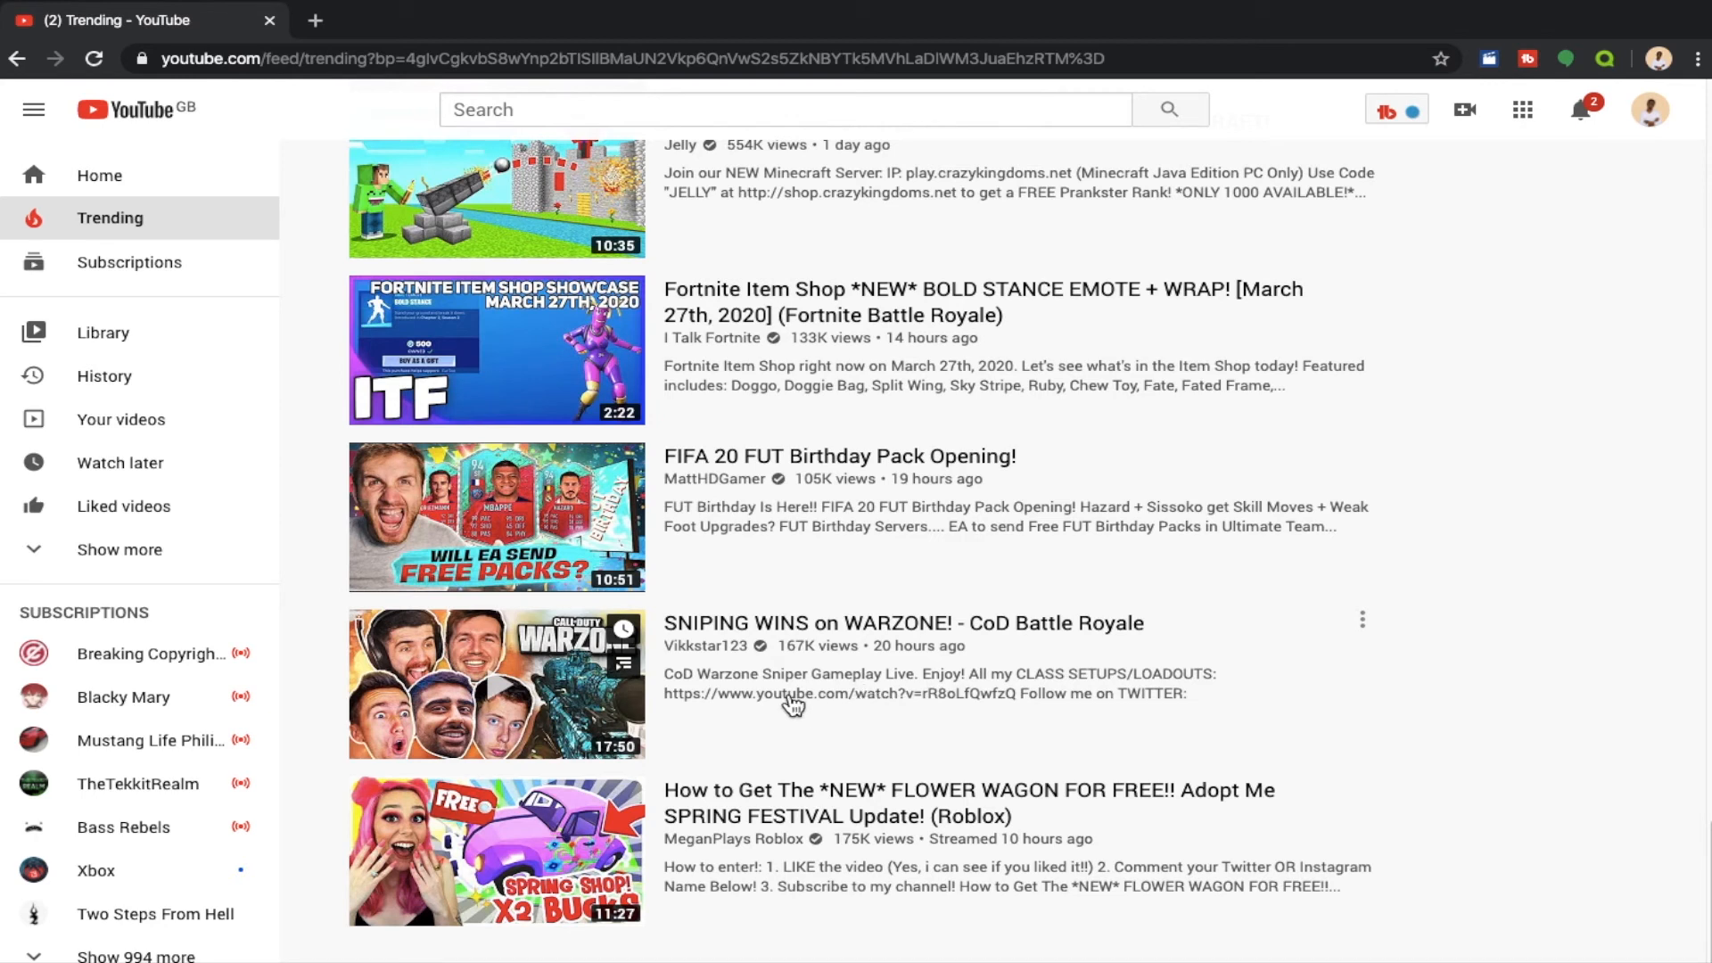
pyautogui.moveTo(854, 694)
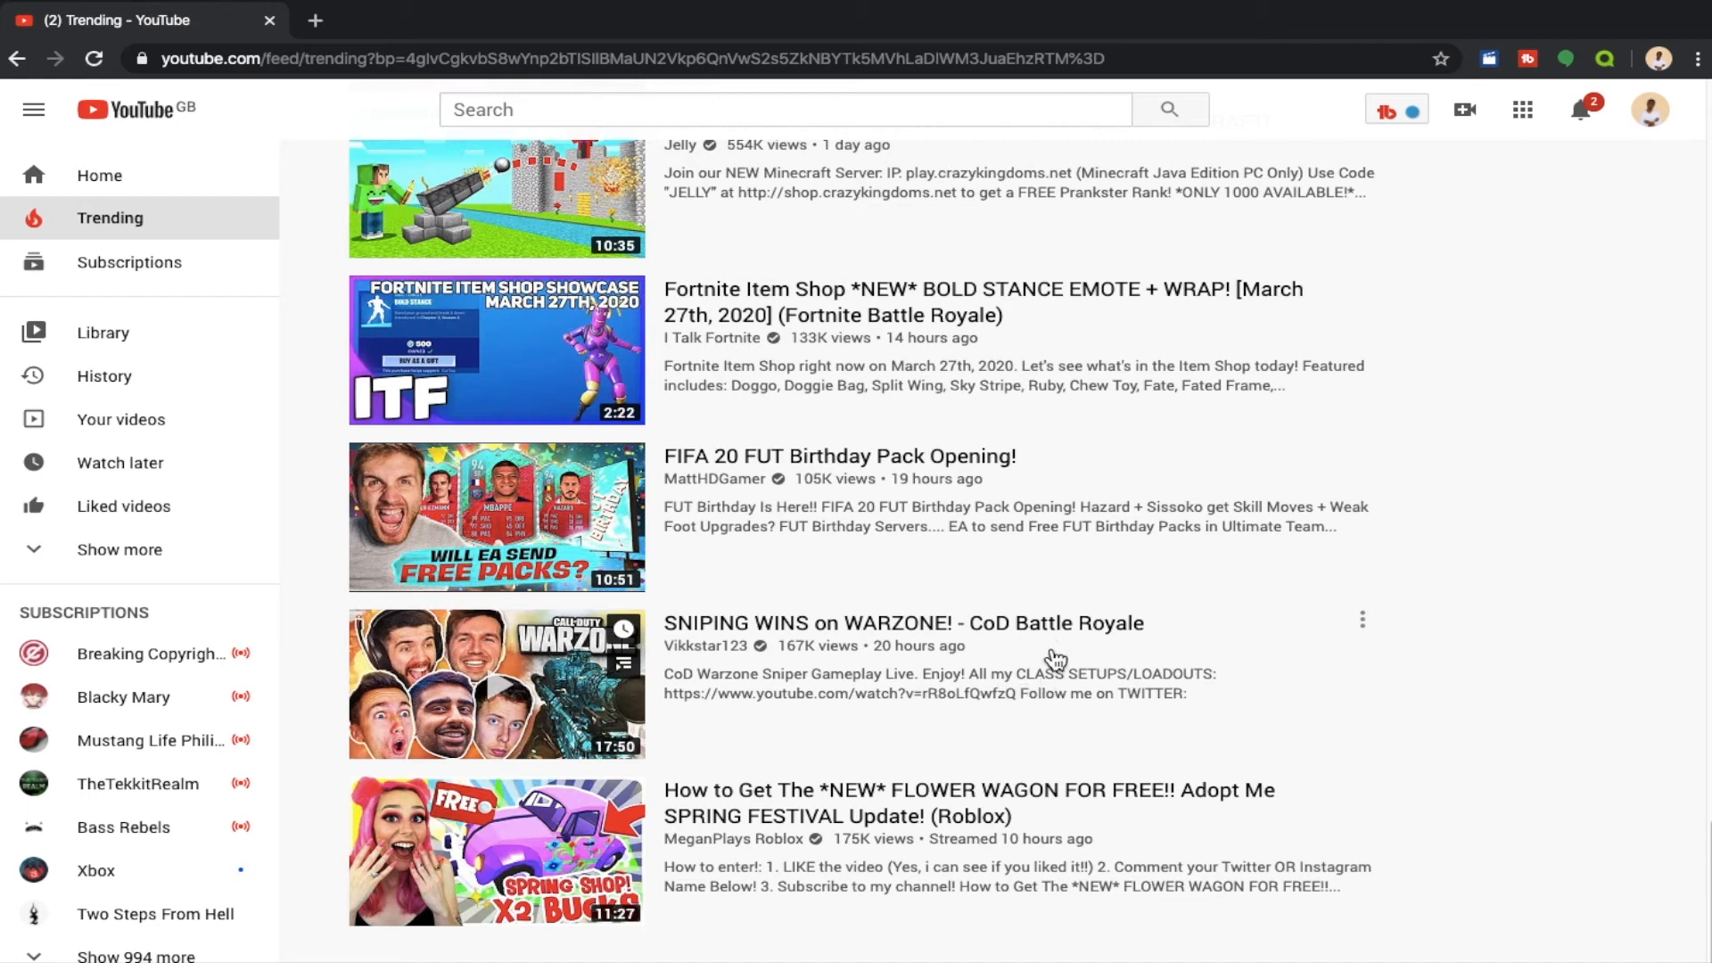
pyautogui.moveTo(1117, 685)
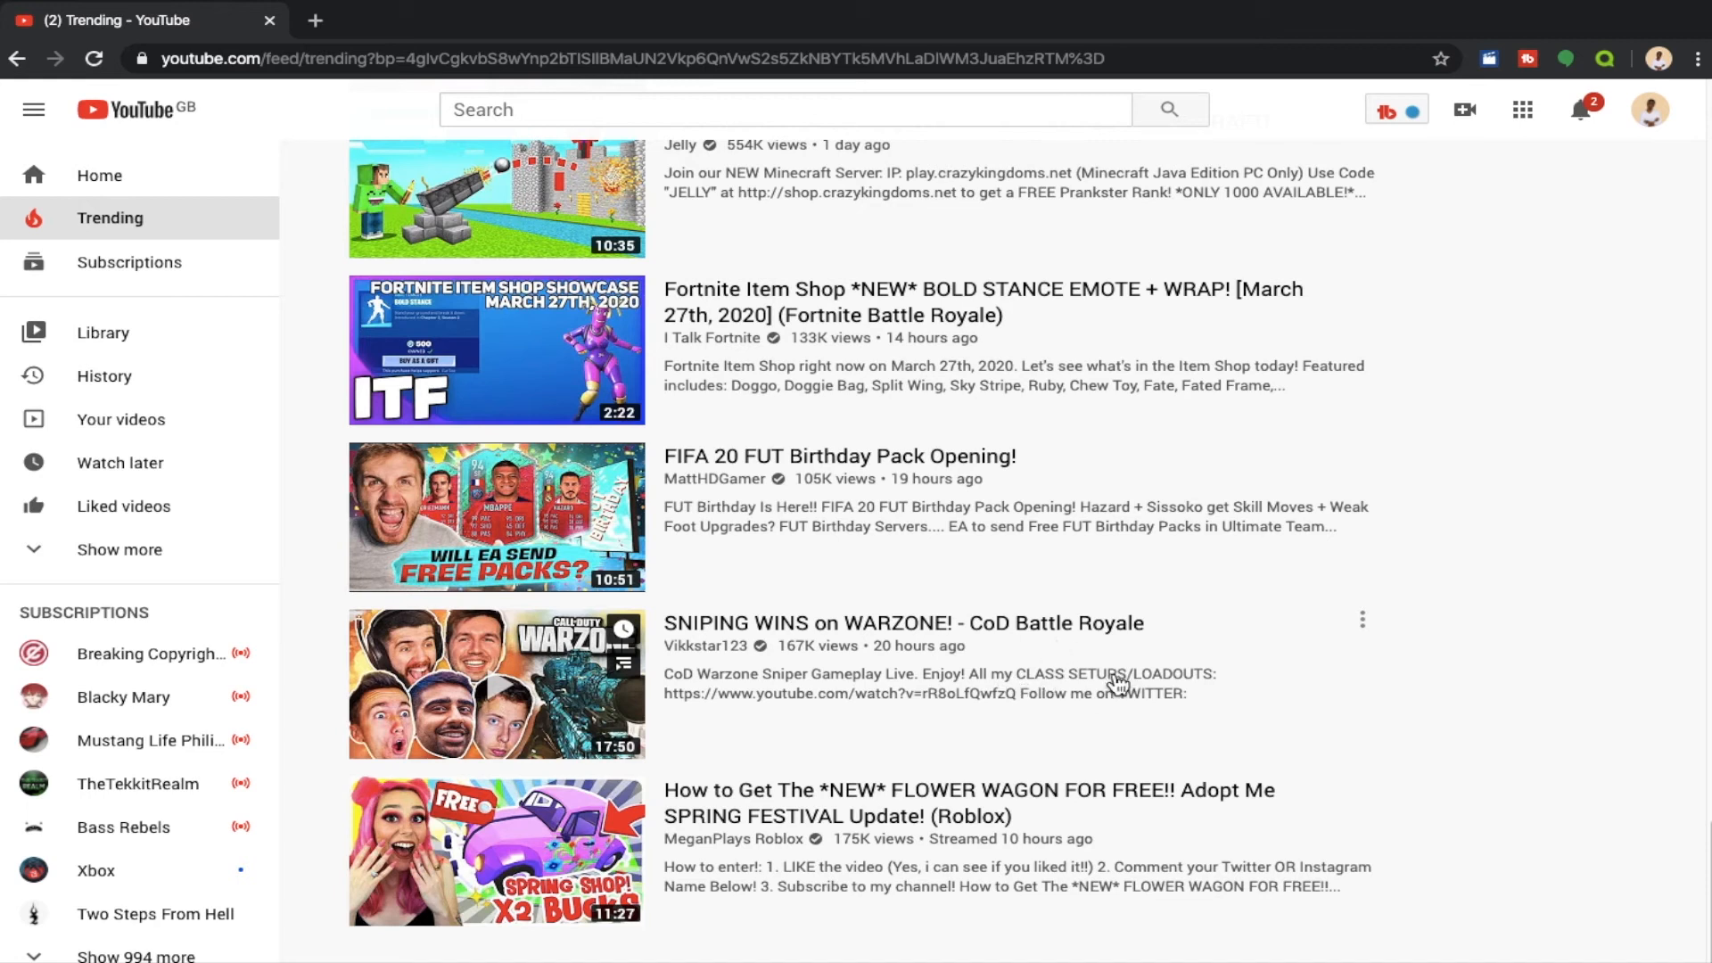